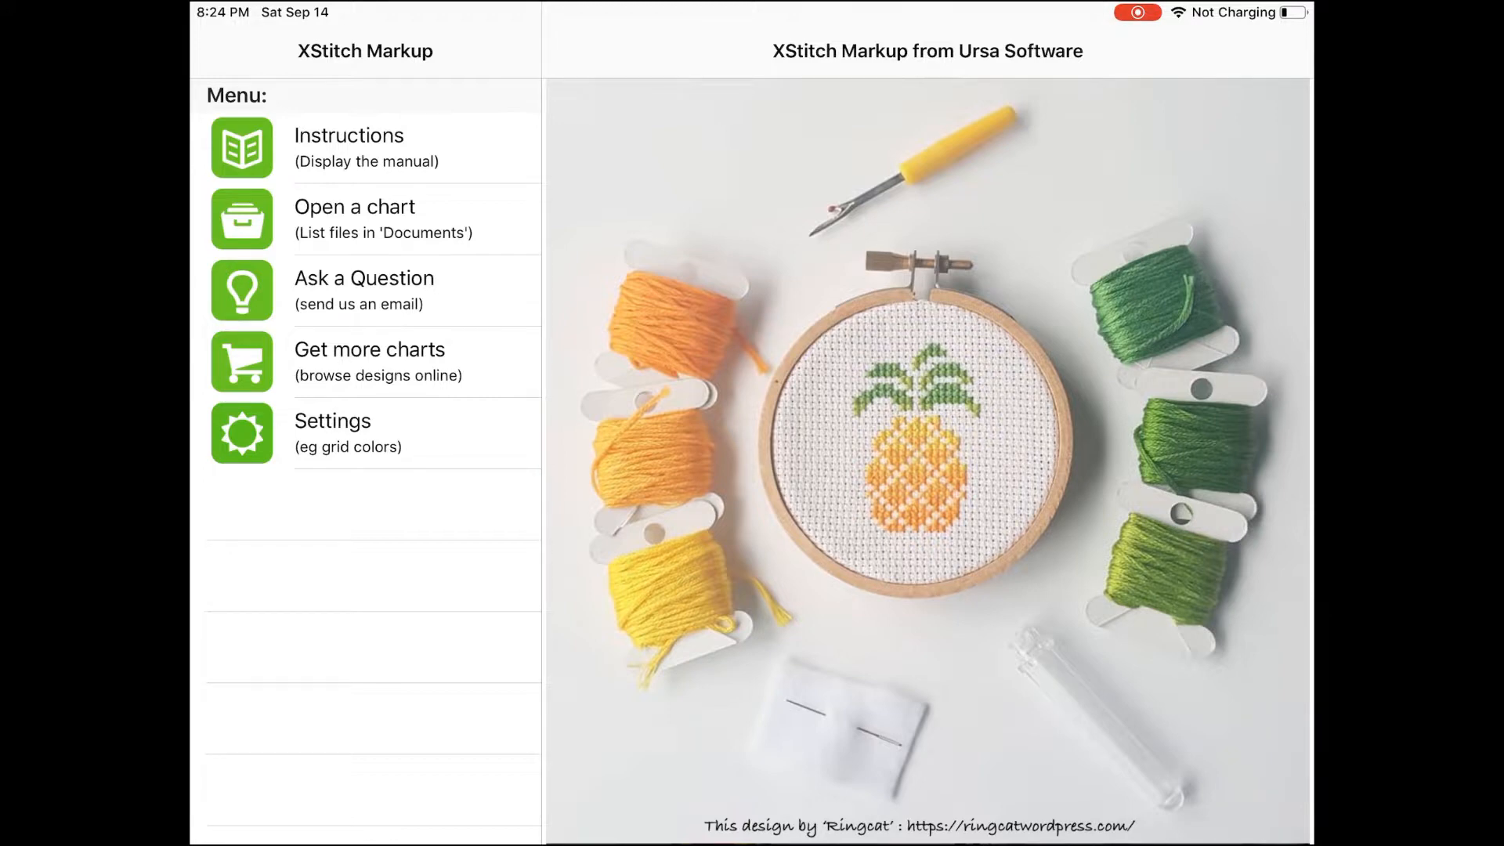
Step: Open the XStitch Markup Instructions manual from the Menu
click(364, 148)
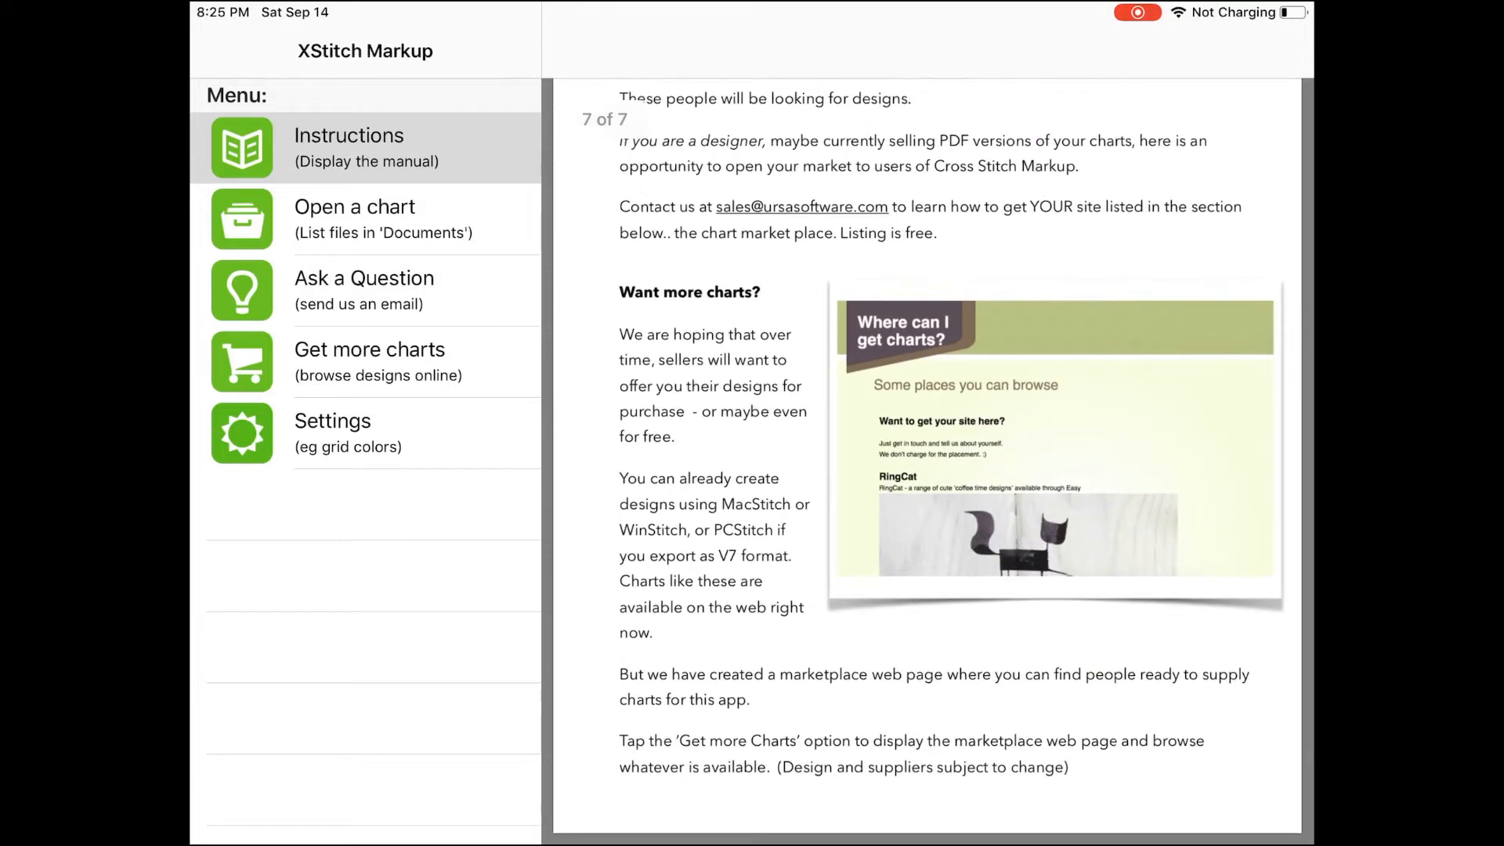
Step: From the chart file list, open the elephants.motif sample chart
click(355, 219)
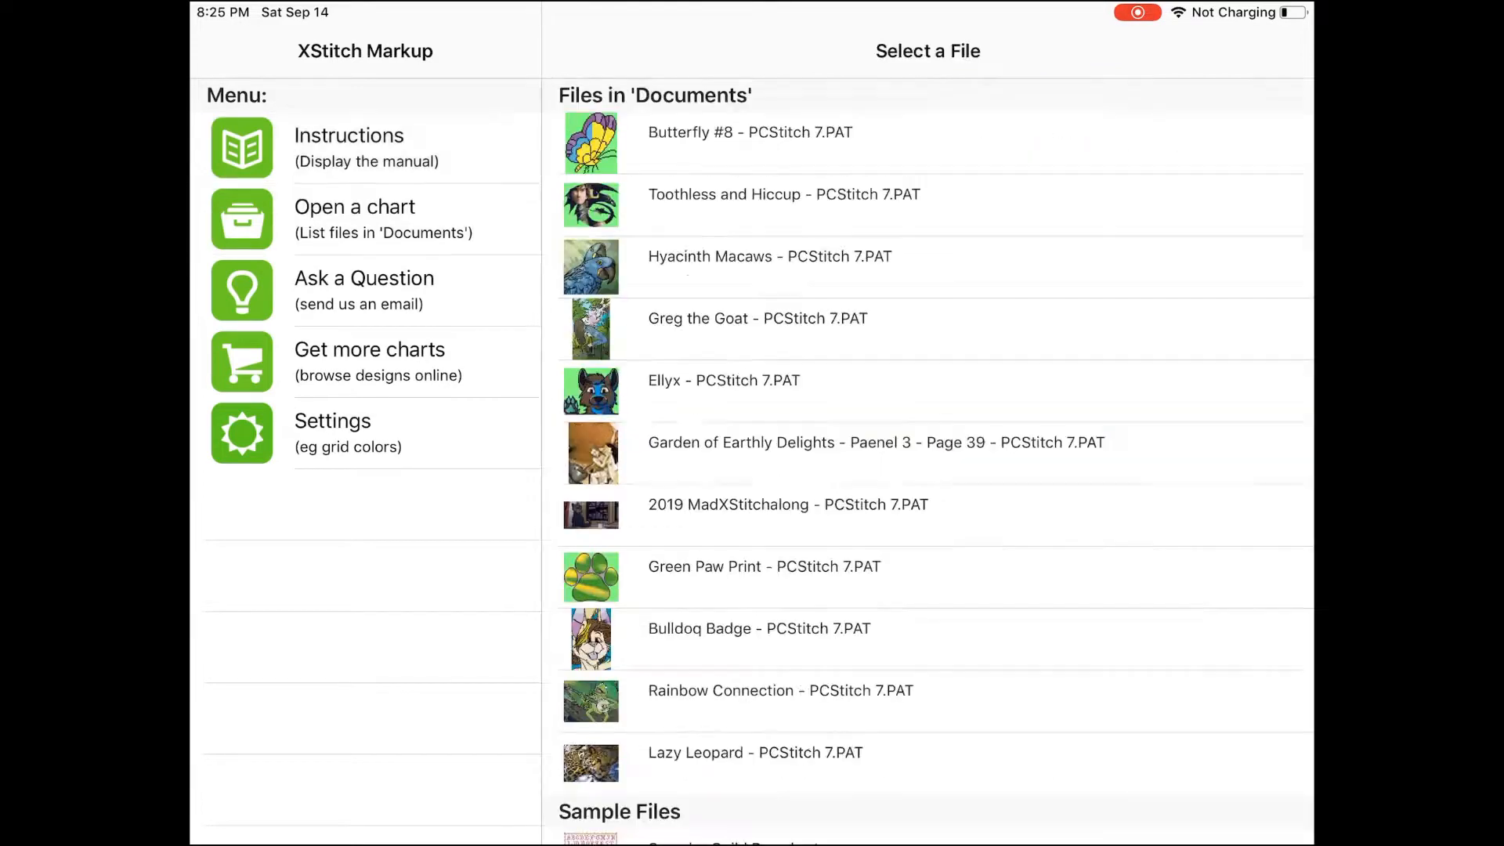
scroll(down, 3)
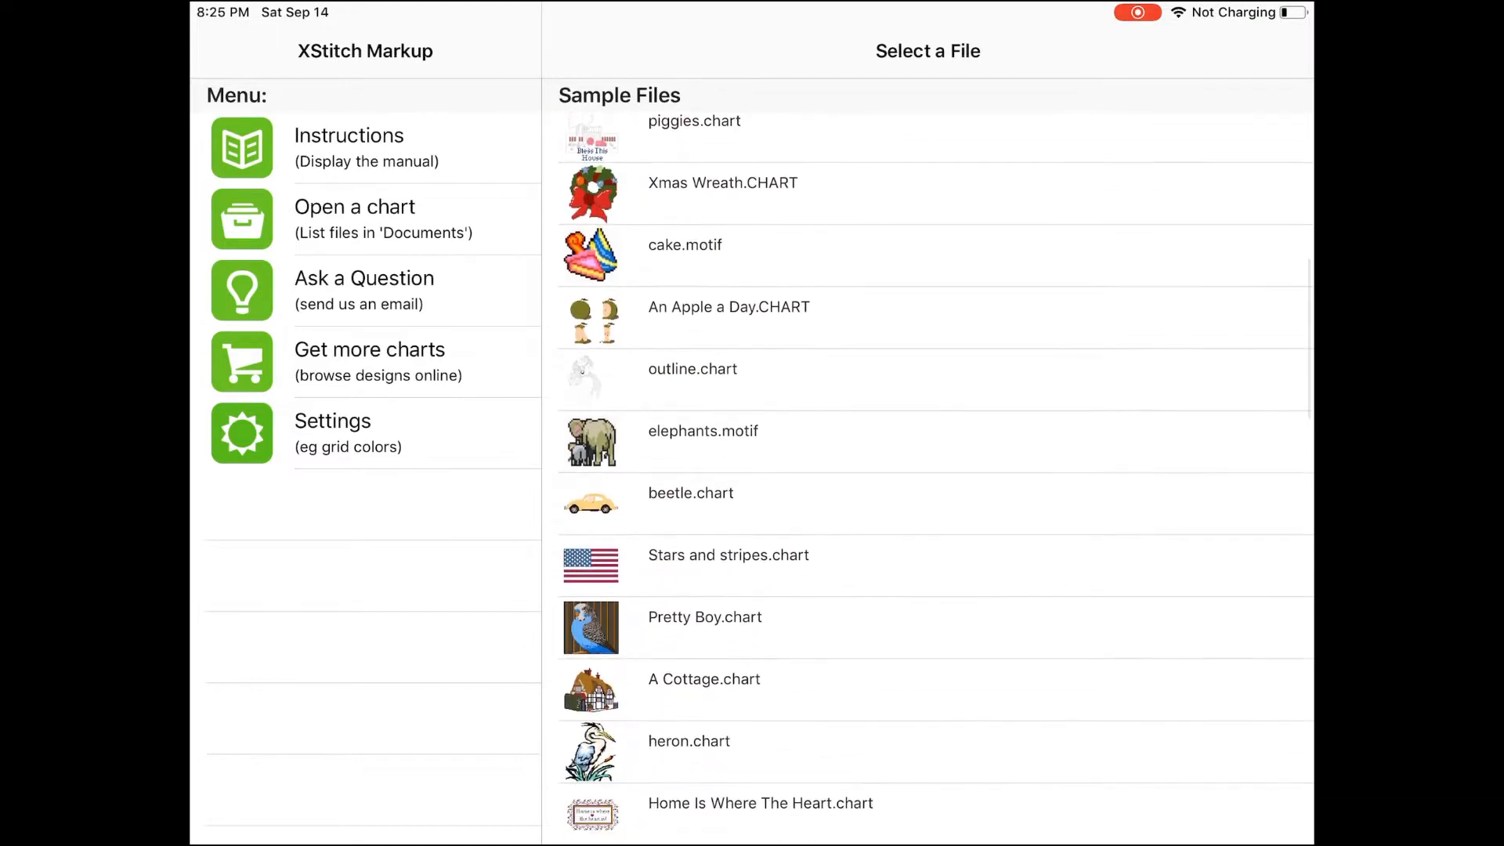
click(703, 431)
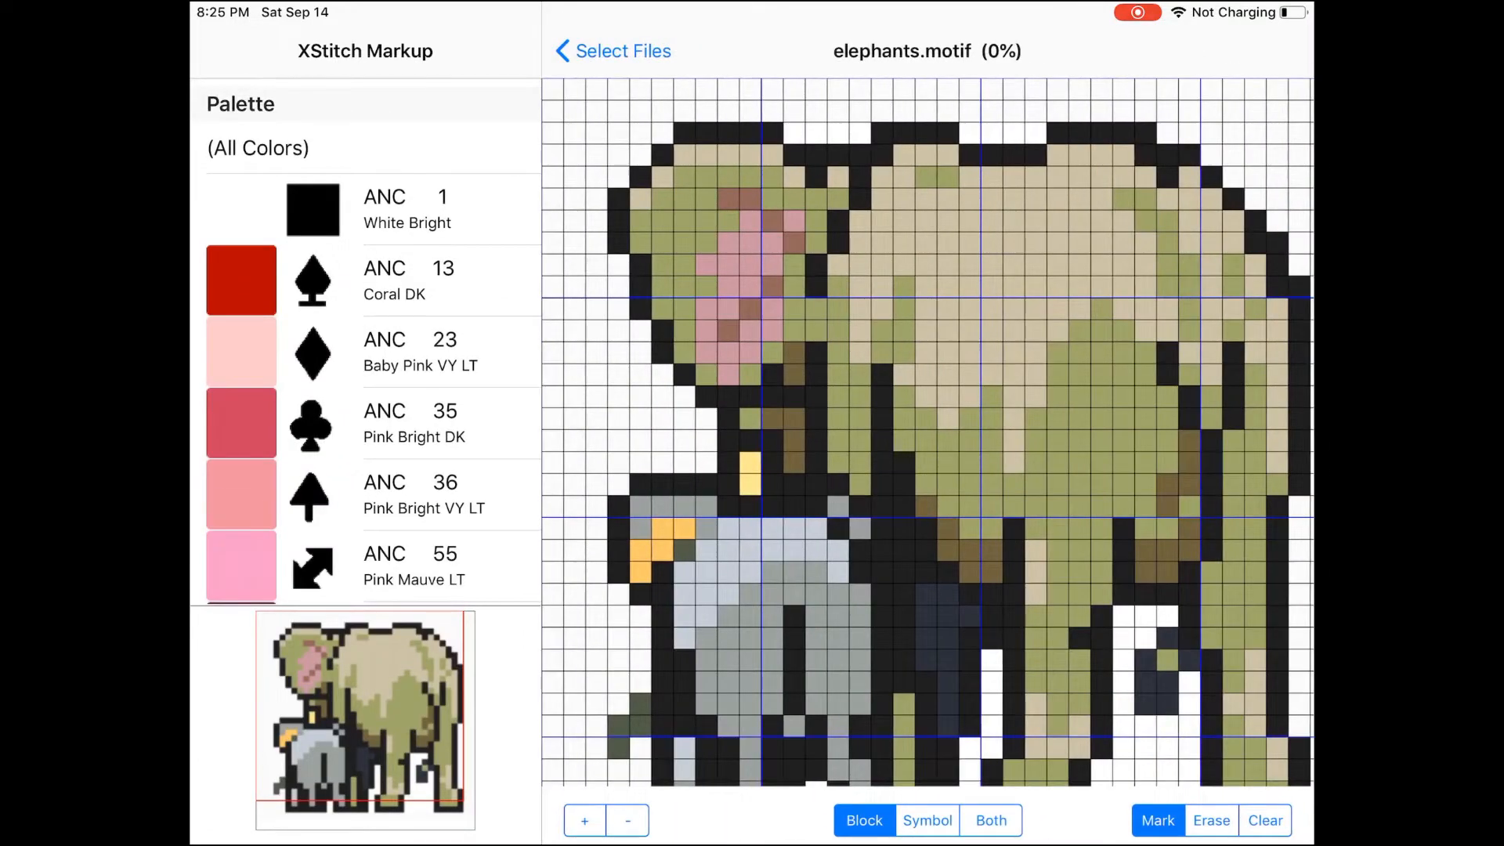
scroll(down, 3)
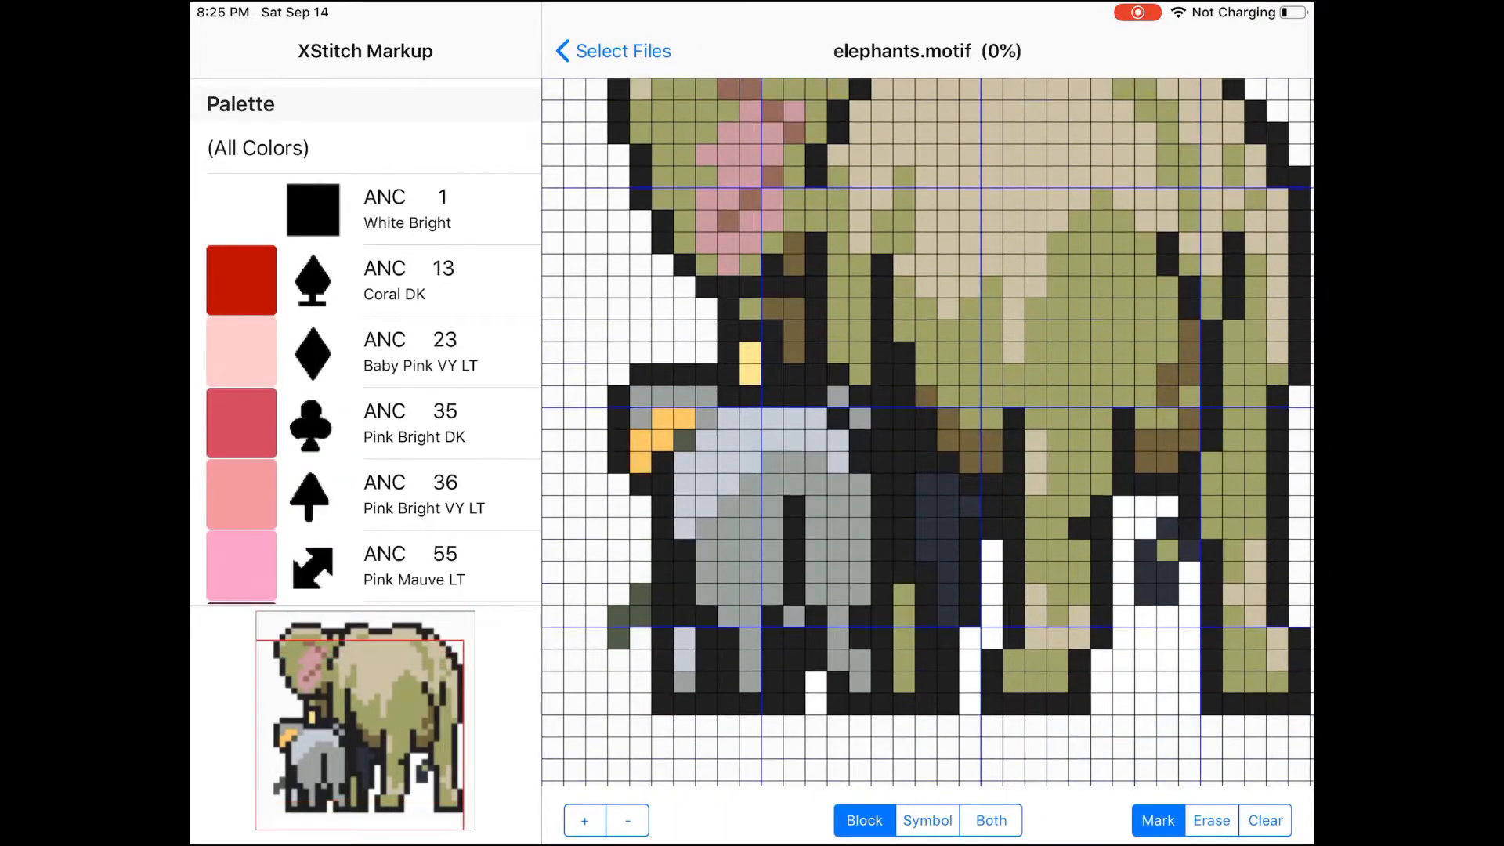
Step: Return to the file list, preview applepie.chart, then reopen the chart list
click(612, 50)
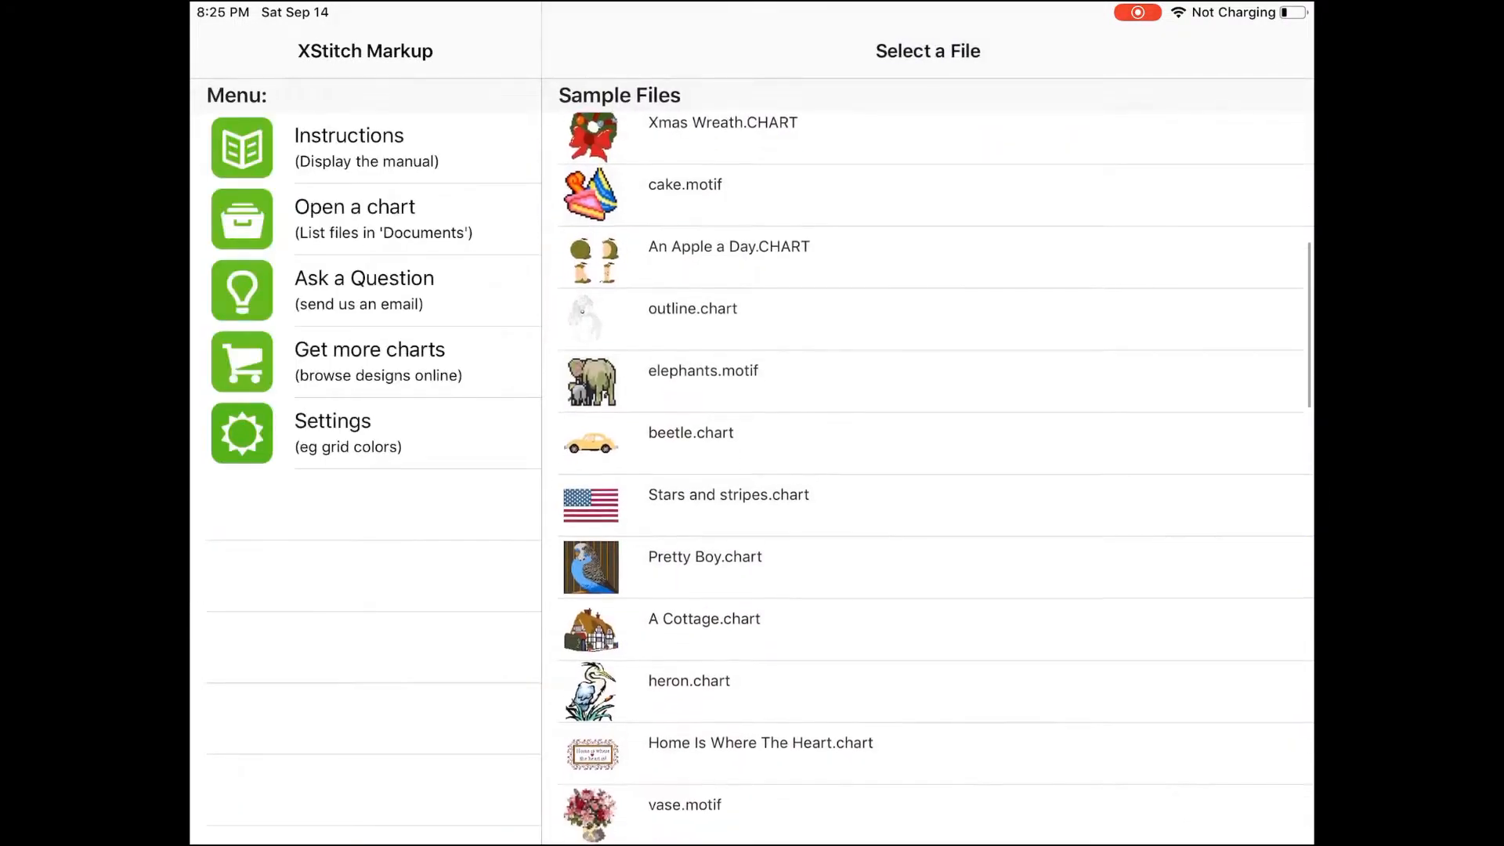
scroll(down, 3)
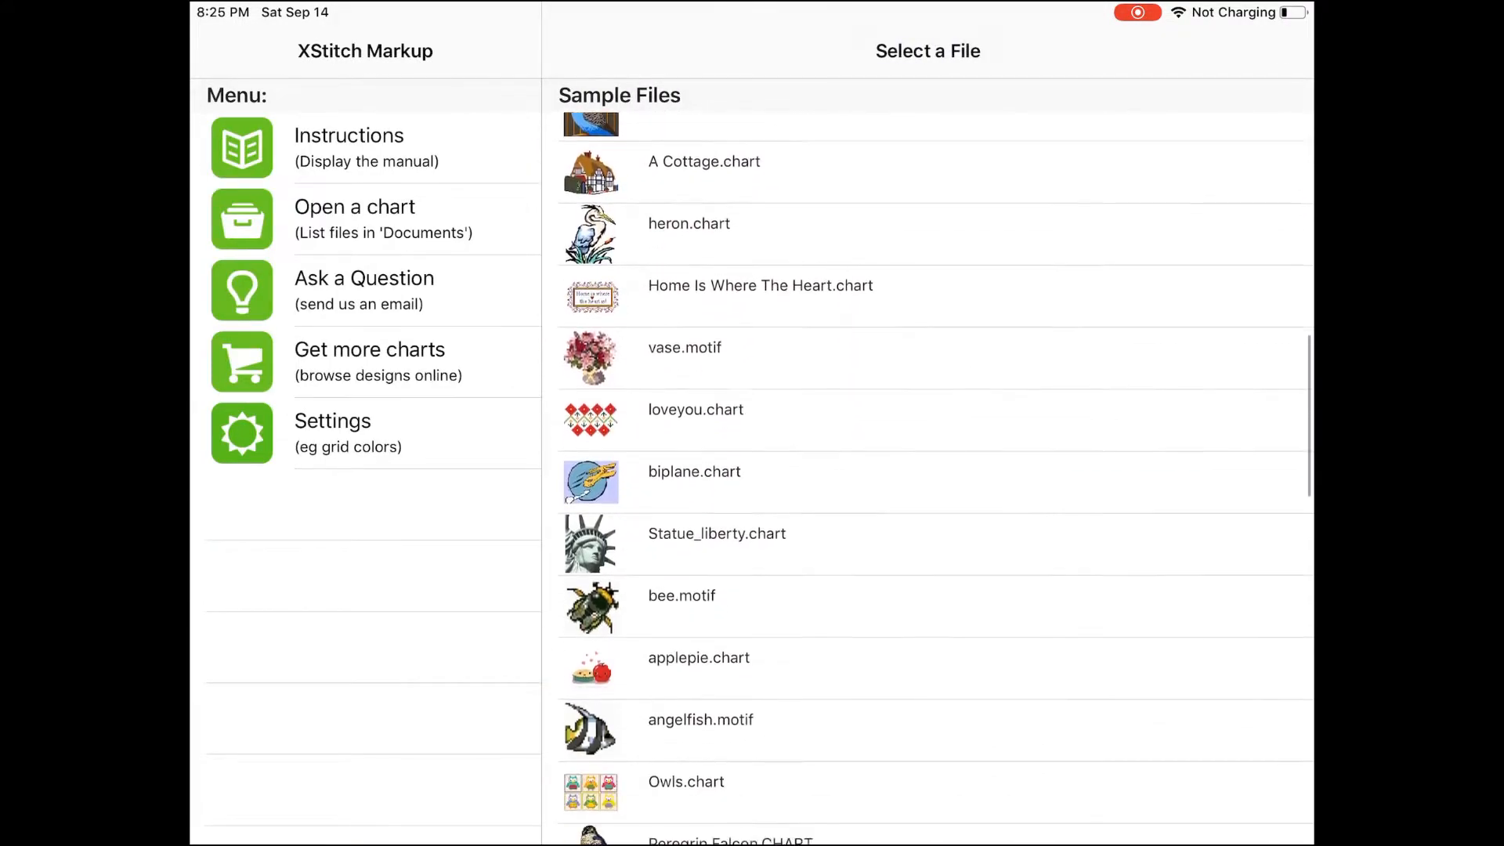
click(698, 658)
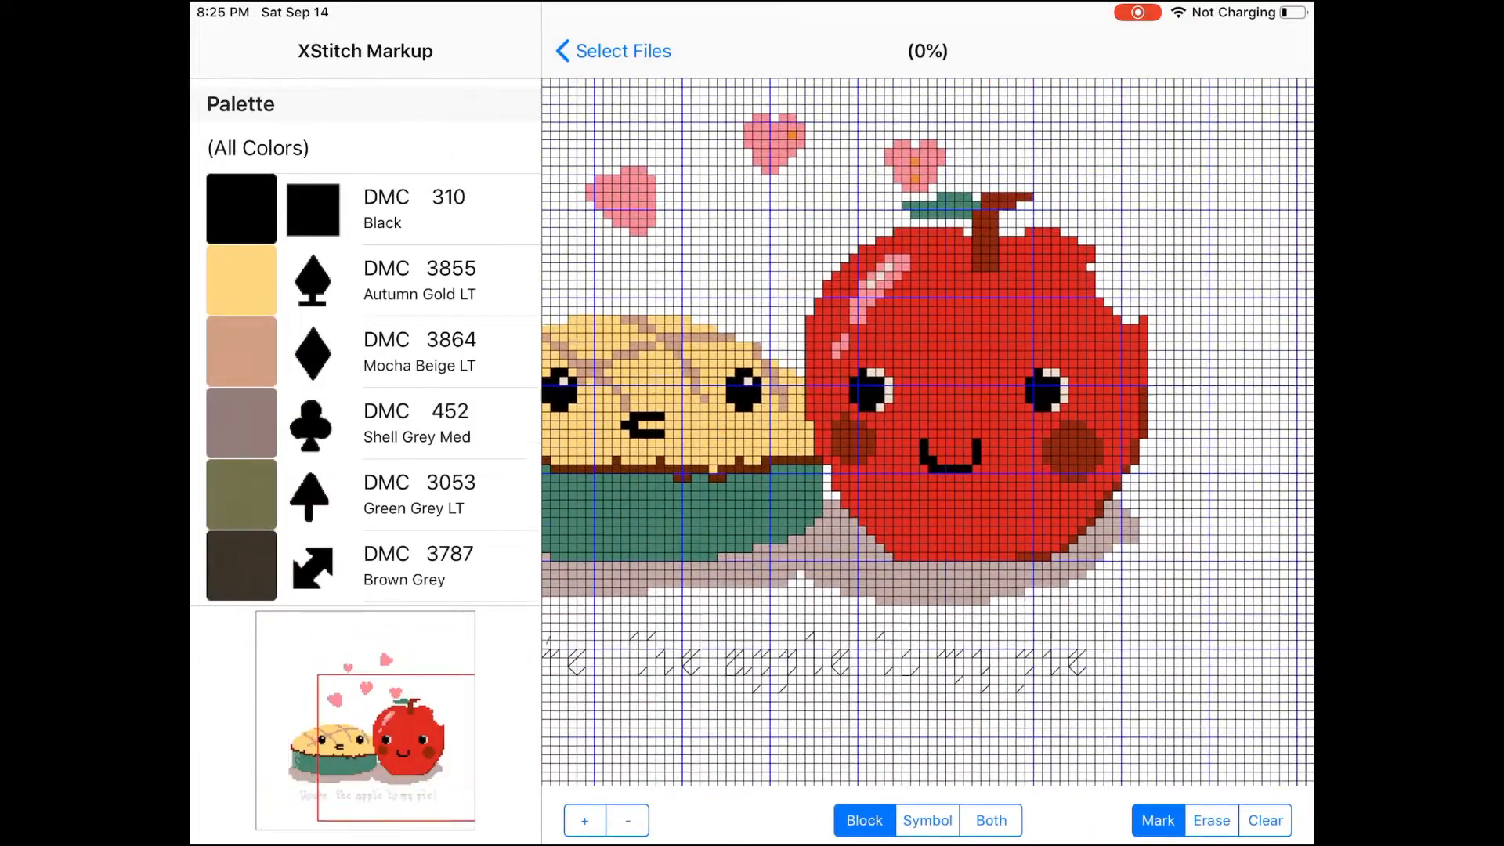
click(611, 51)
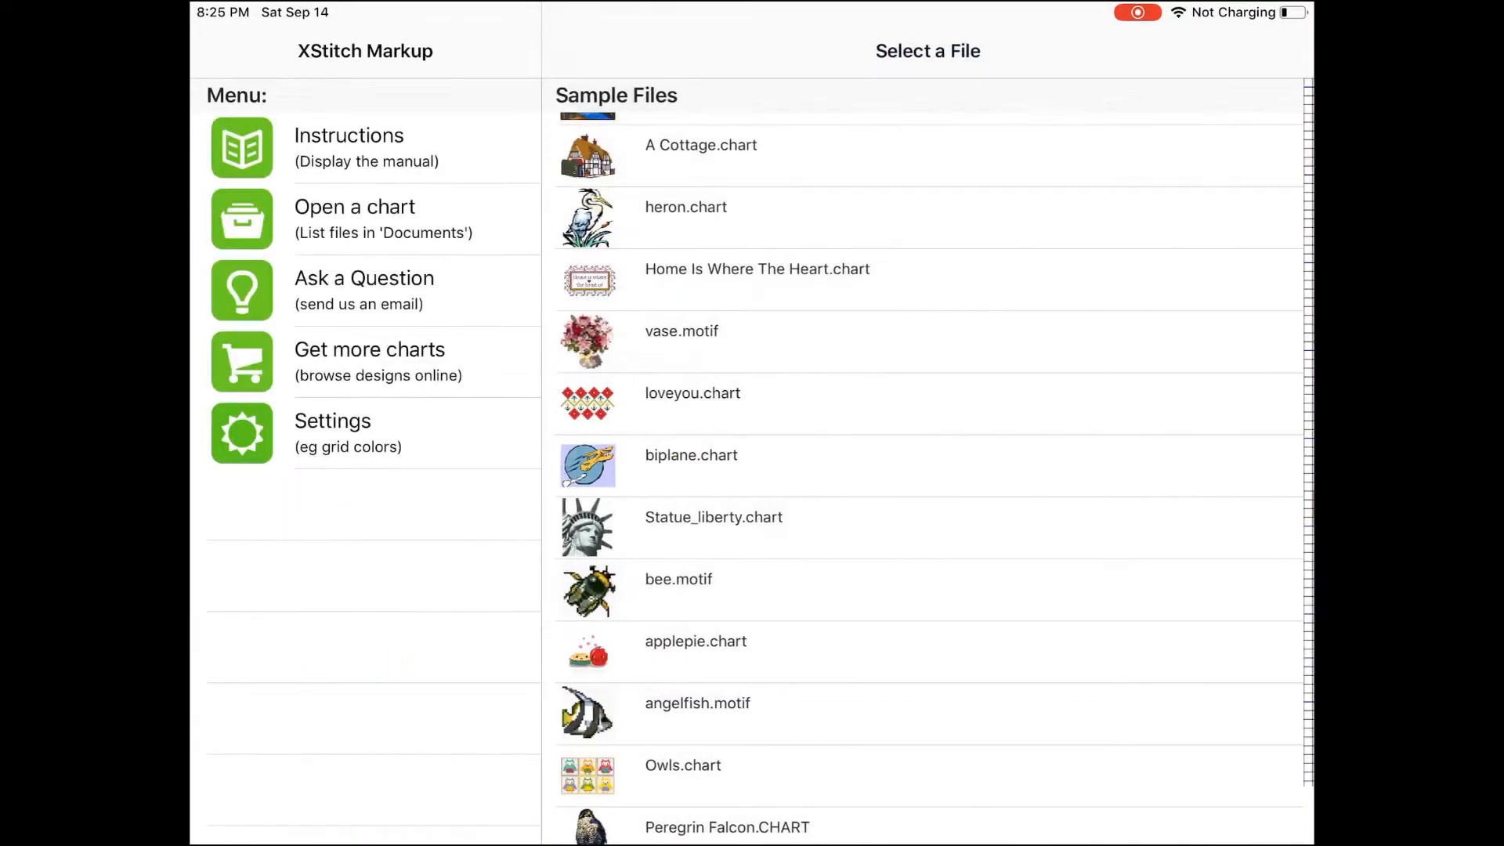
click(355, 219)
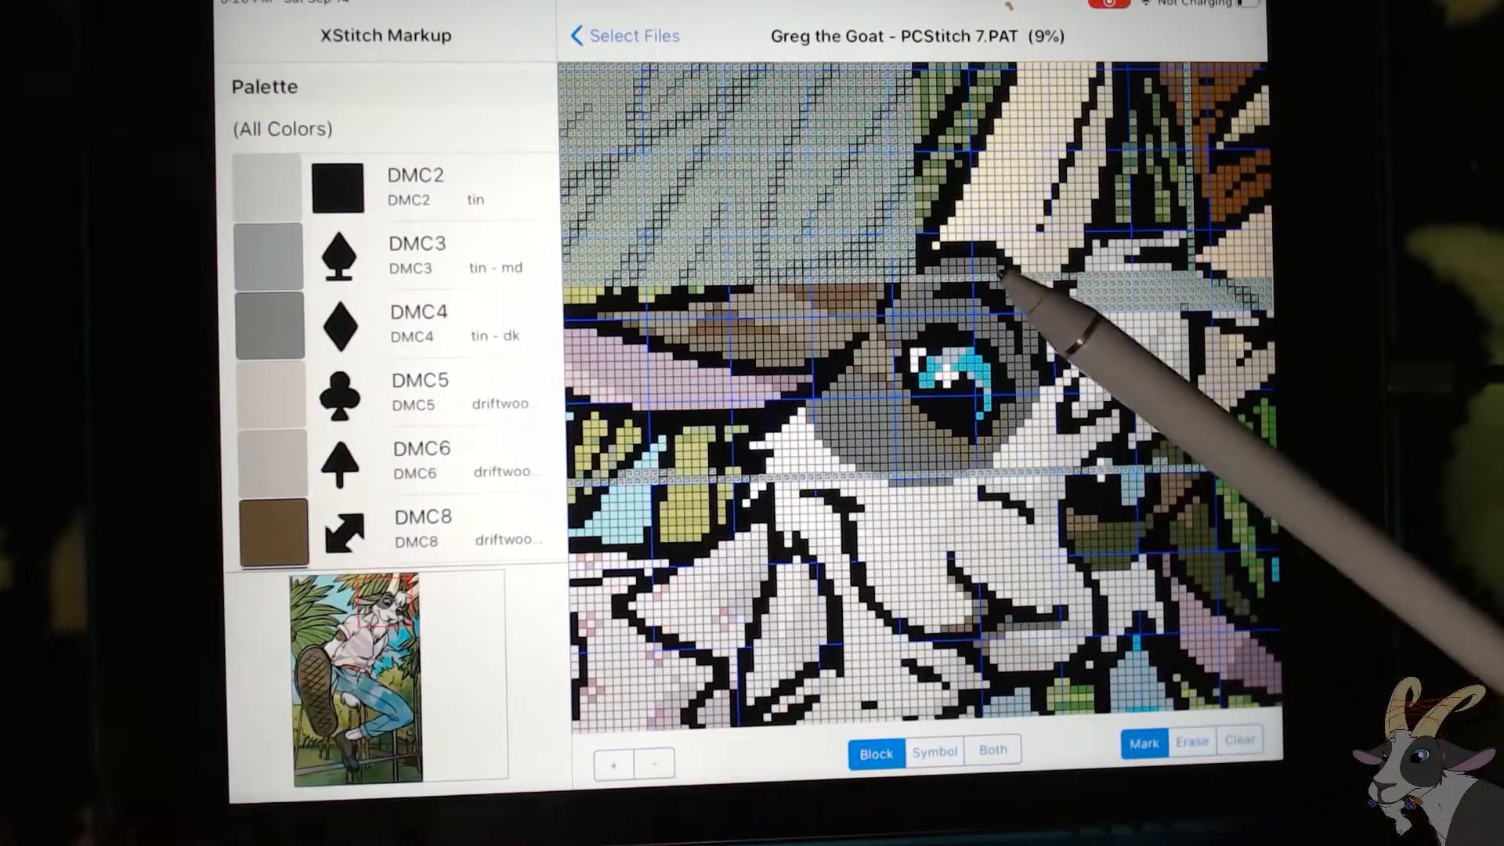
Step: Switch the Greg the Goat chart to Erase mode for removing stitch marks
scroll(down, 3)
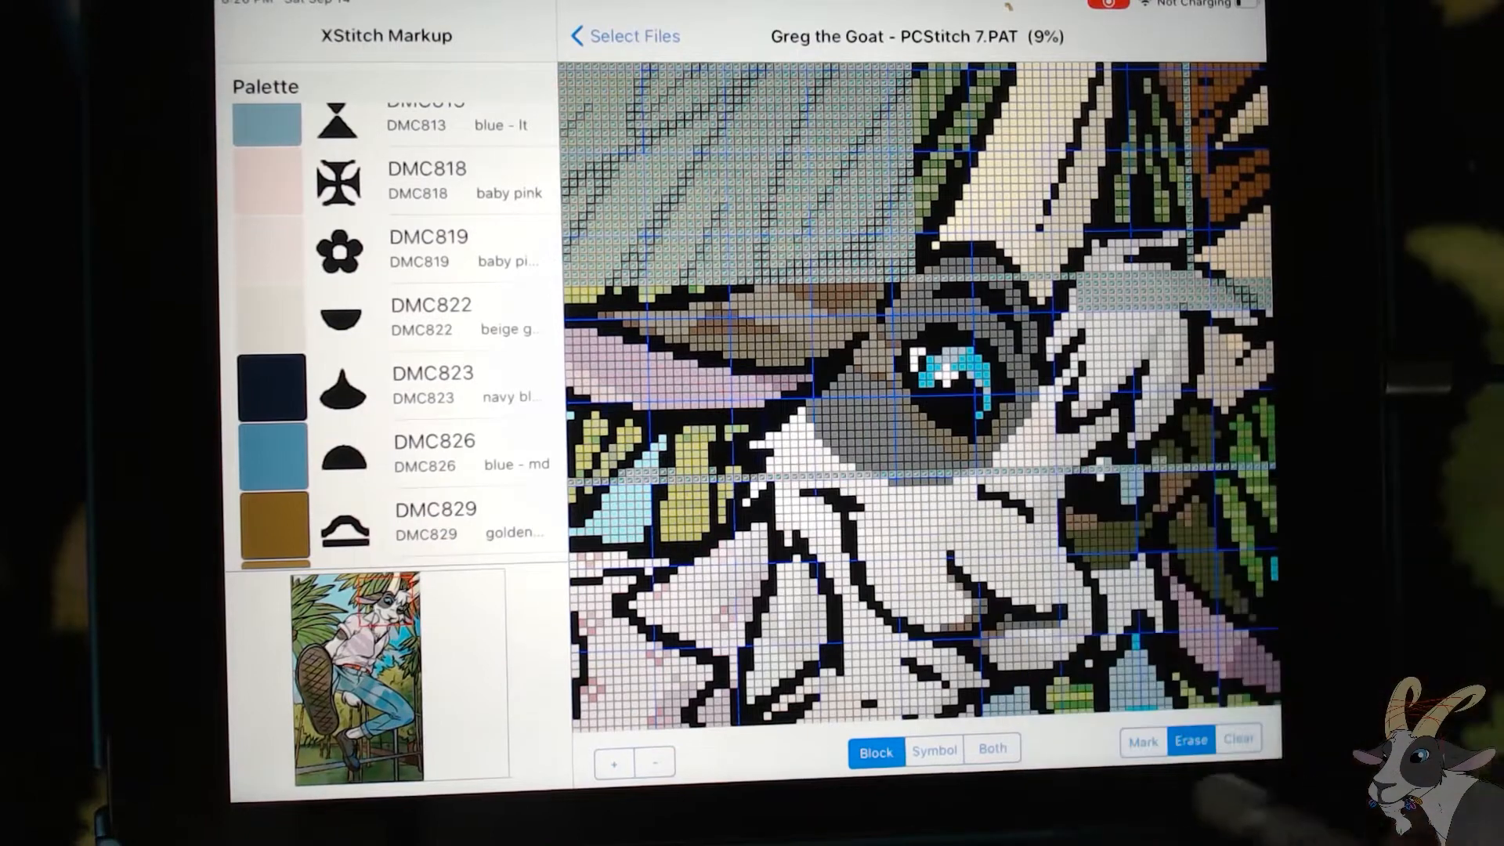
click(1142, 741)
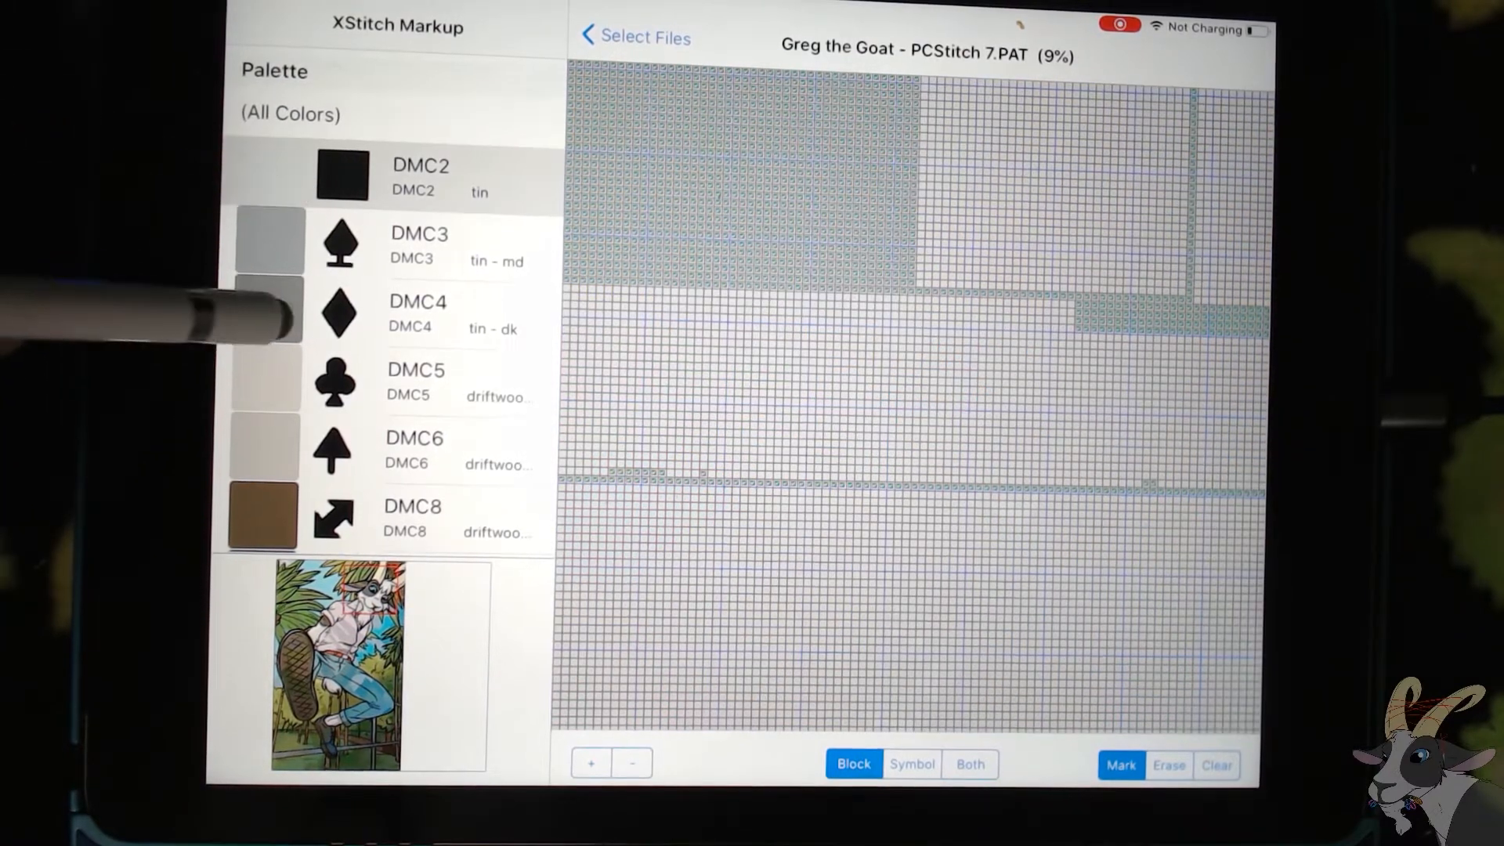
Step: Scroll the Palette list and isolate colours such as DMC520 fern green
scroll(down, 3)
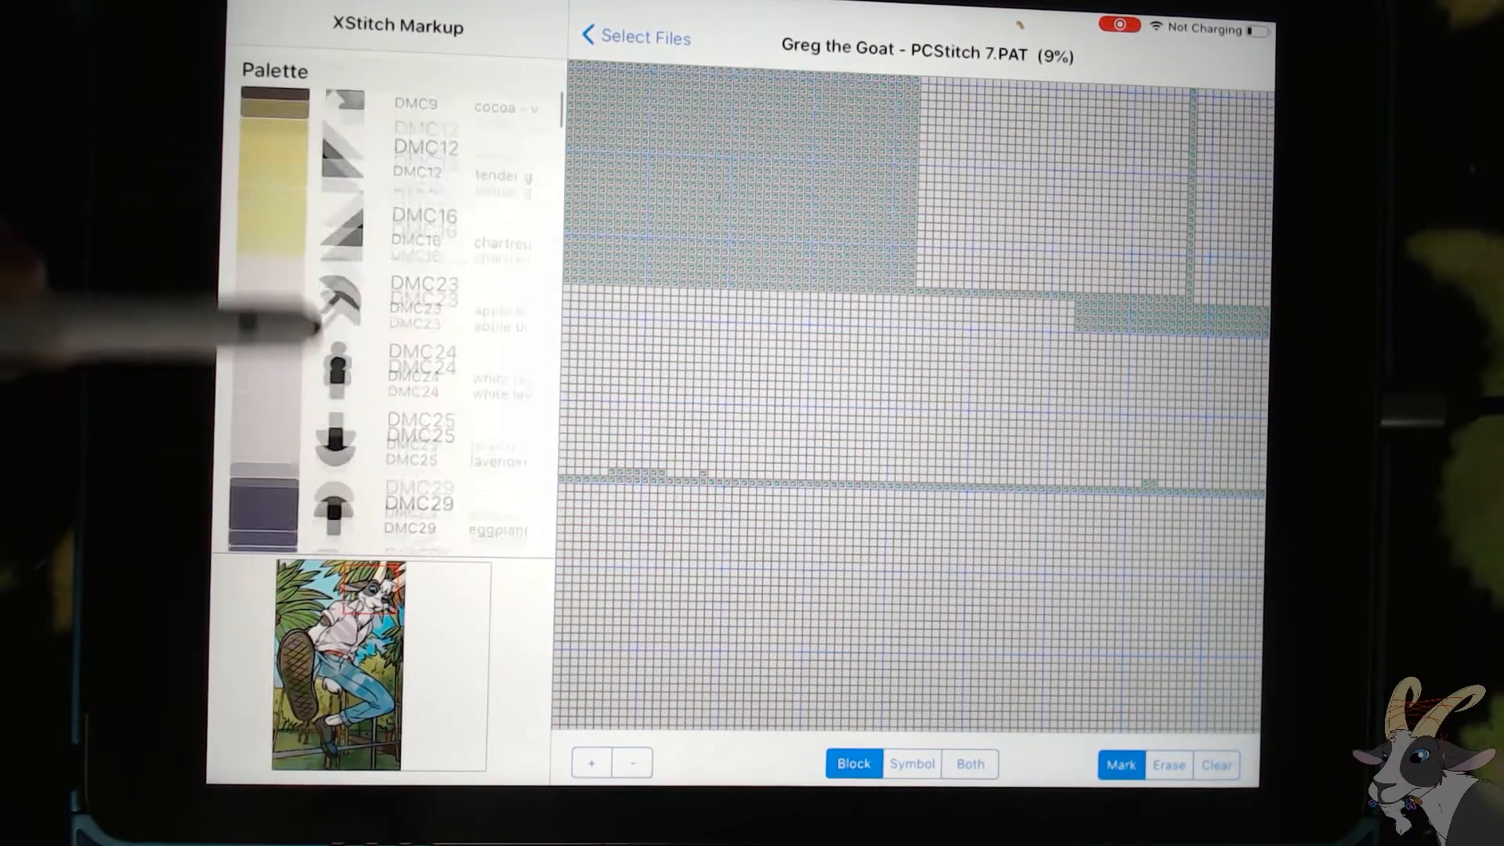
scroll(down, 3)
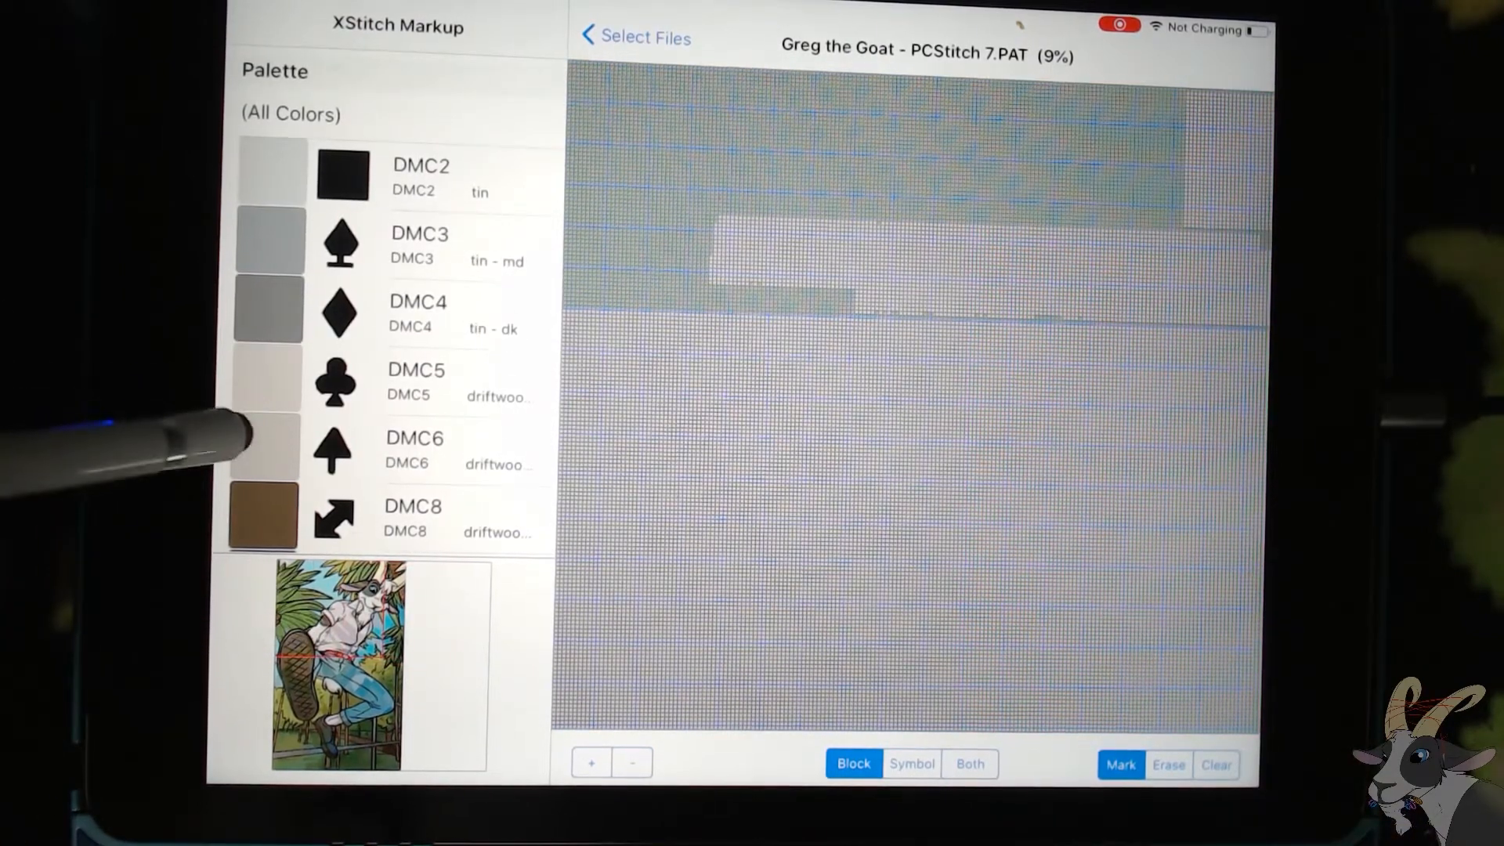
scroll(down, 3)
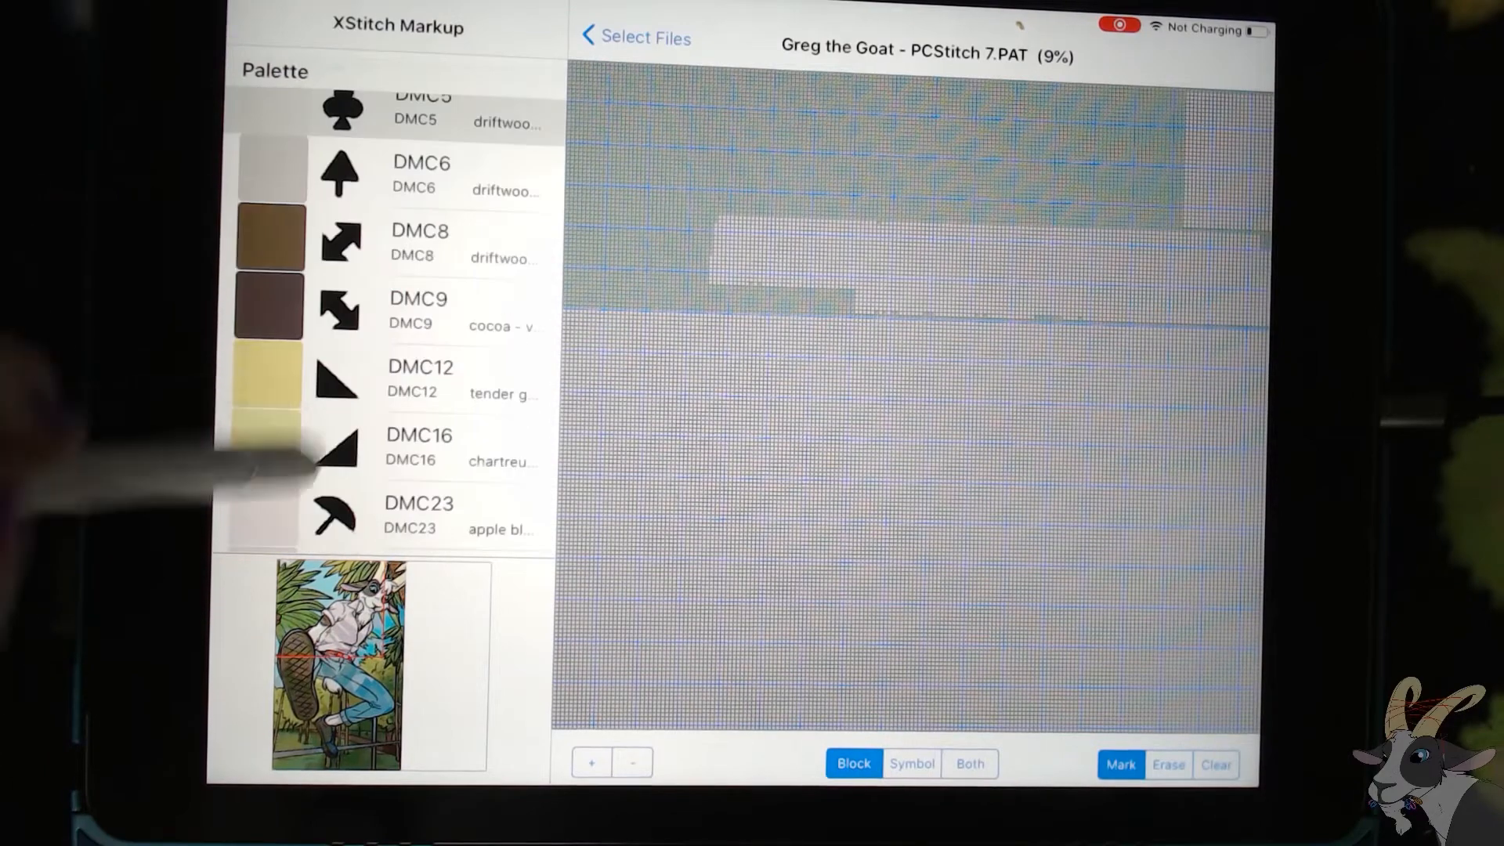
scroll(down, 3)
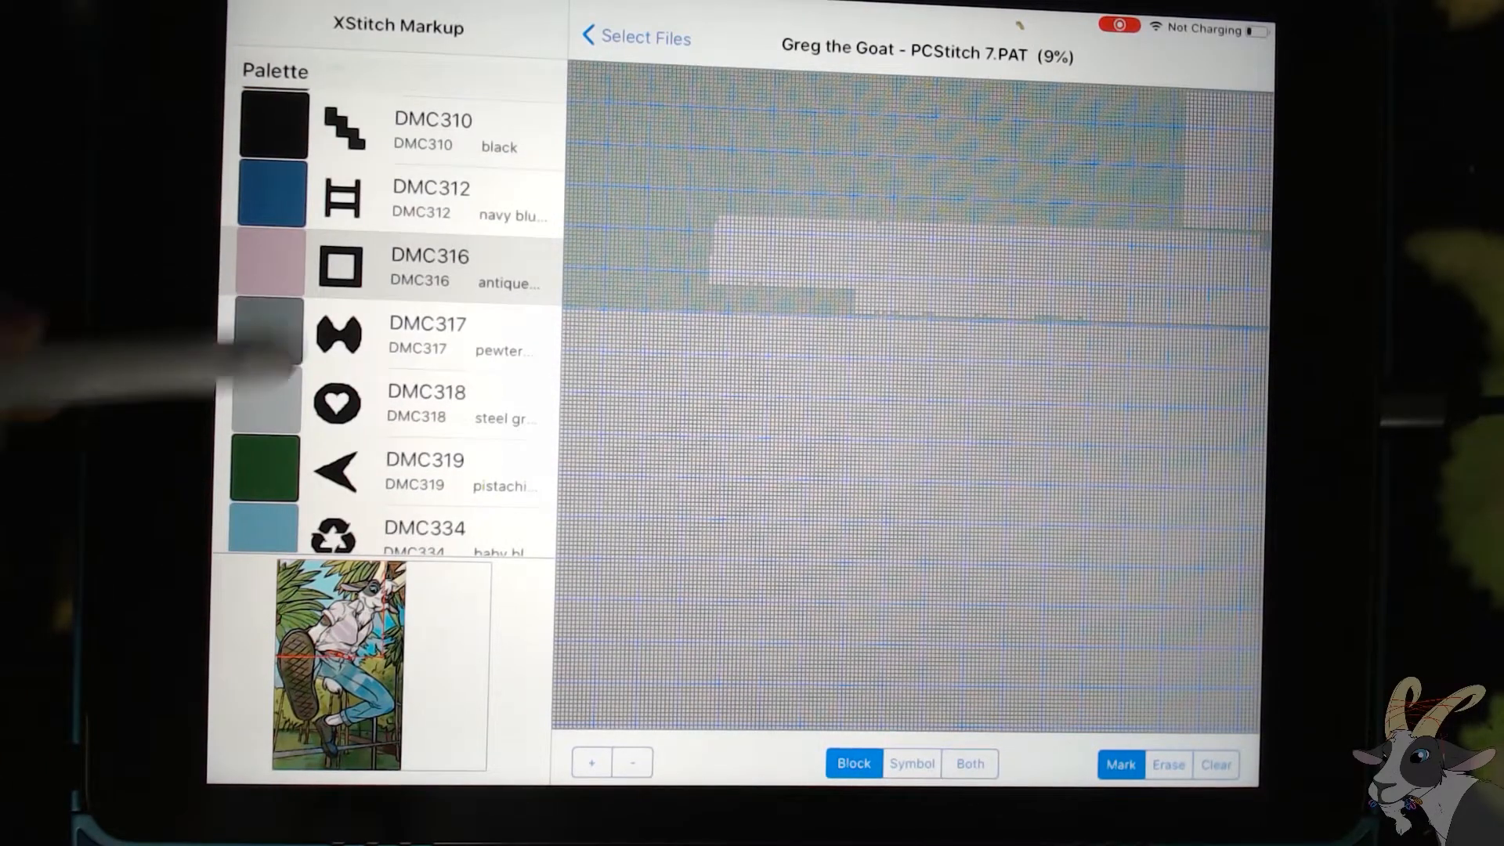
scroll(down, 3)
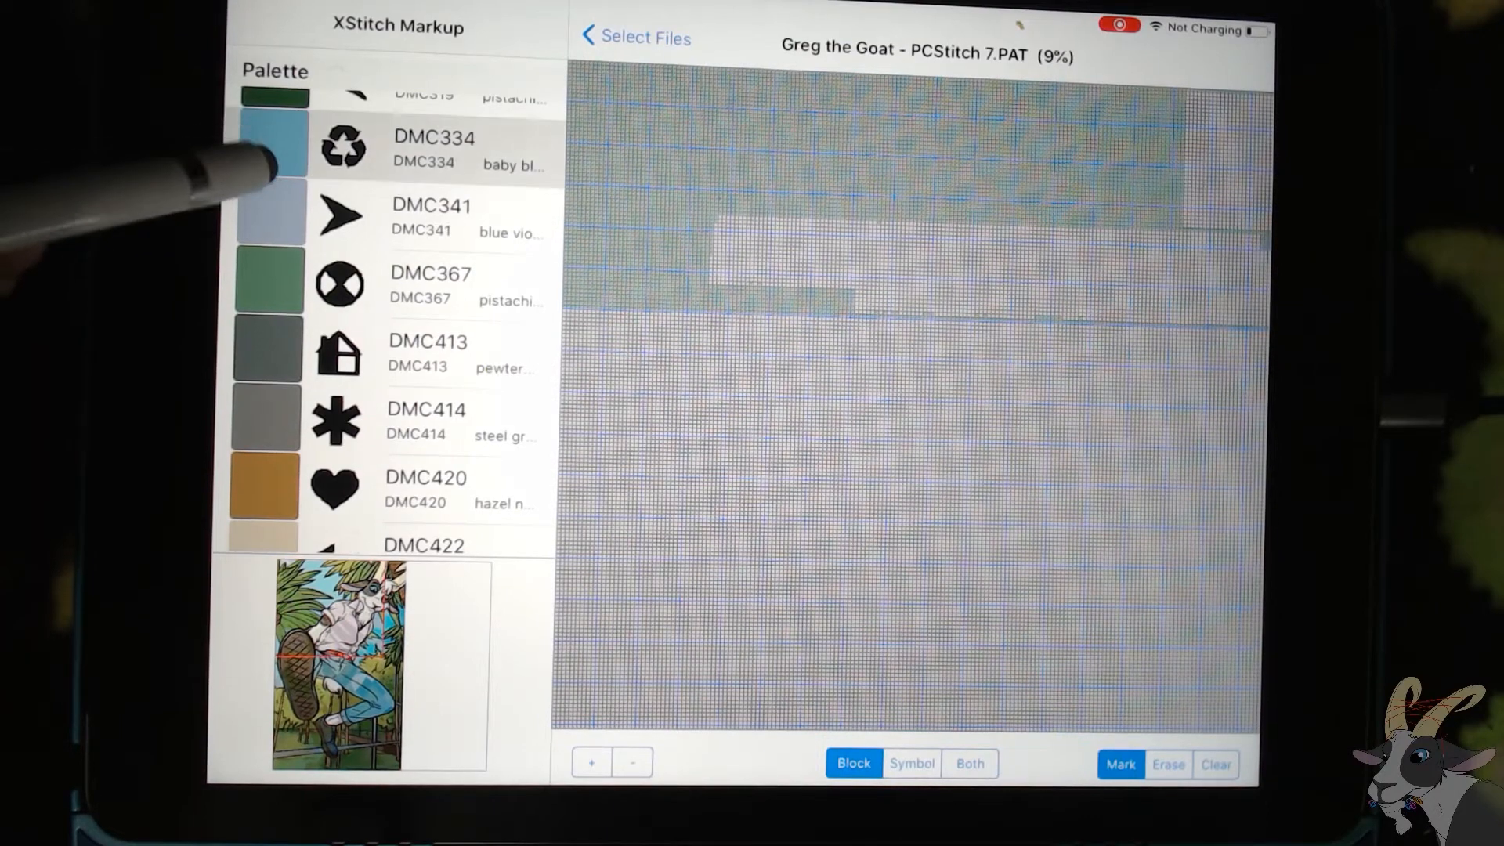
scroll(down, 3)
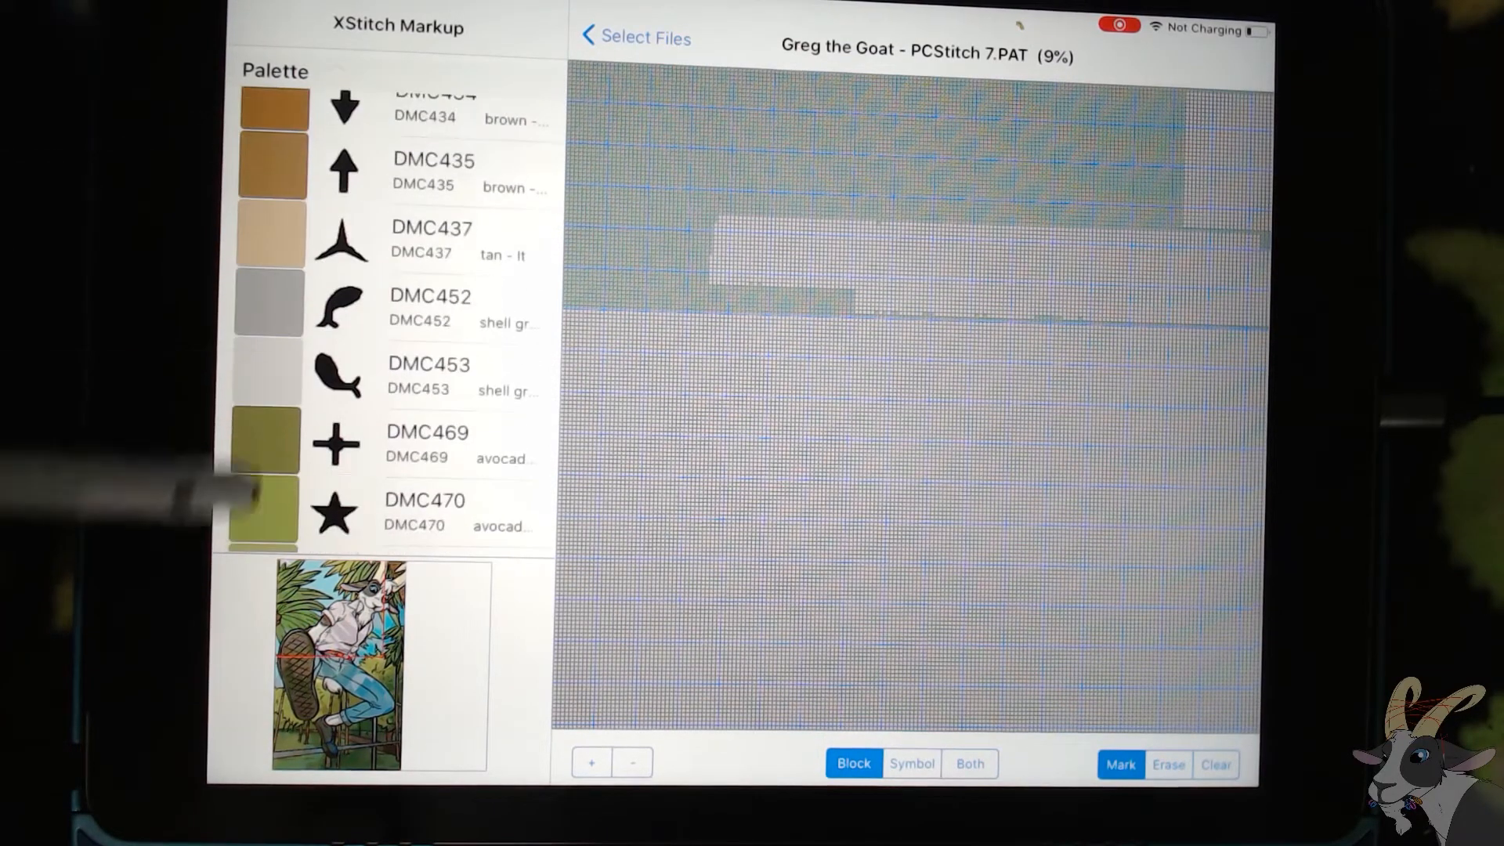
scroll(down, 3)
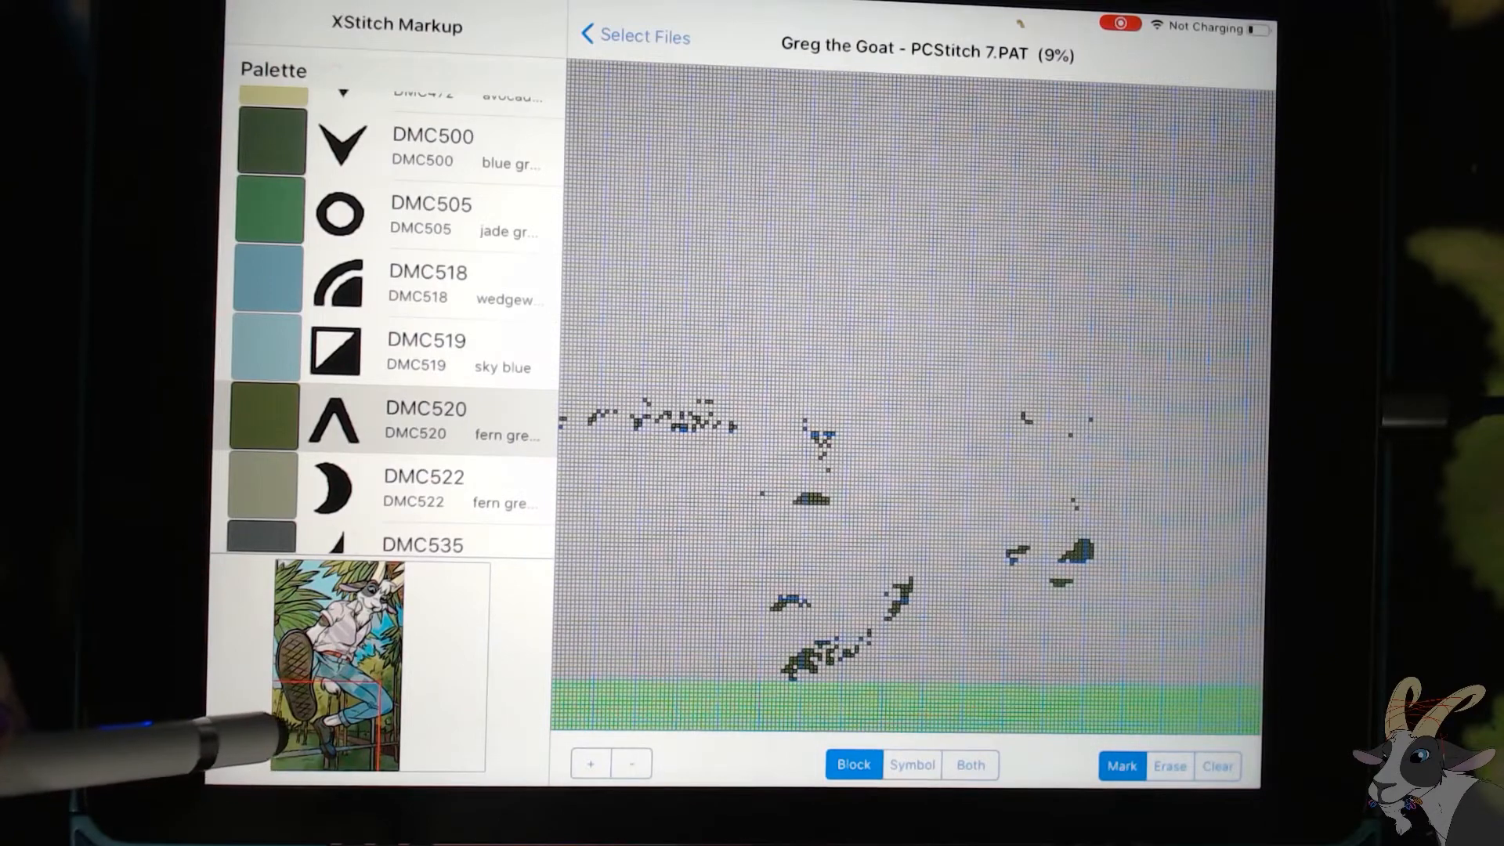
Step: Show all colours, then compare the Both, Symbol and Both display modes
scroll(down, 3)
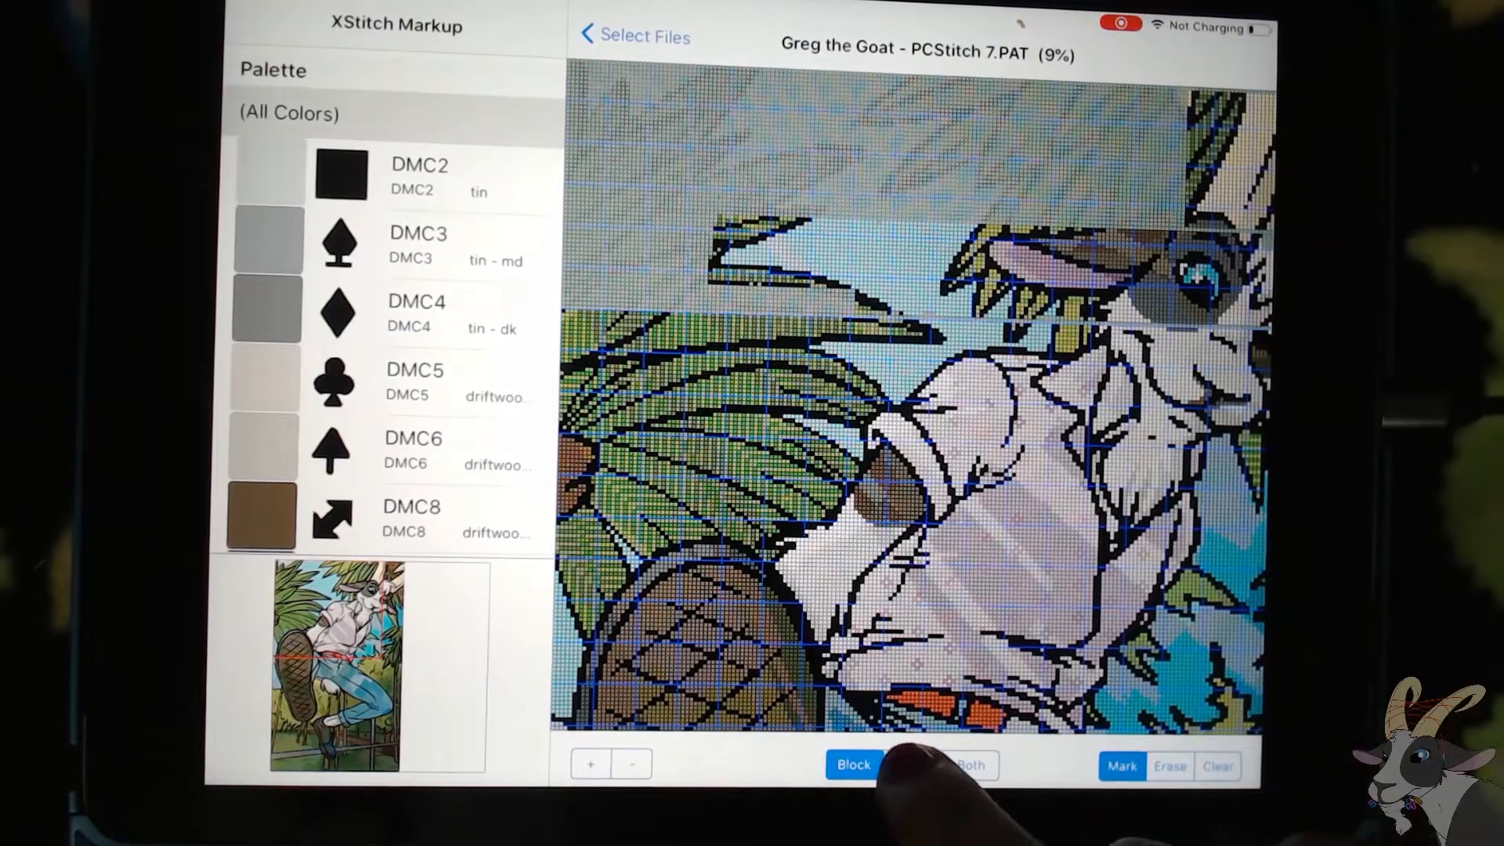
click(911, 765)
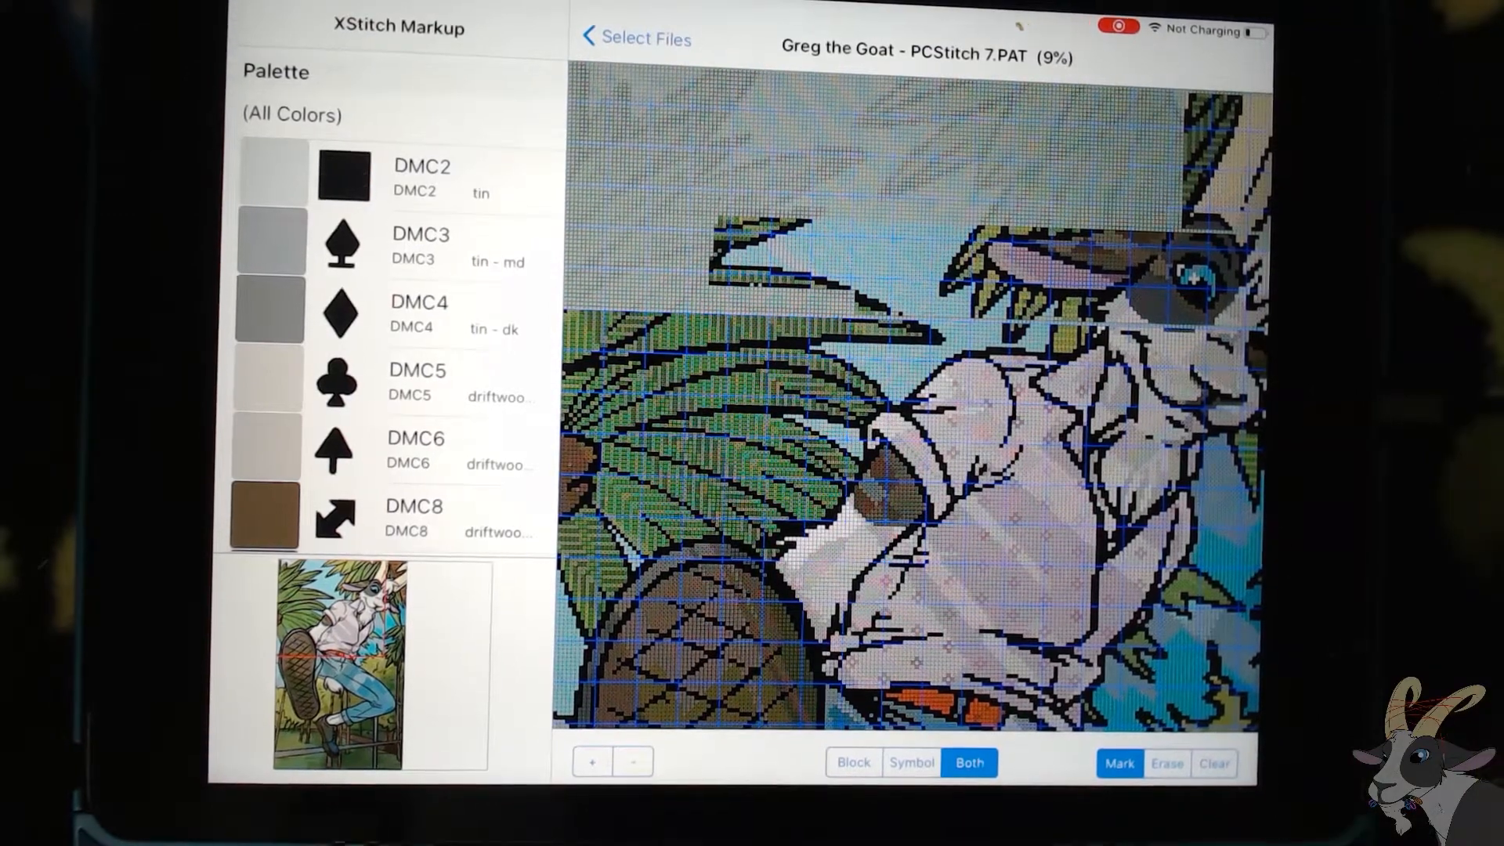
click(910, 765)
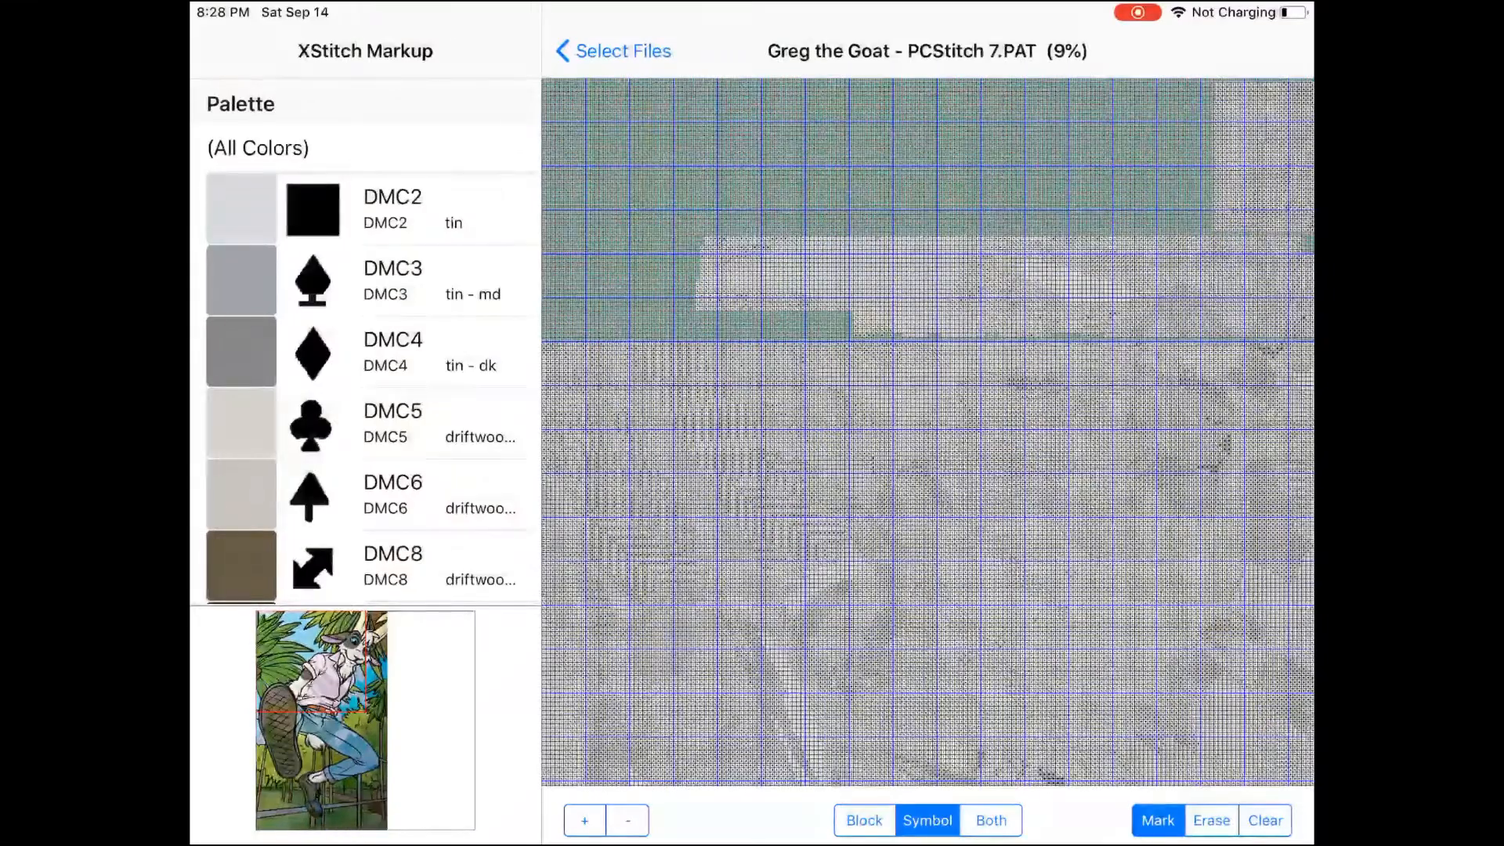
click(990, 820)
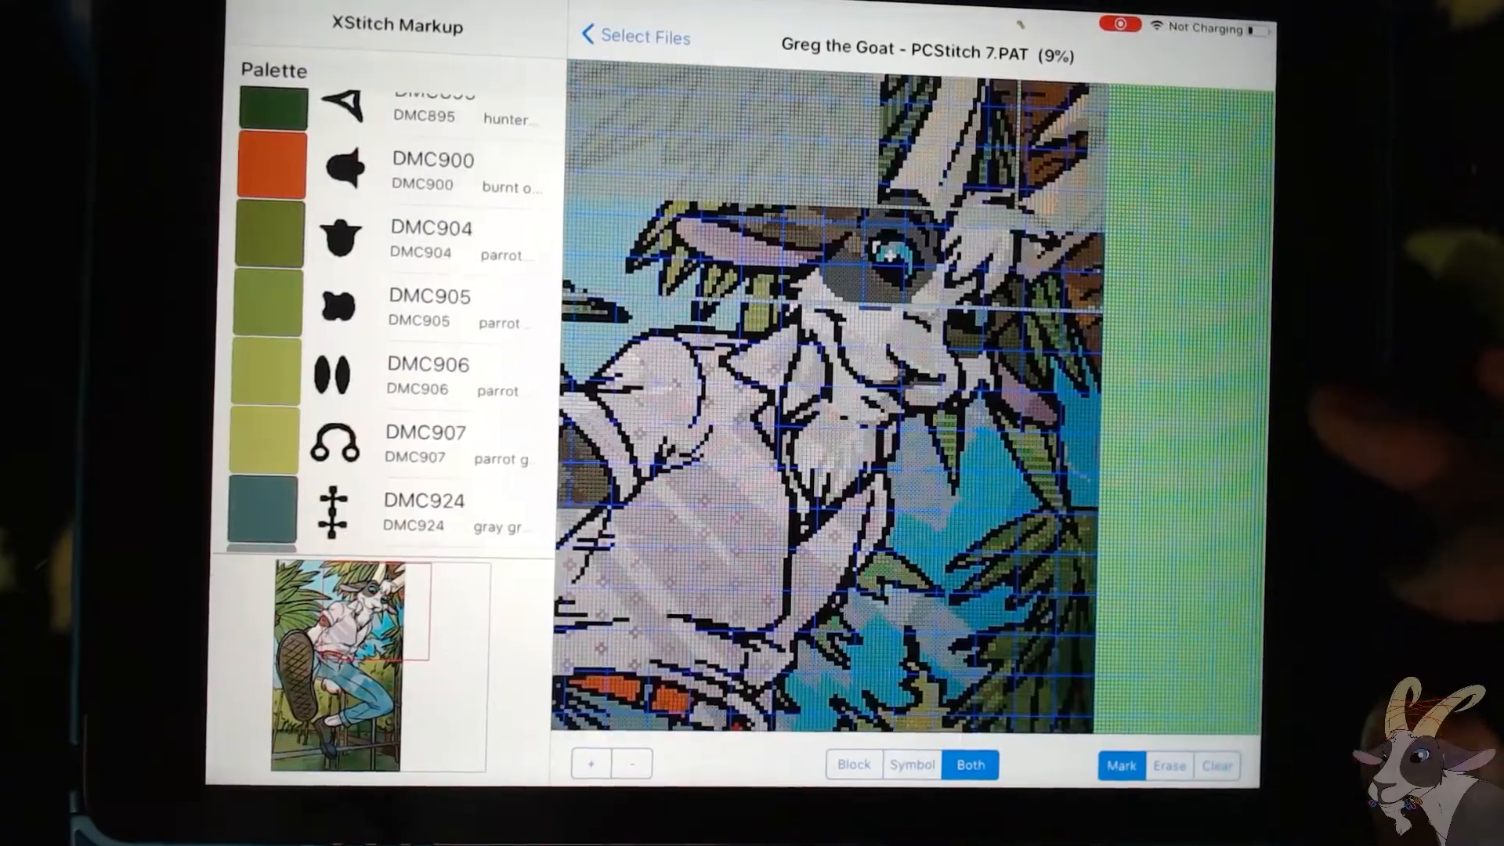
Step: Switch the chart display to Block mode, drawing stitches without symbols
click(853, 764)
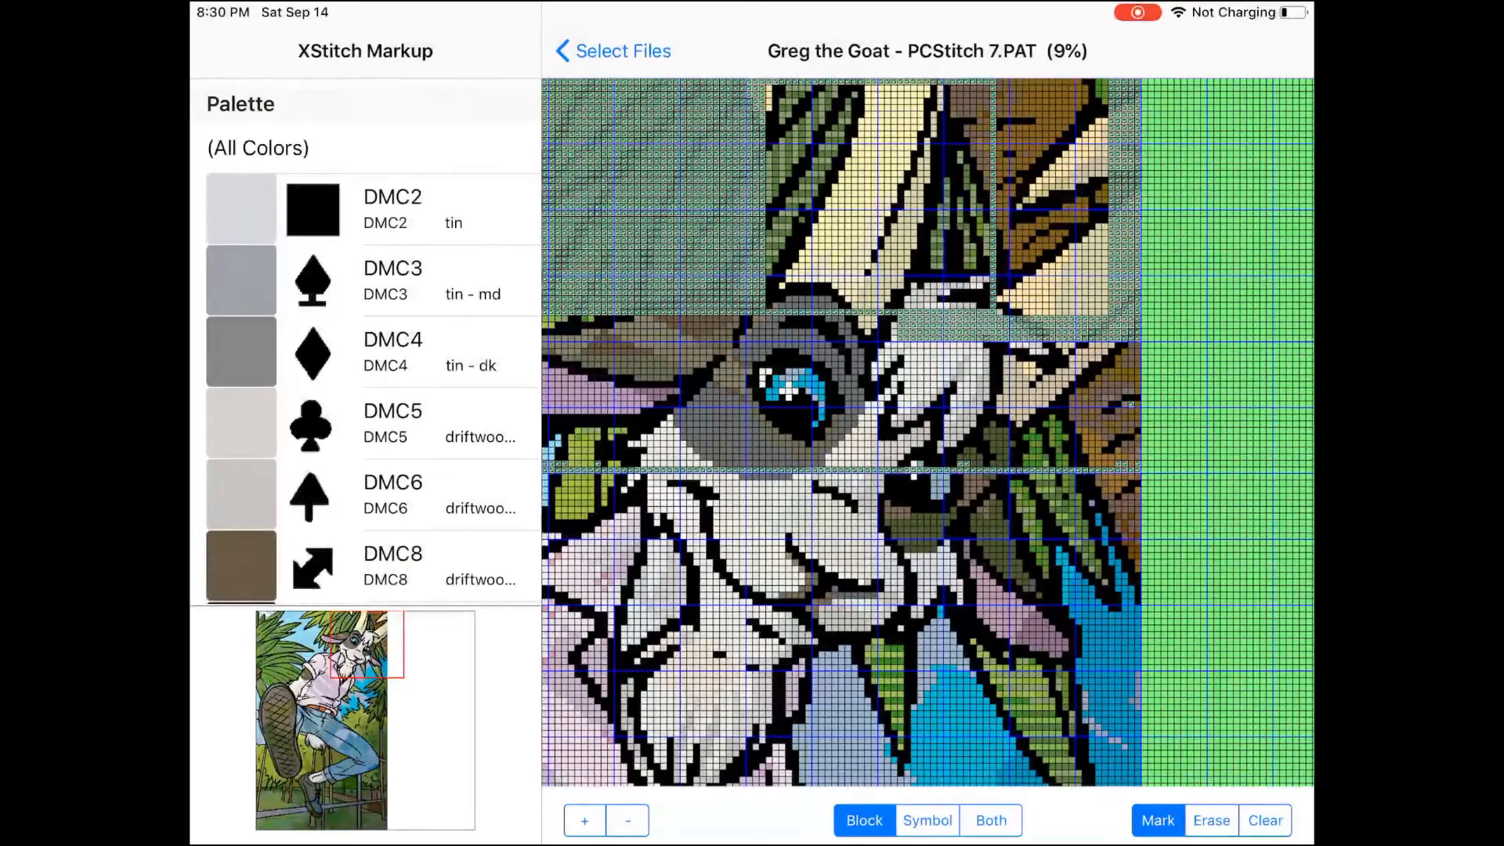
scroll(down, 3)
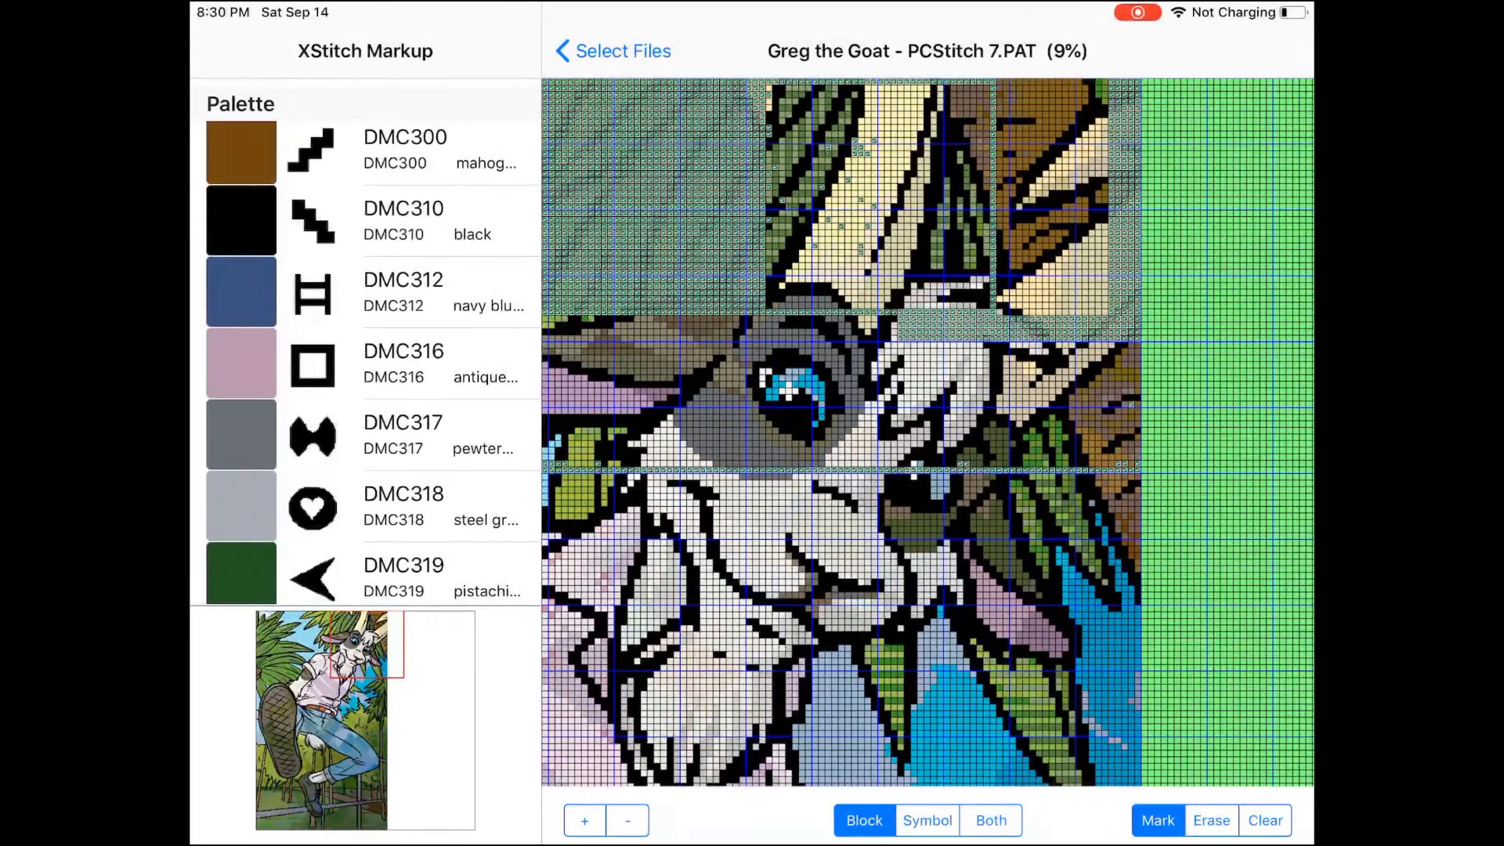
scroll(down, 3)
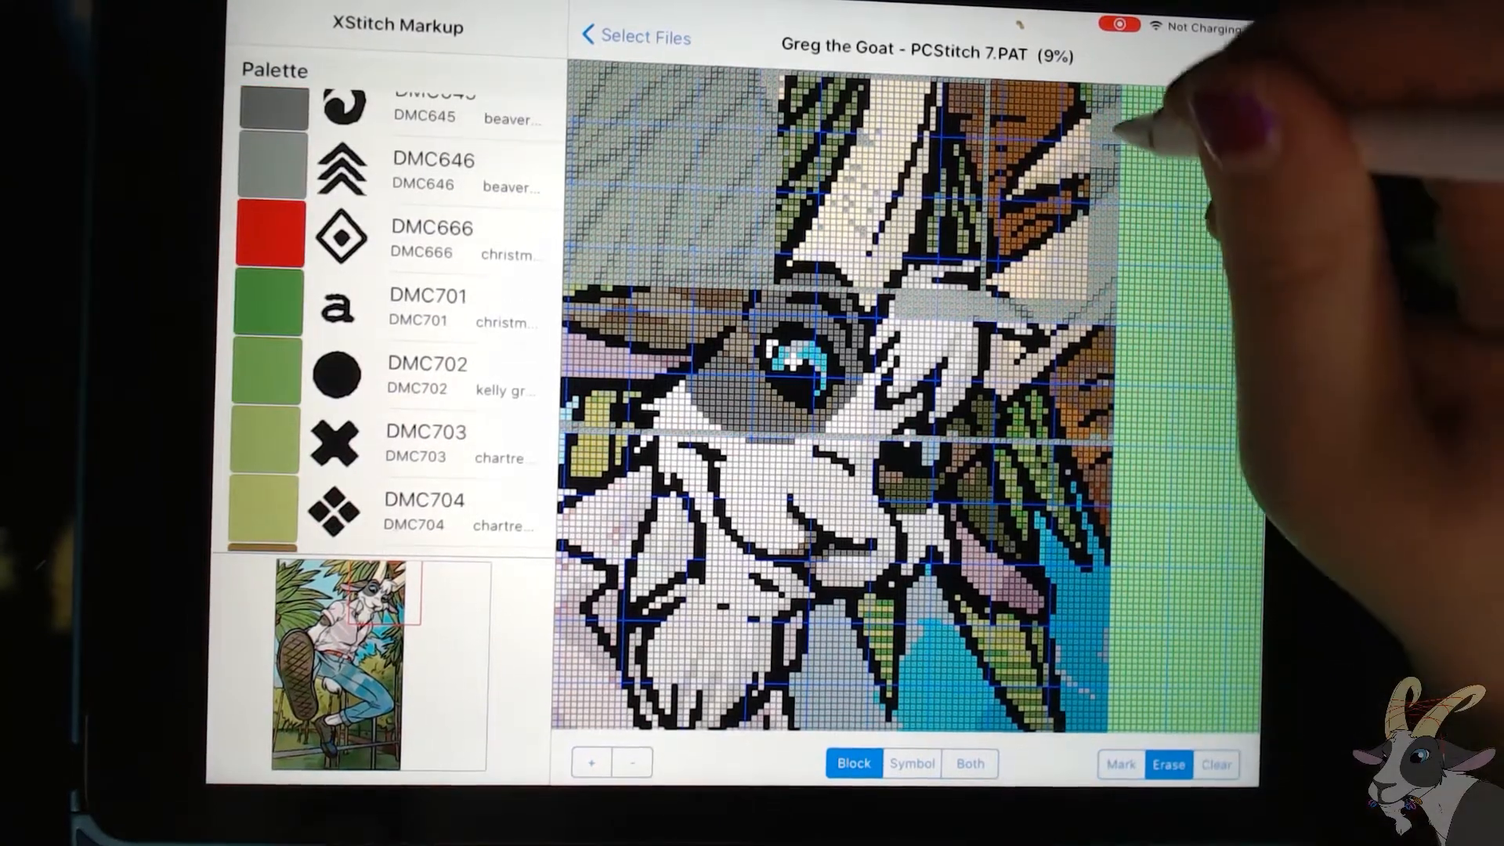
scroll(down, 3)
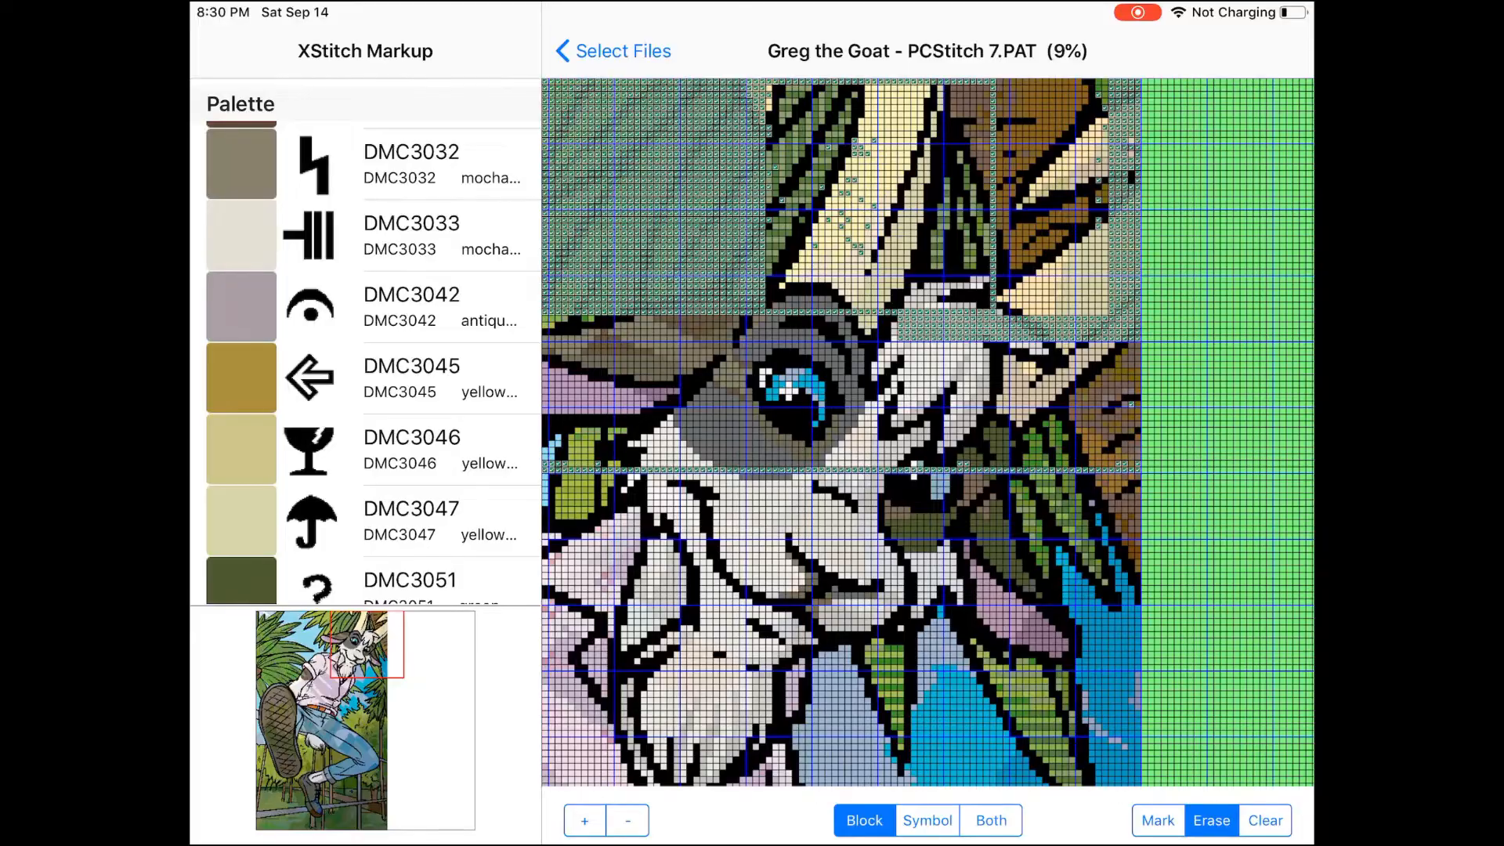
scroll(down, 3)
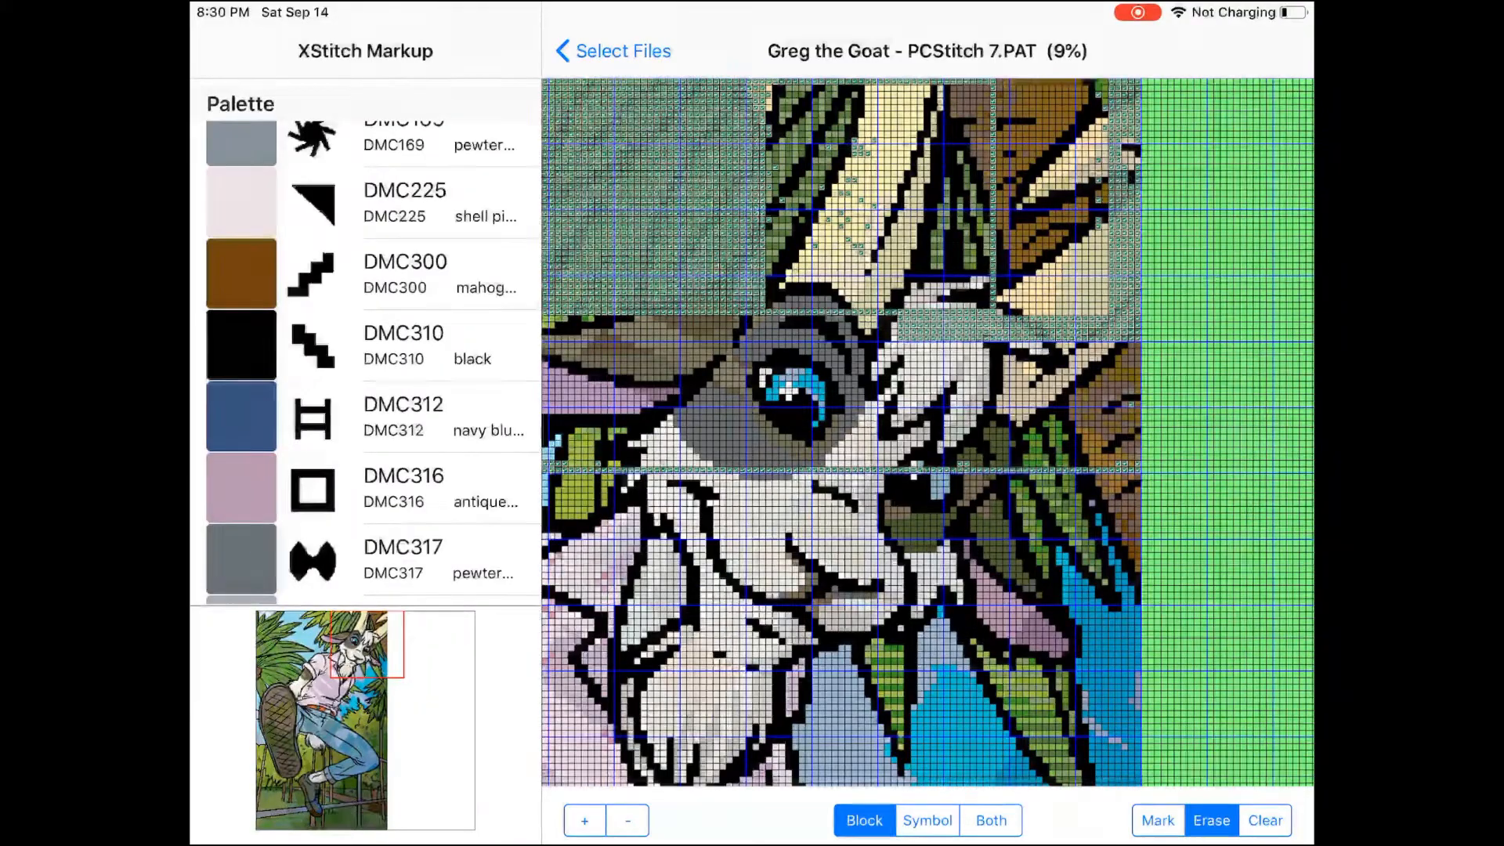
click(1264, 820)
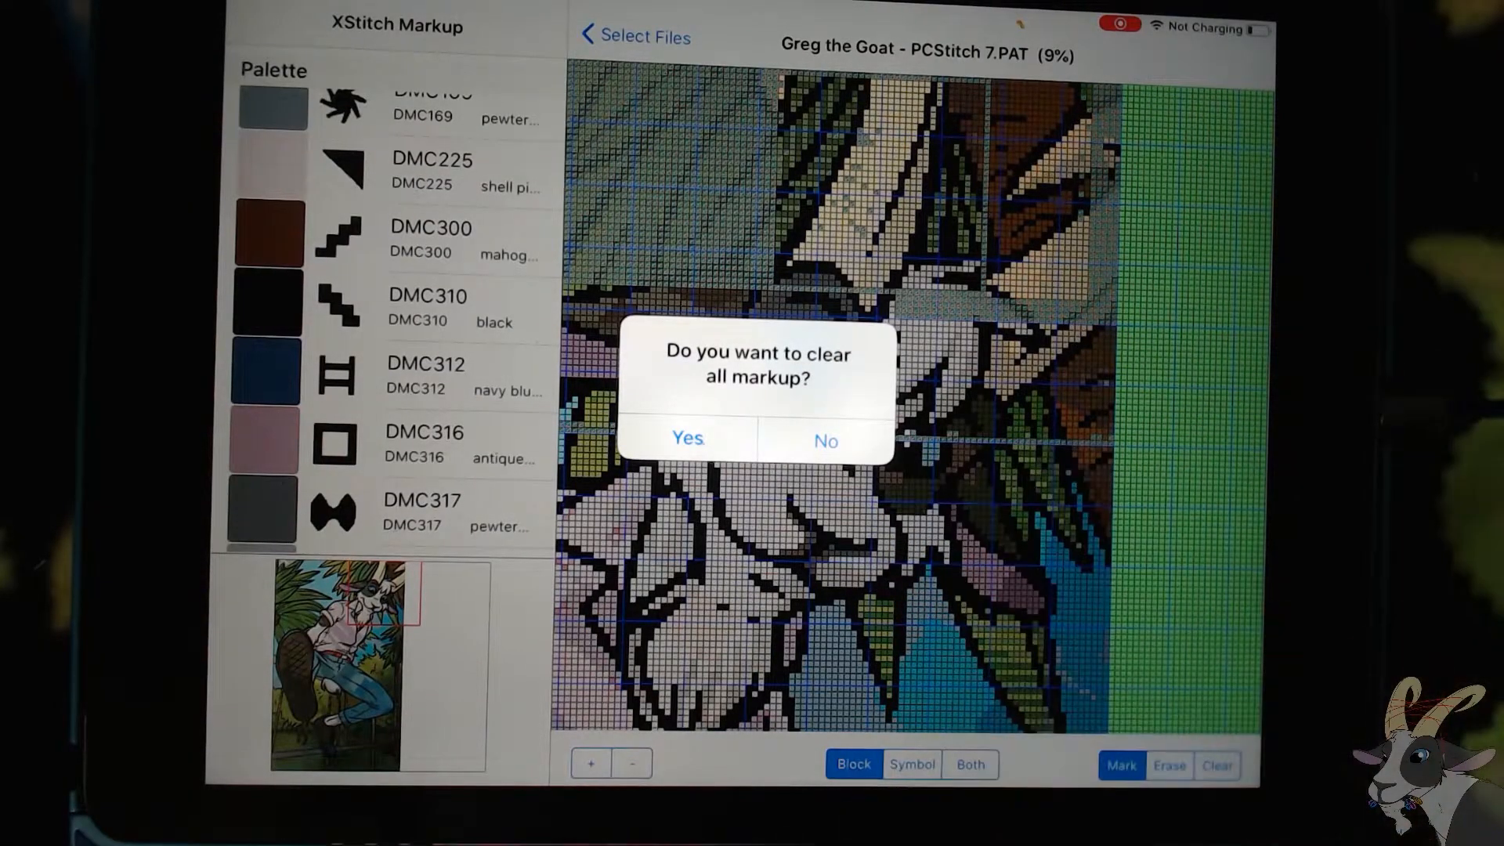
click(686, 439)
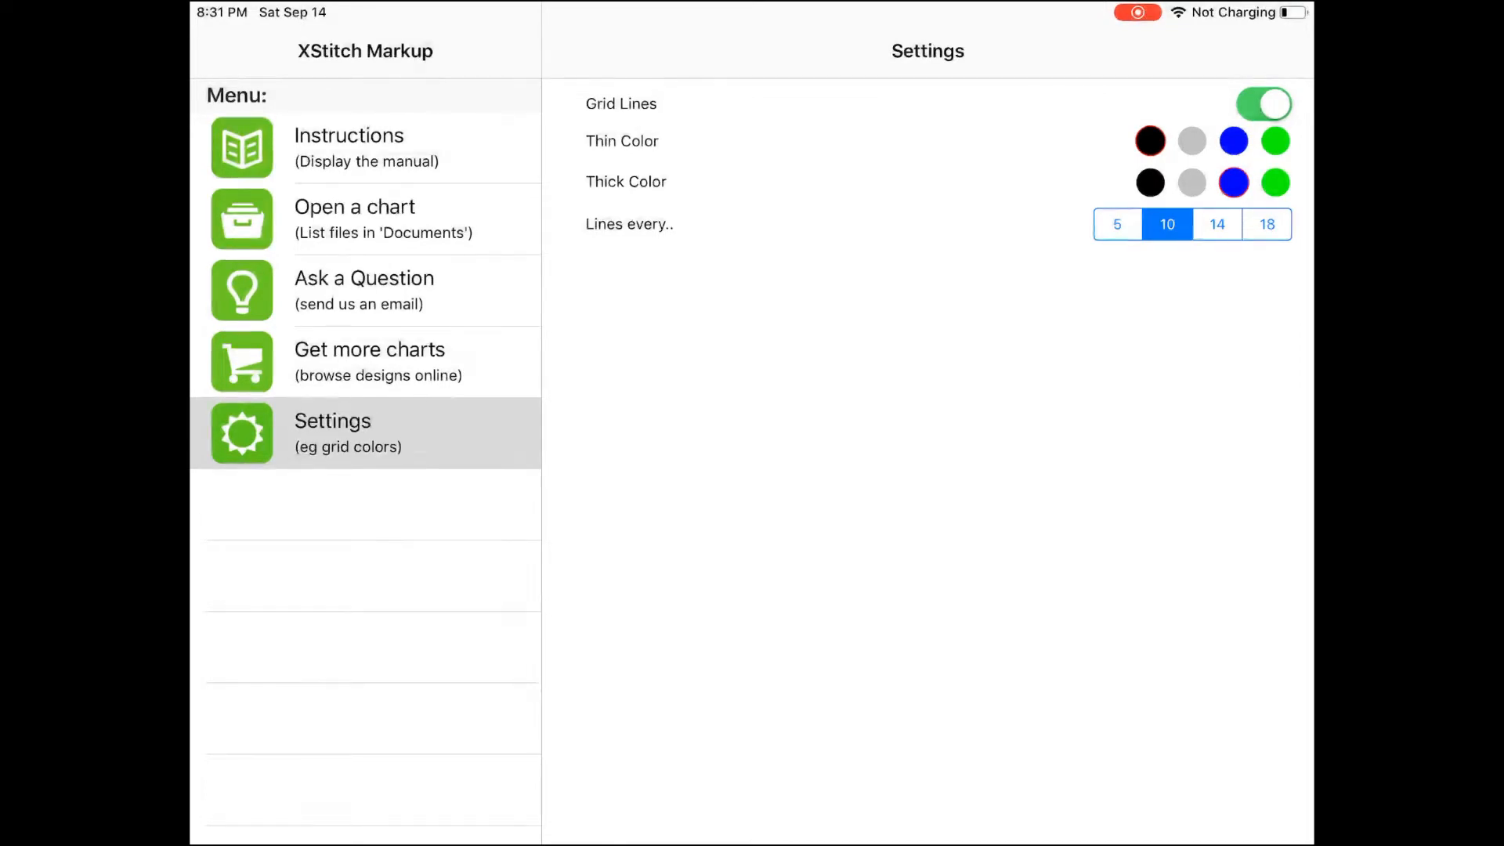
Step: Open the chart file list again from the Menu
click(354, 219)
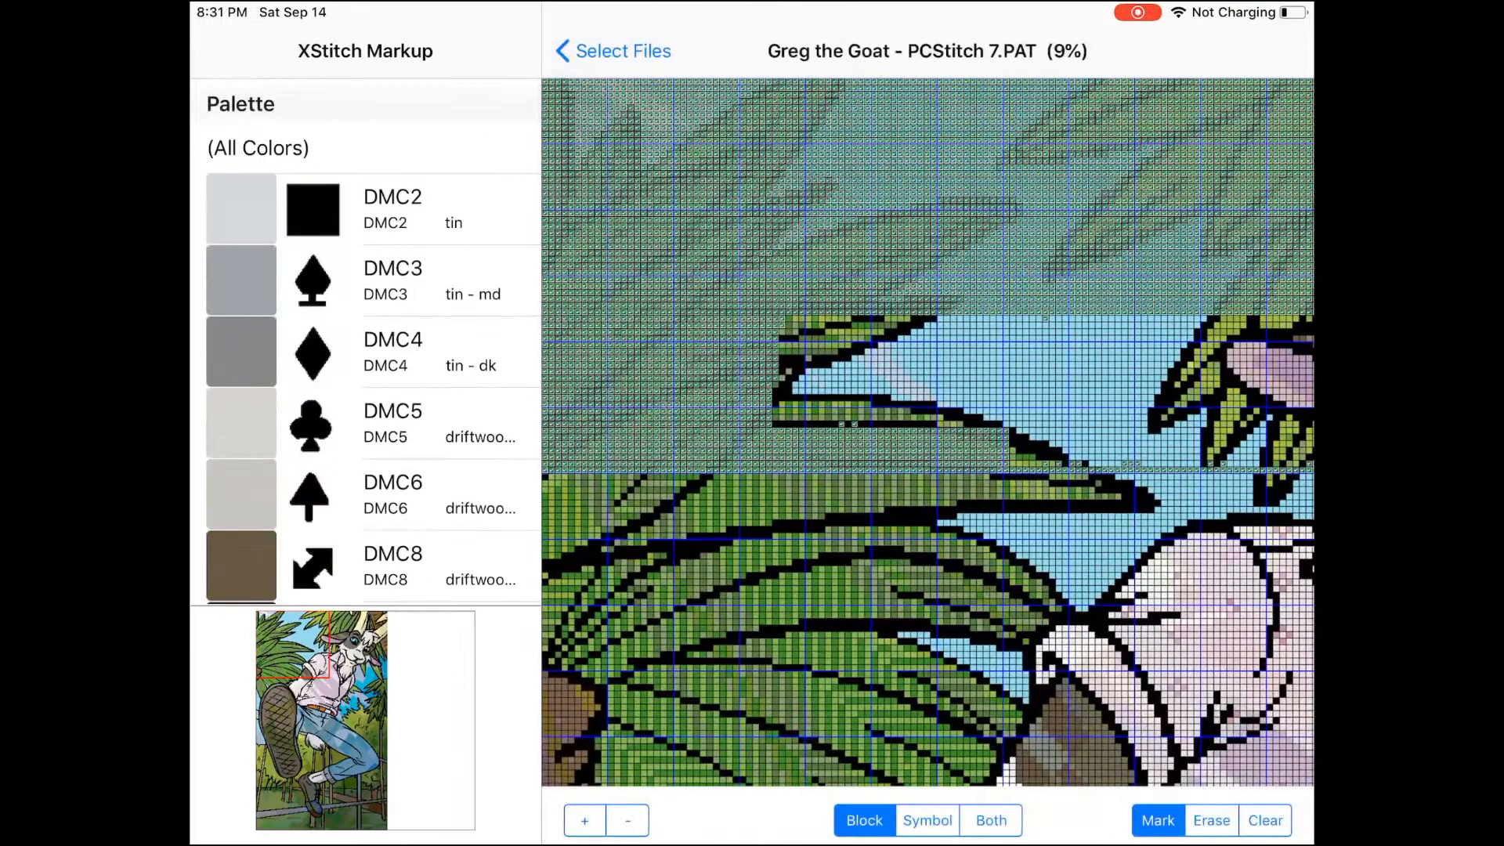
scroll(down, 3)
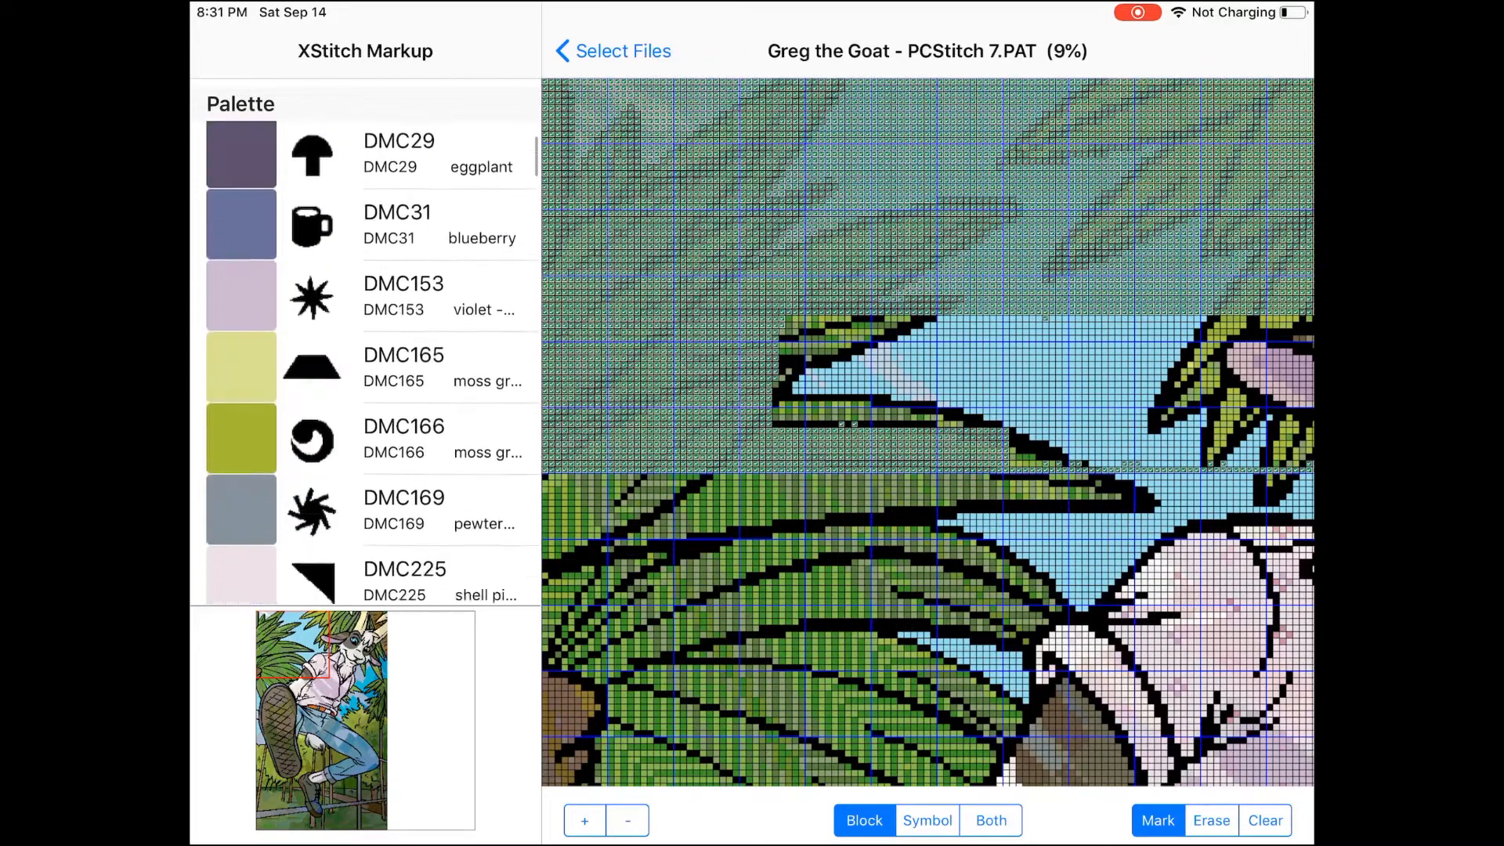
scroll(down, 3)
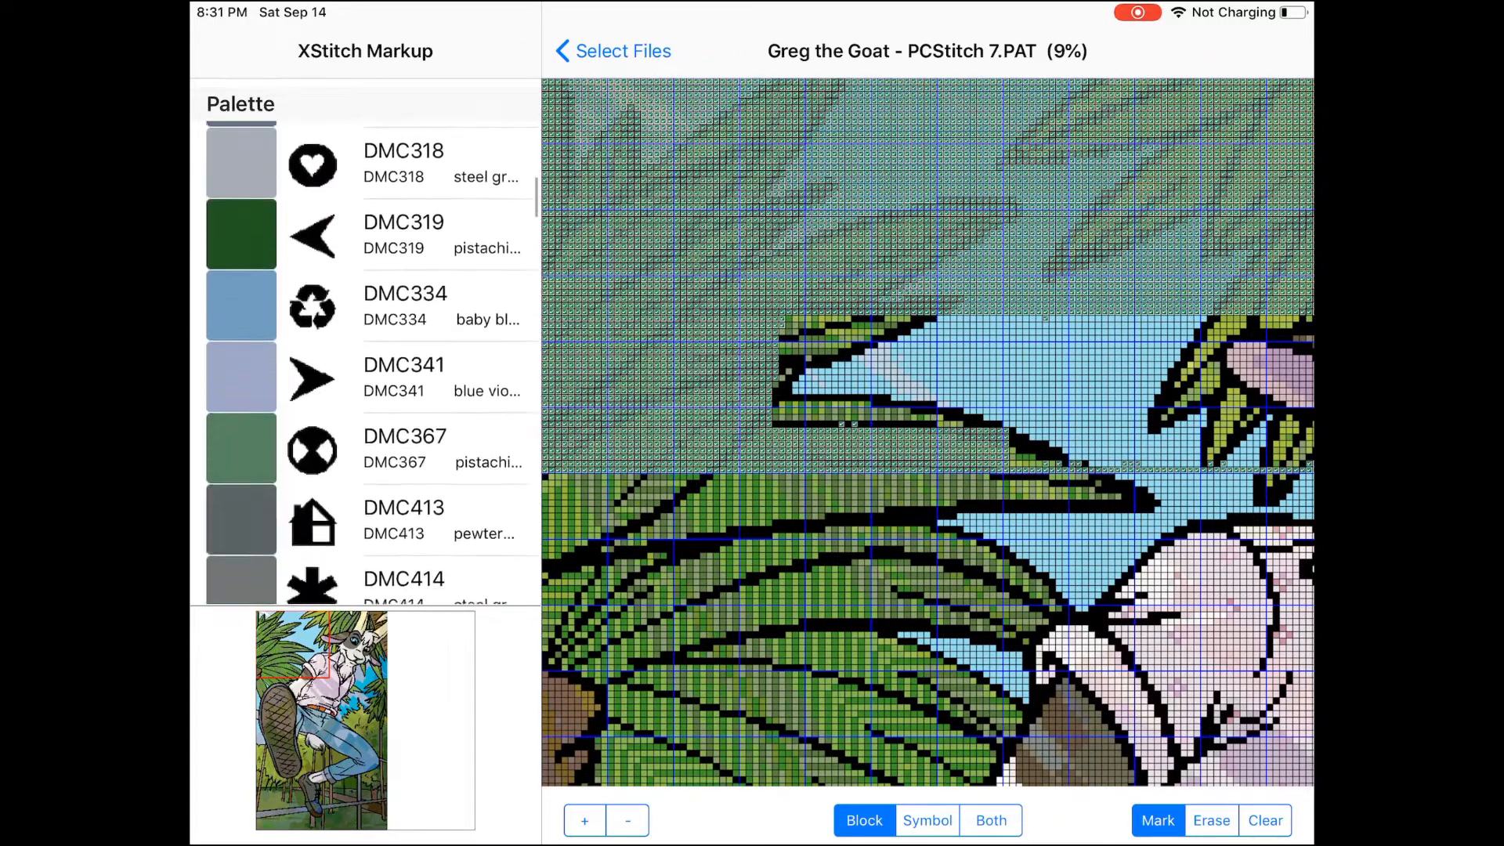
scroll(down, 3)
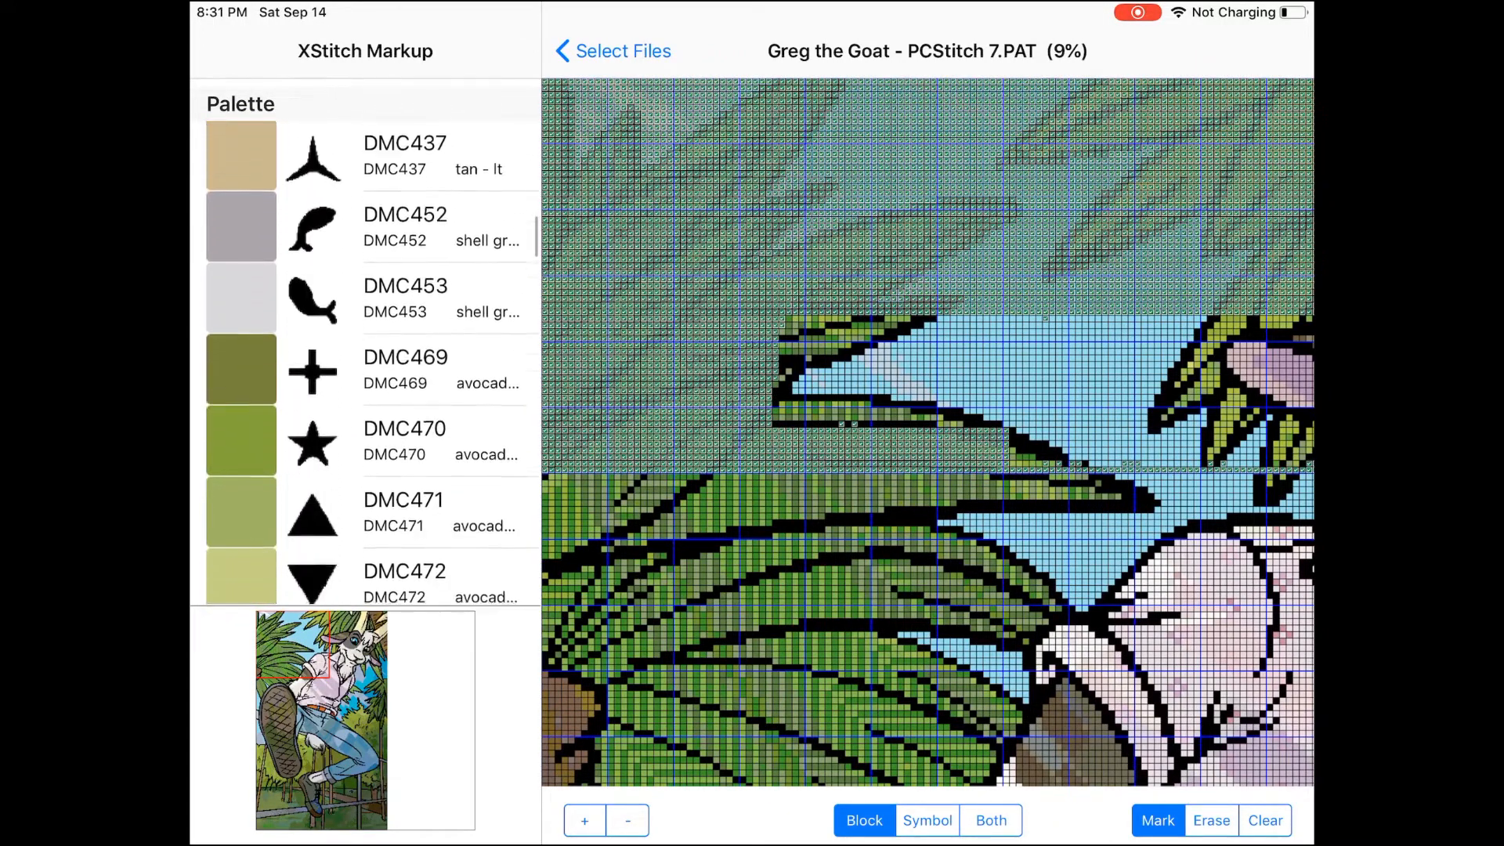
scroll(down, 3)
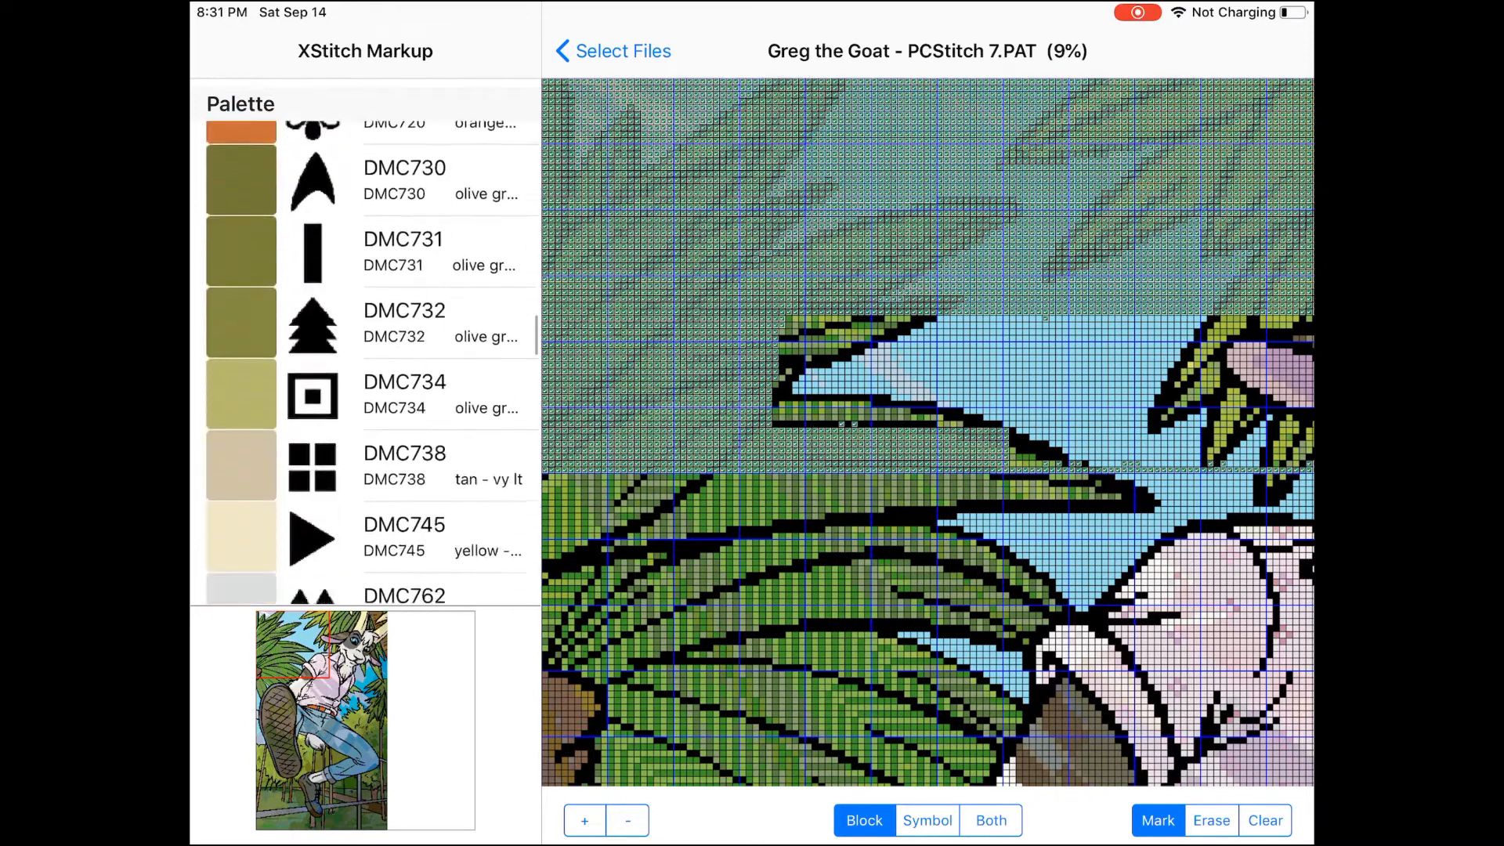
scroll(down, 3)
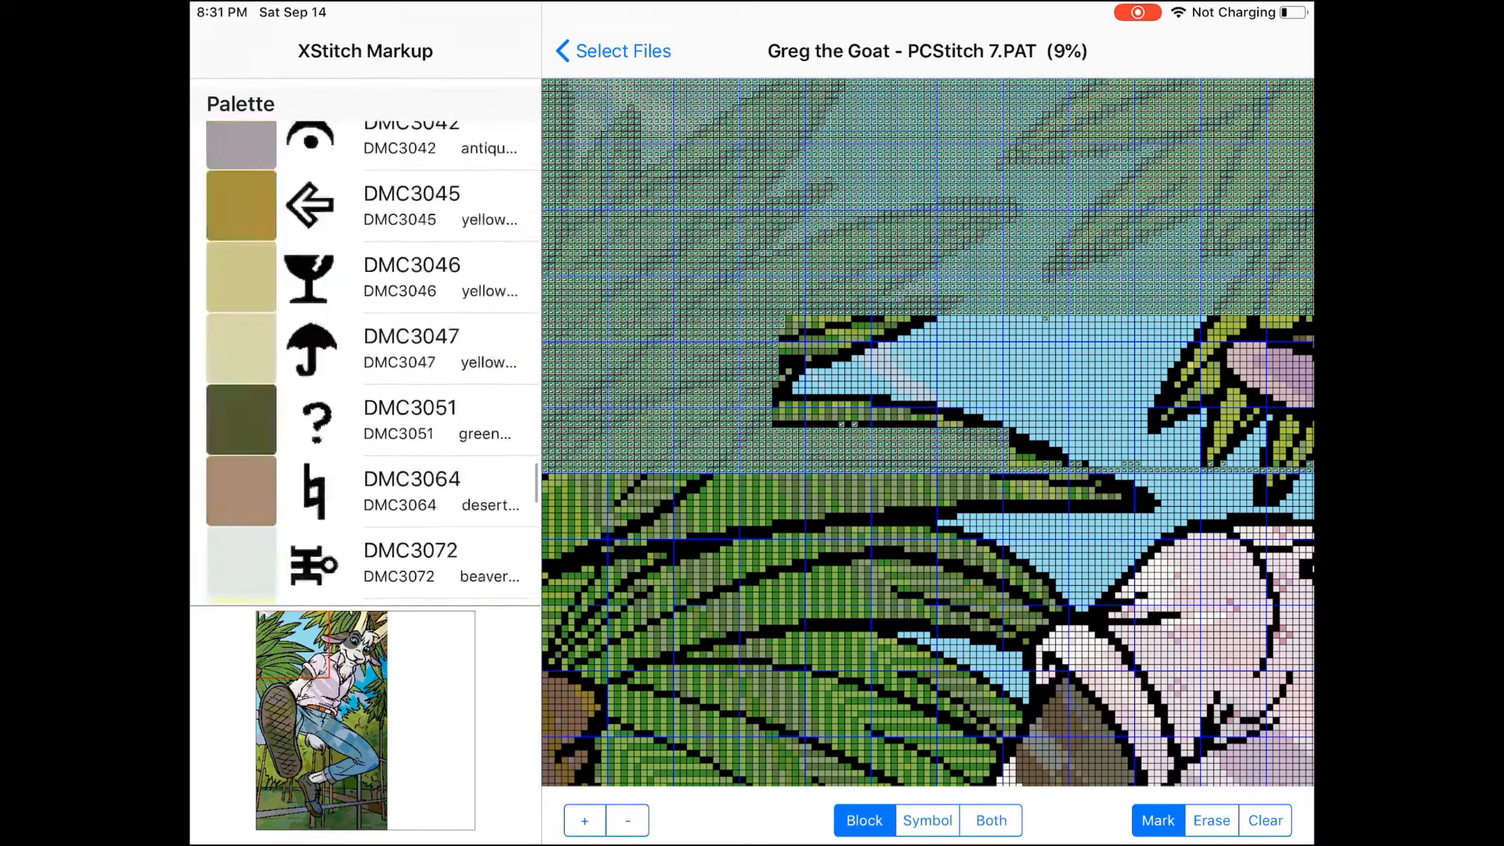
scroll(down, 3)
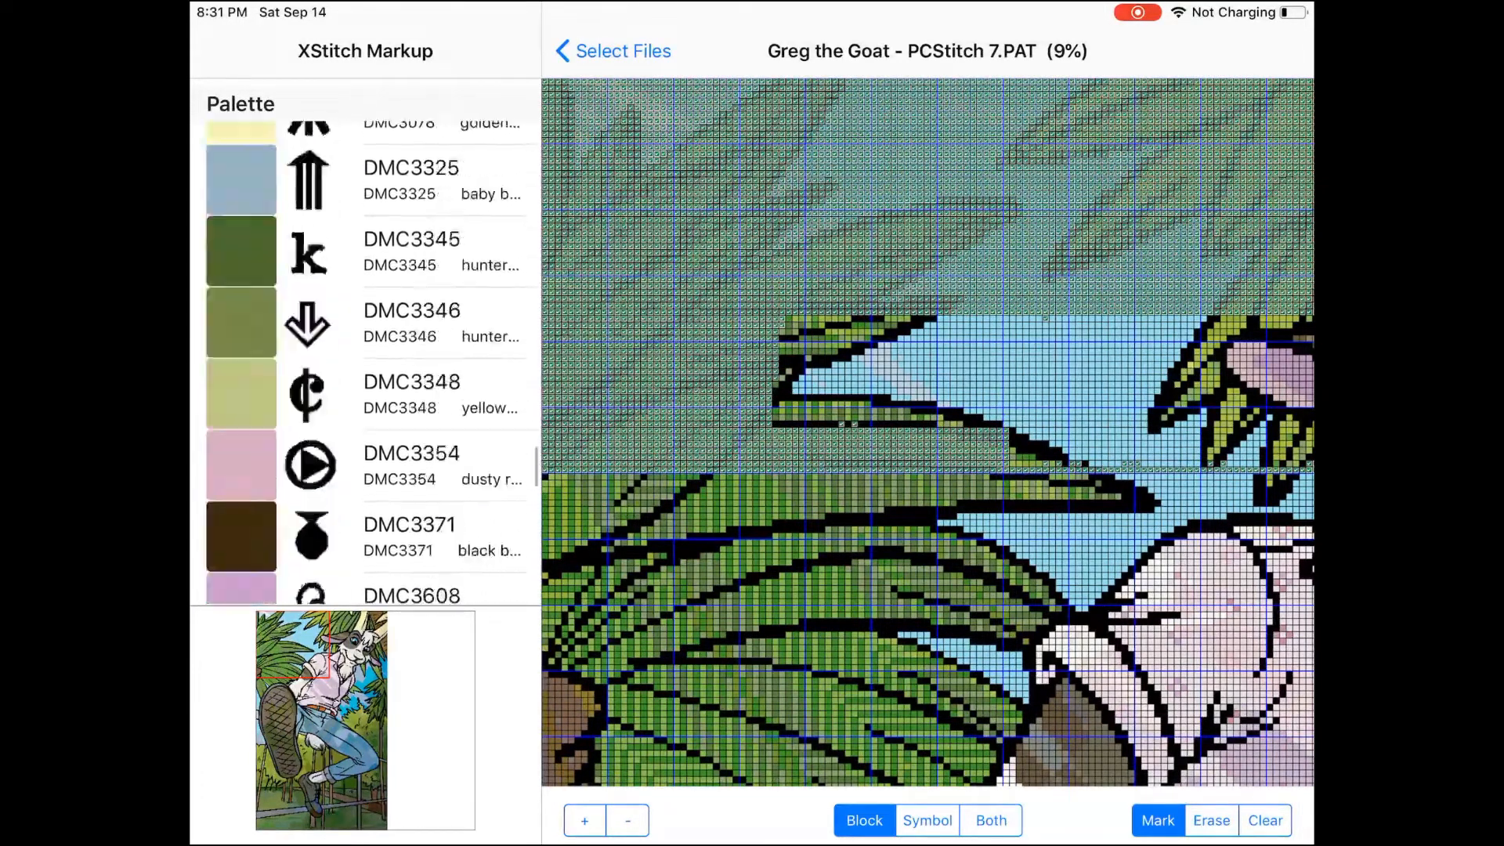
scroll(down, 3)
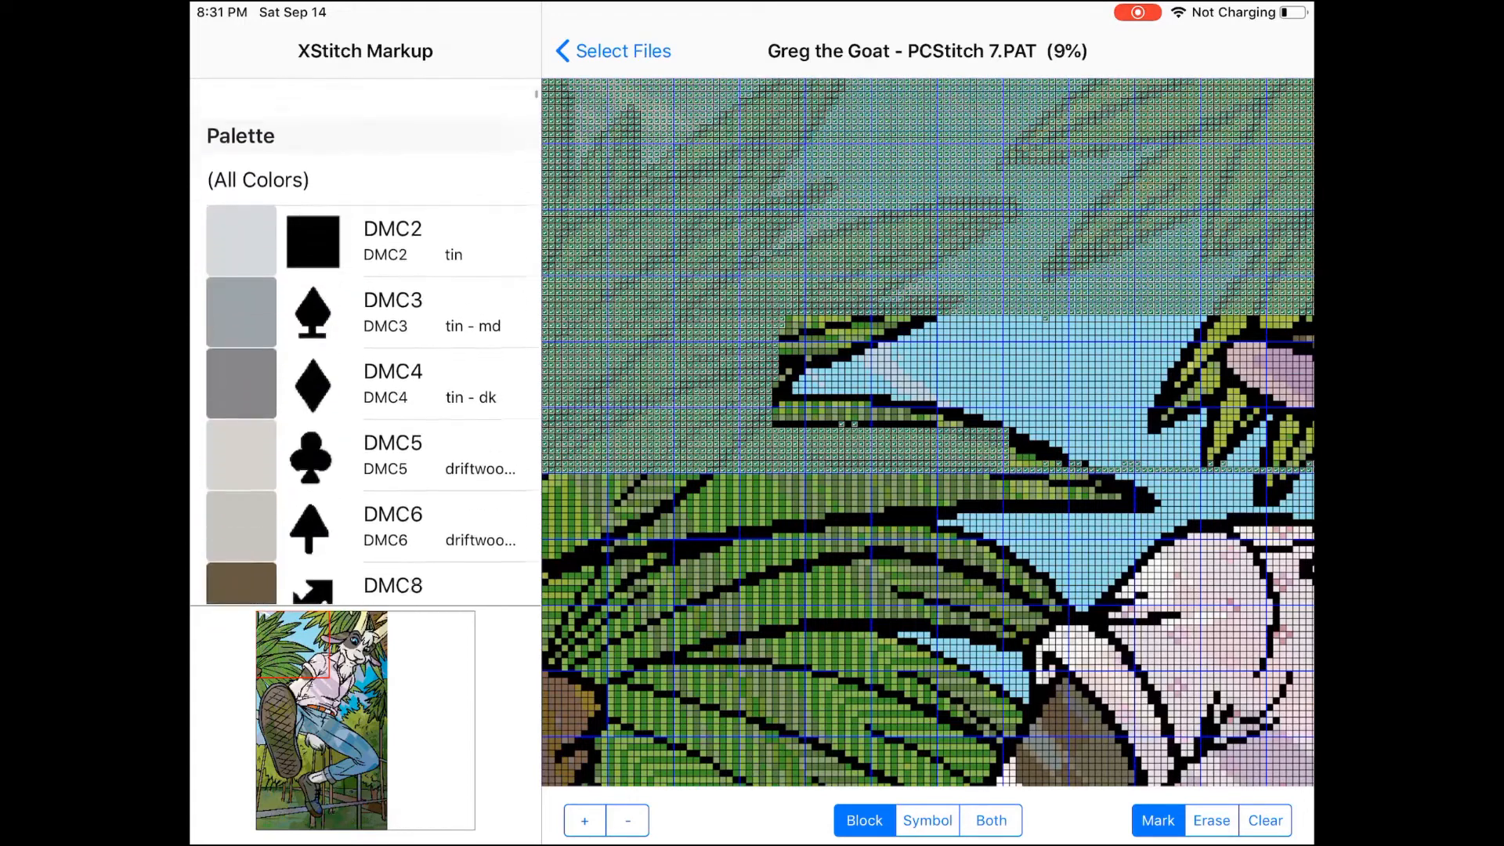
scroll(up, 3)
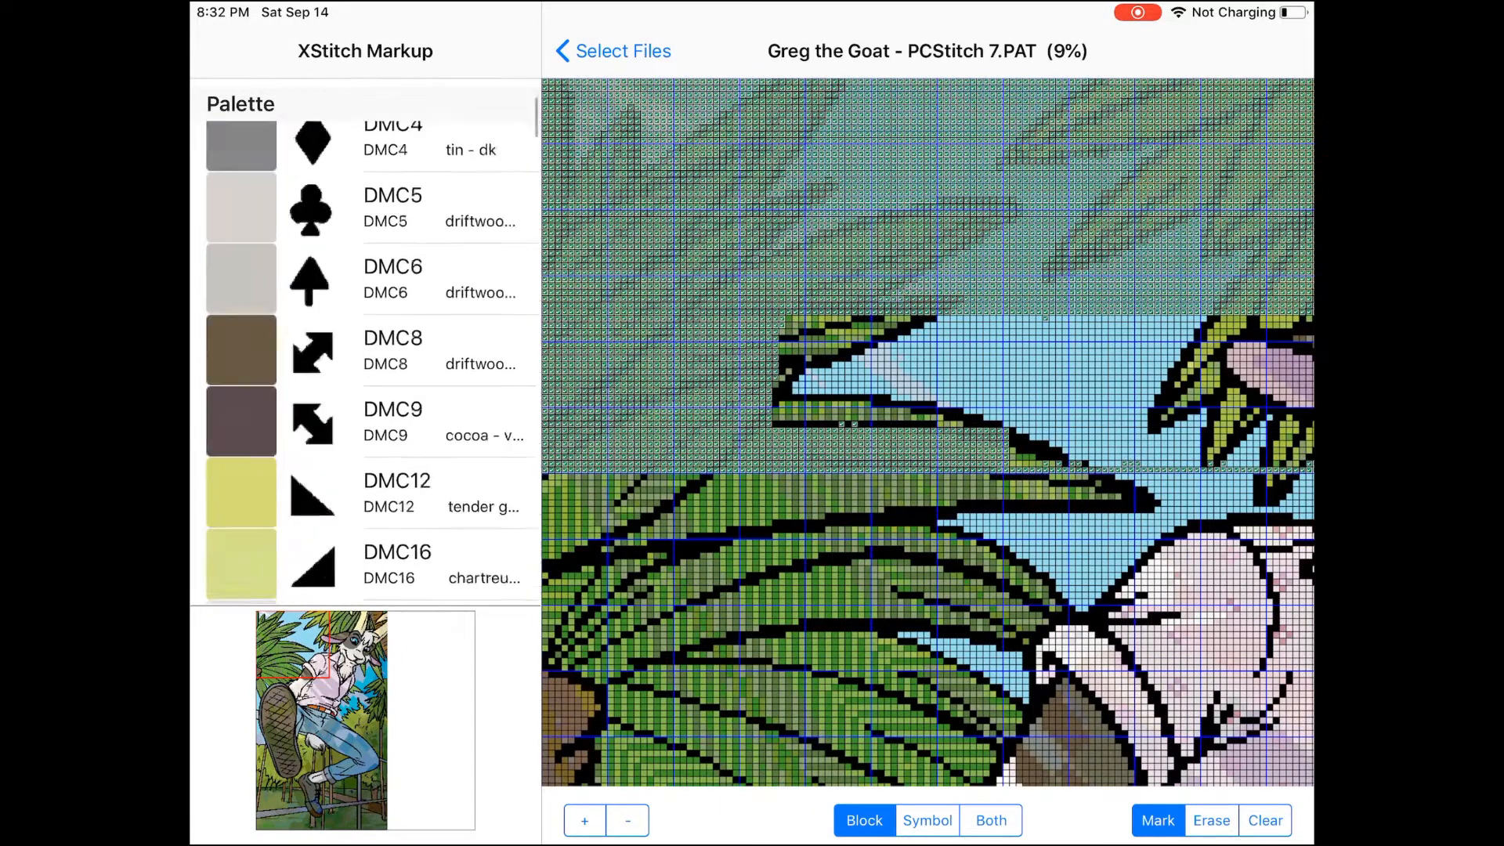
scroll(down, 3)
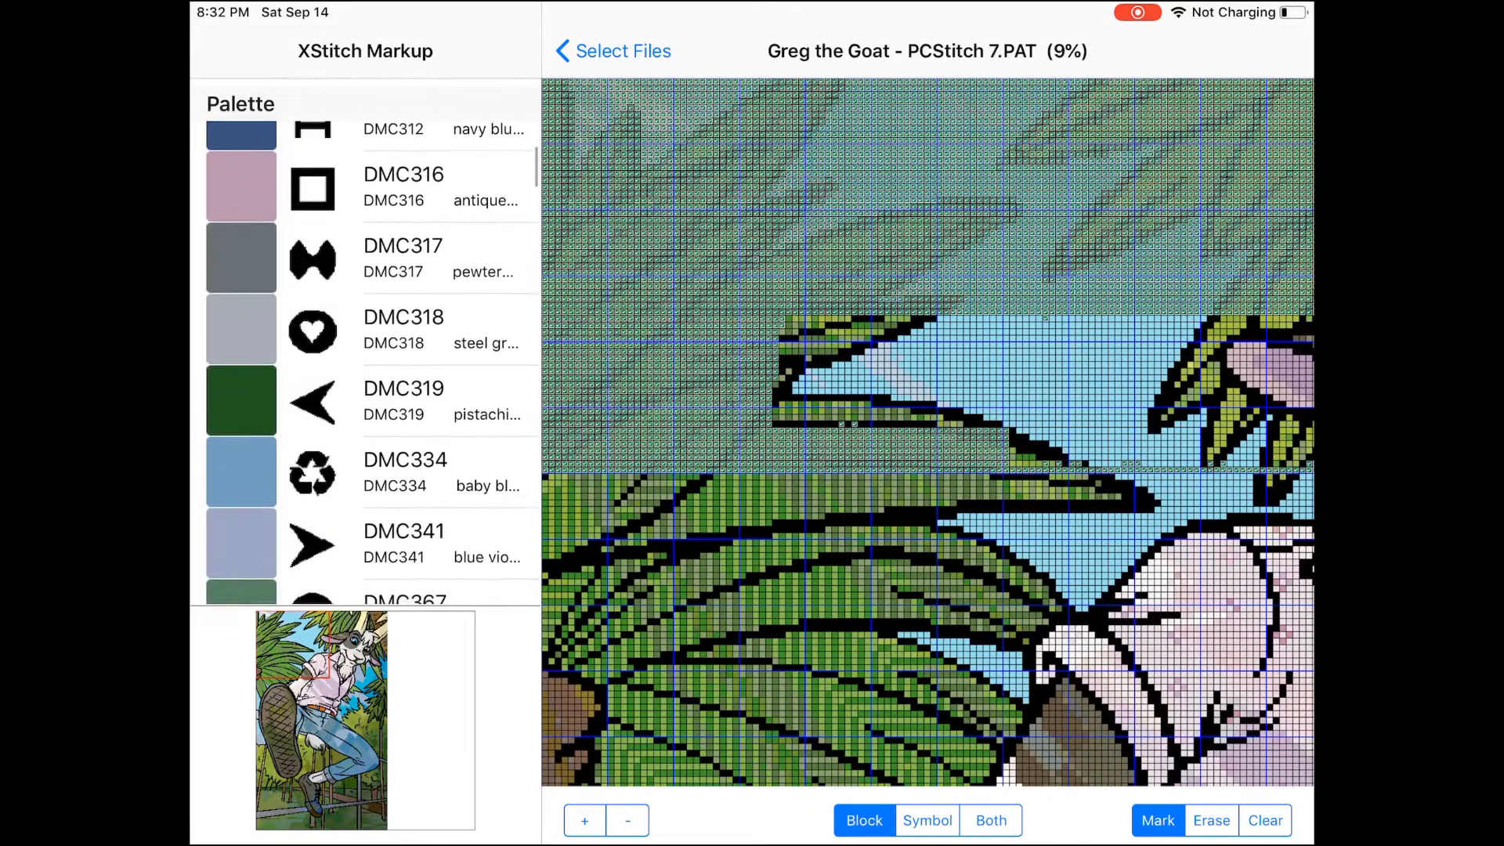
scroll(up, 3)
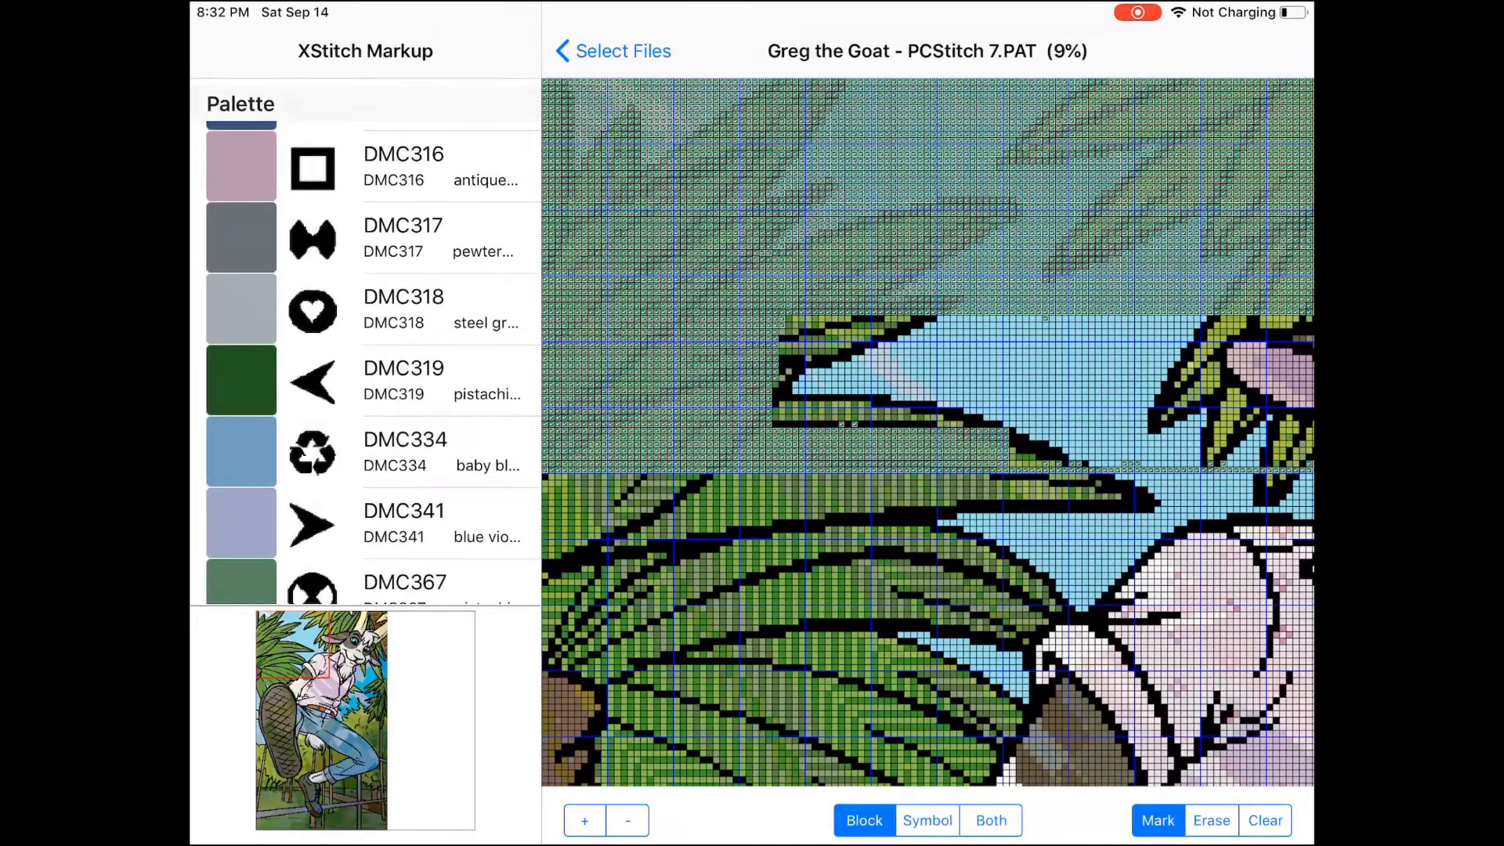
scroll(down, 3)
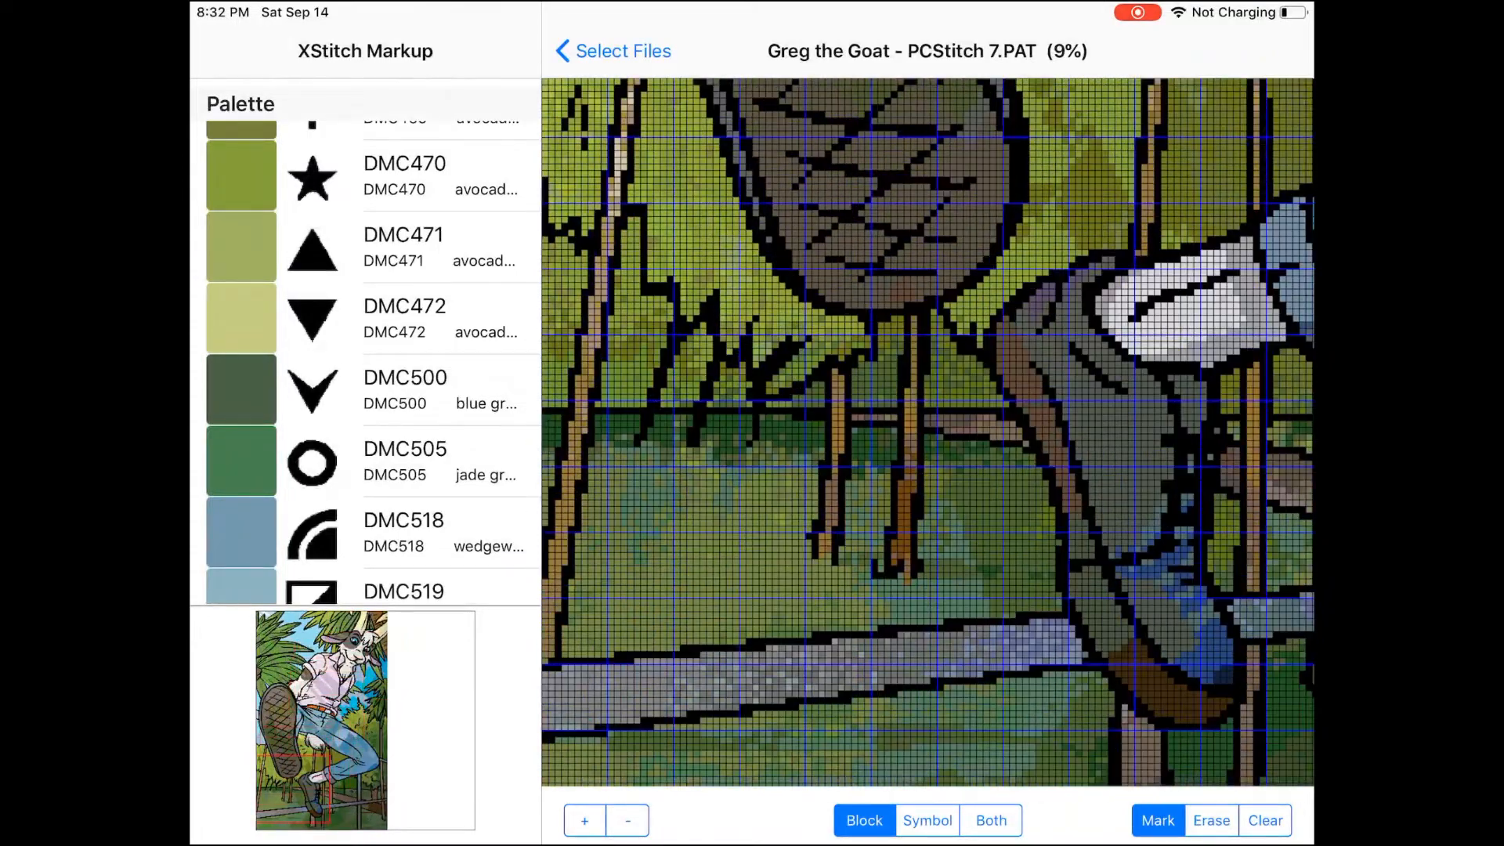
scroll(down, 3)
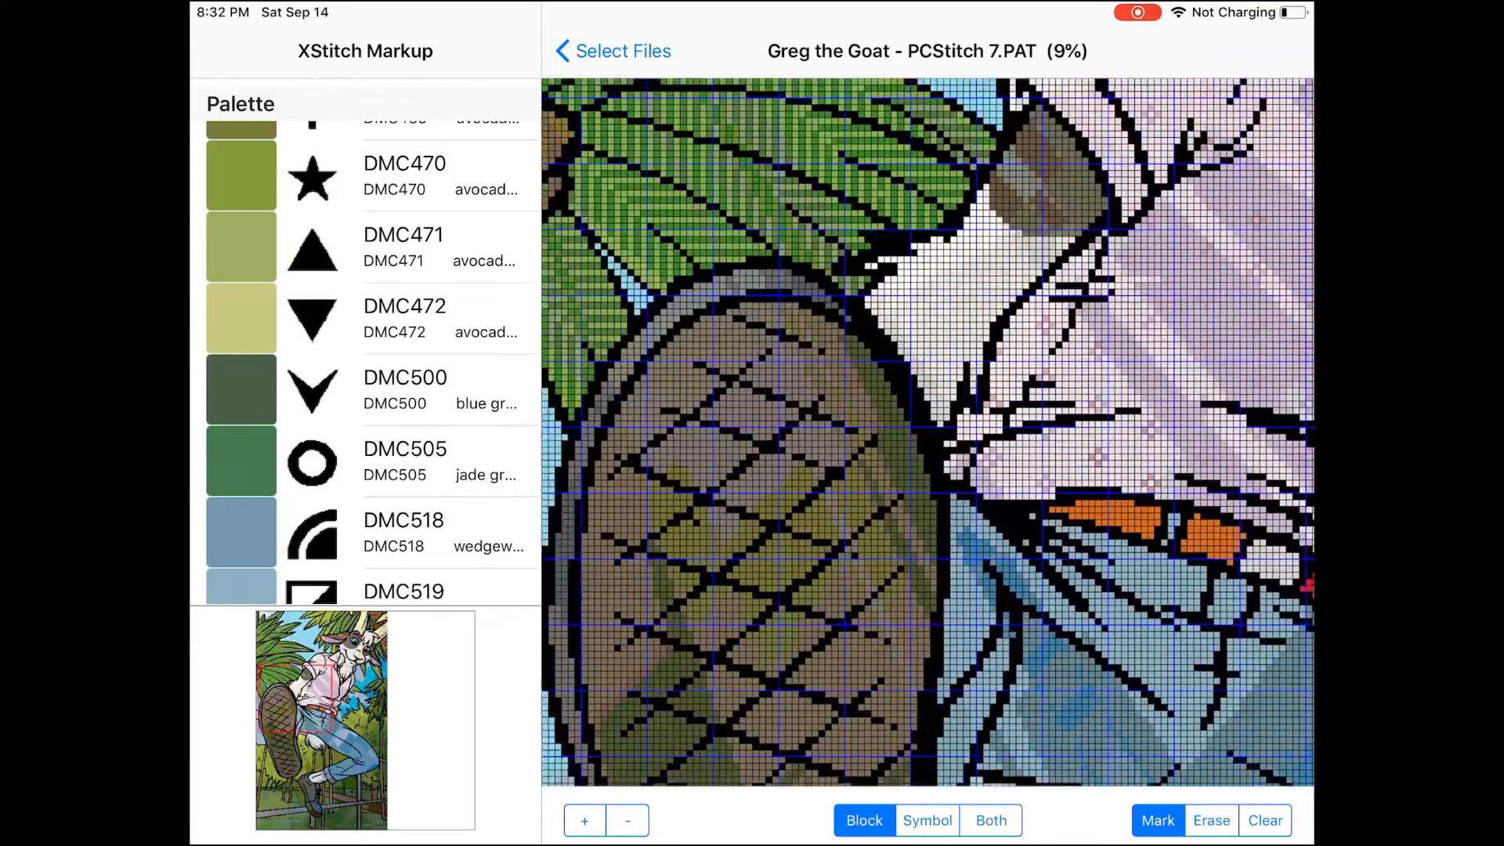
click(614, 51)
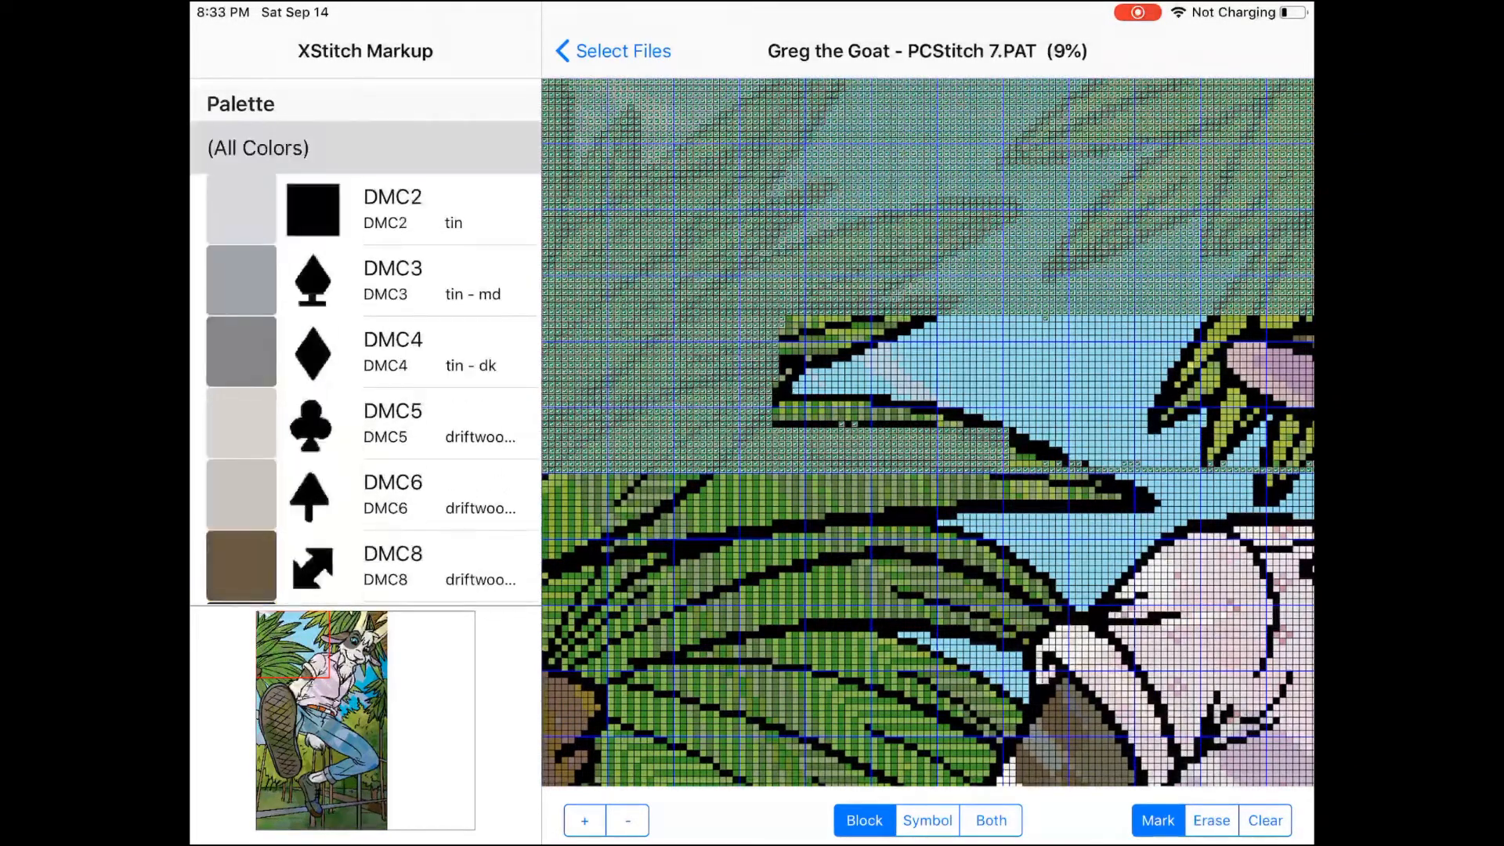
scroll(down, 3)
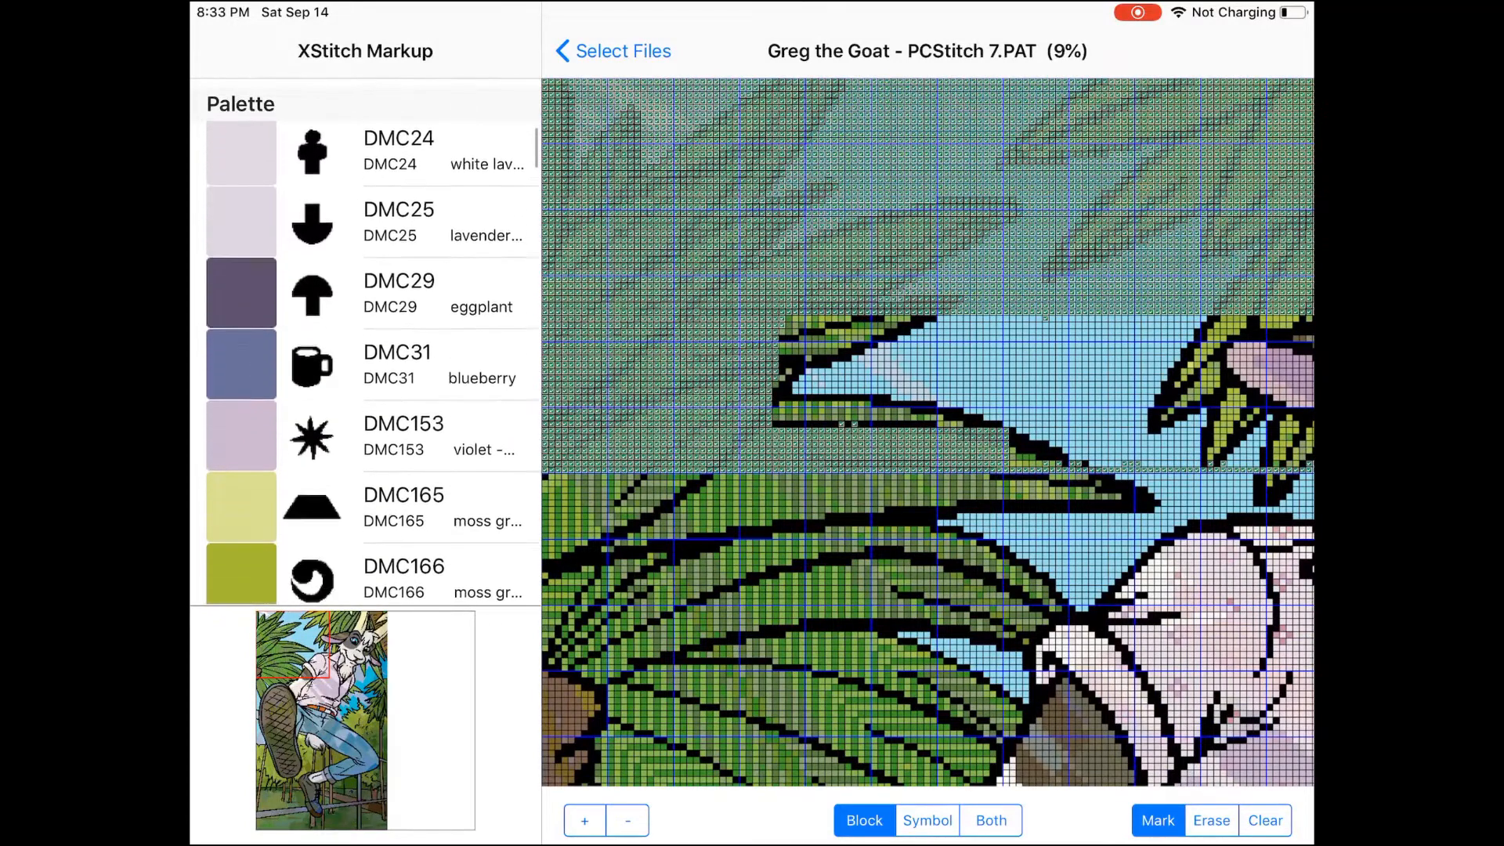
scroll(down, 3)
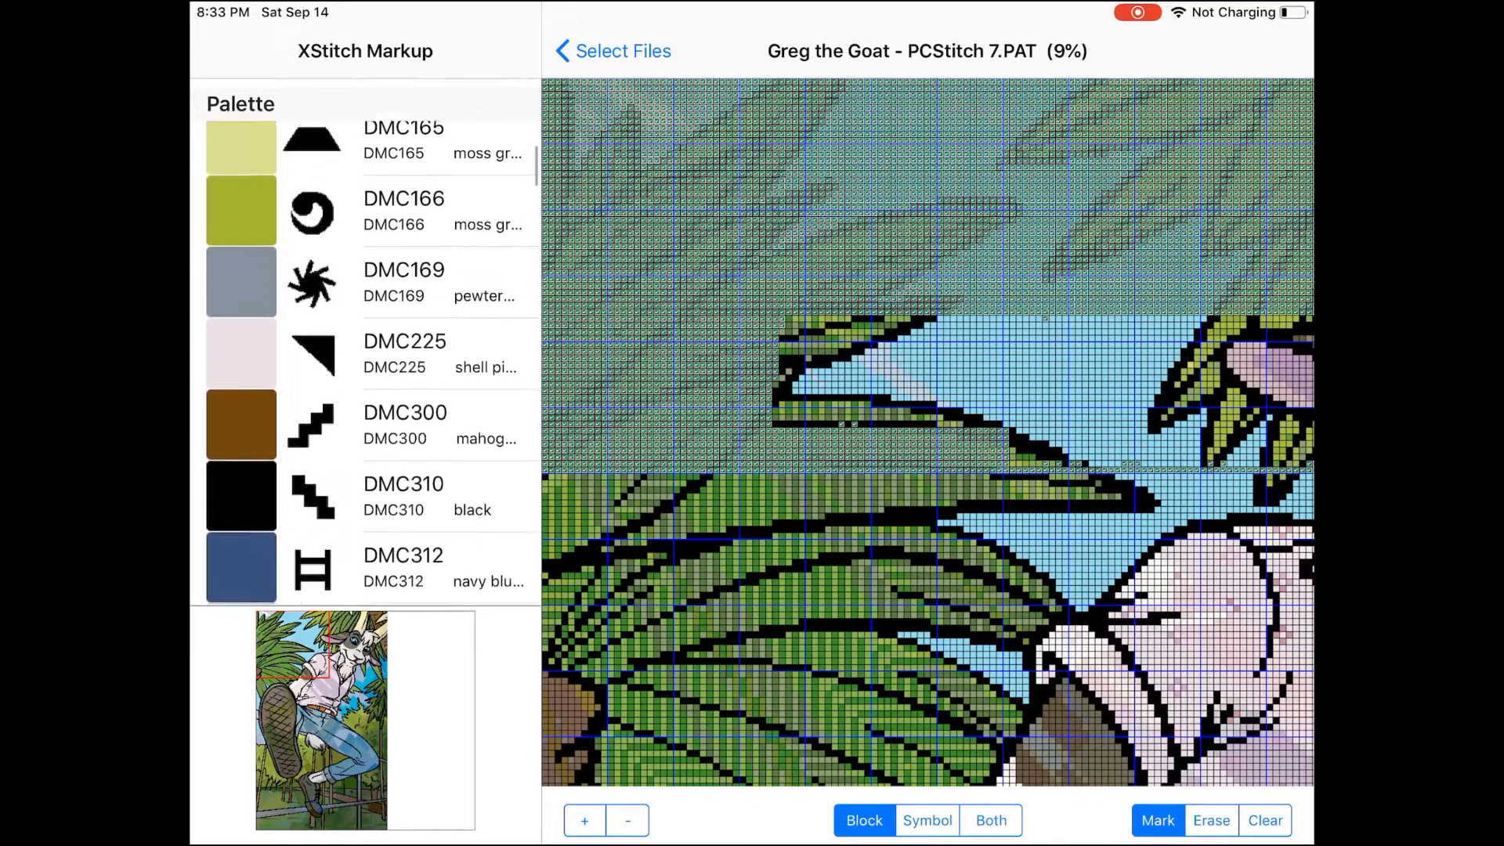
scroll(up, 3)
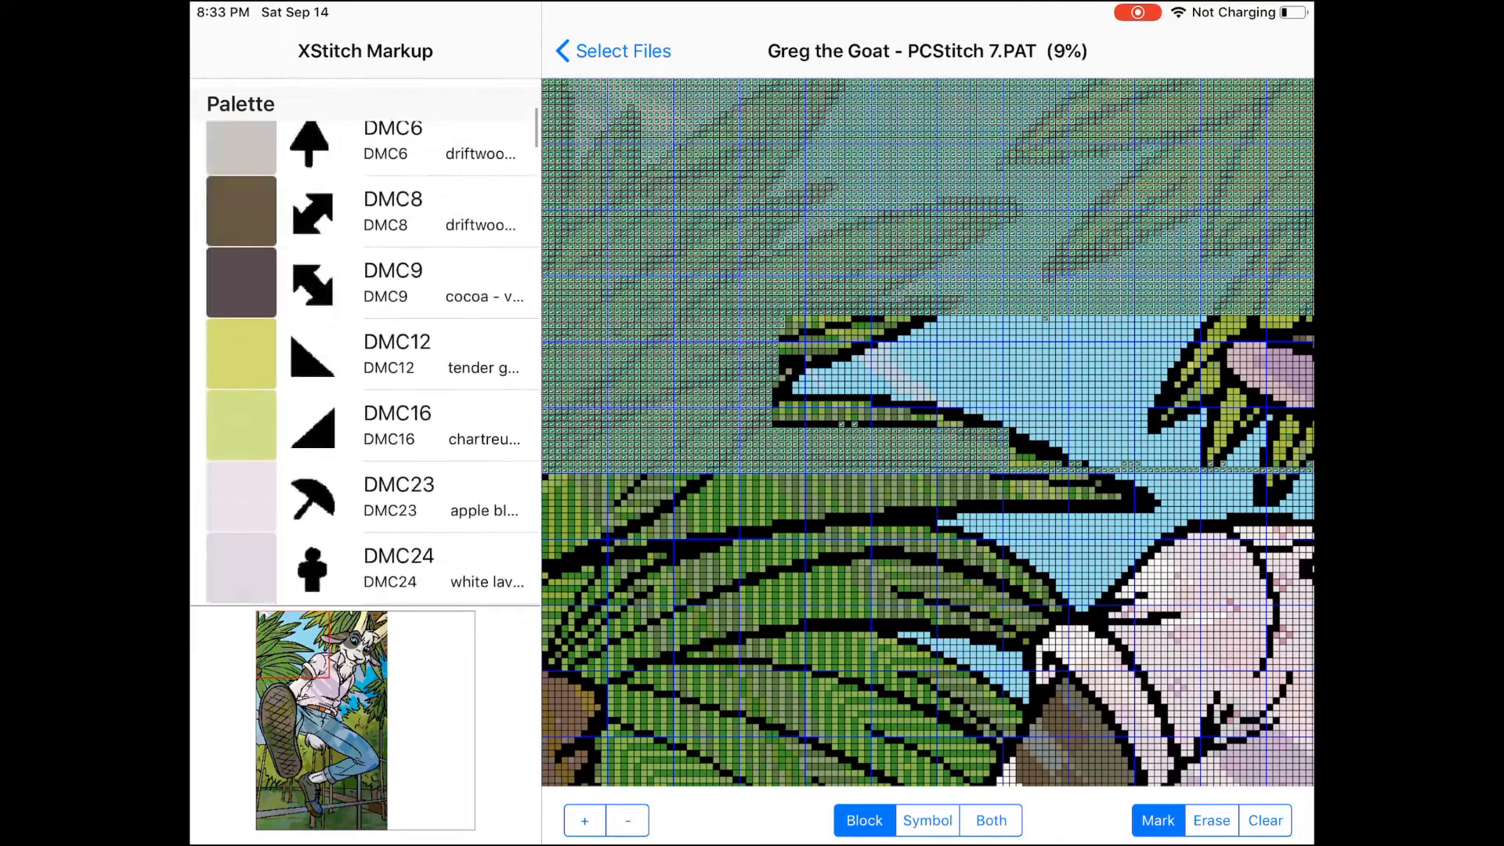
scroll(down, 3)
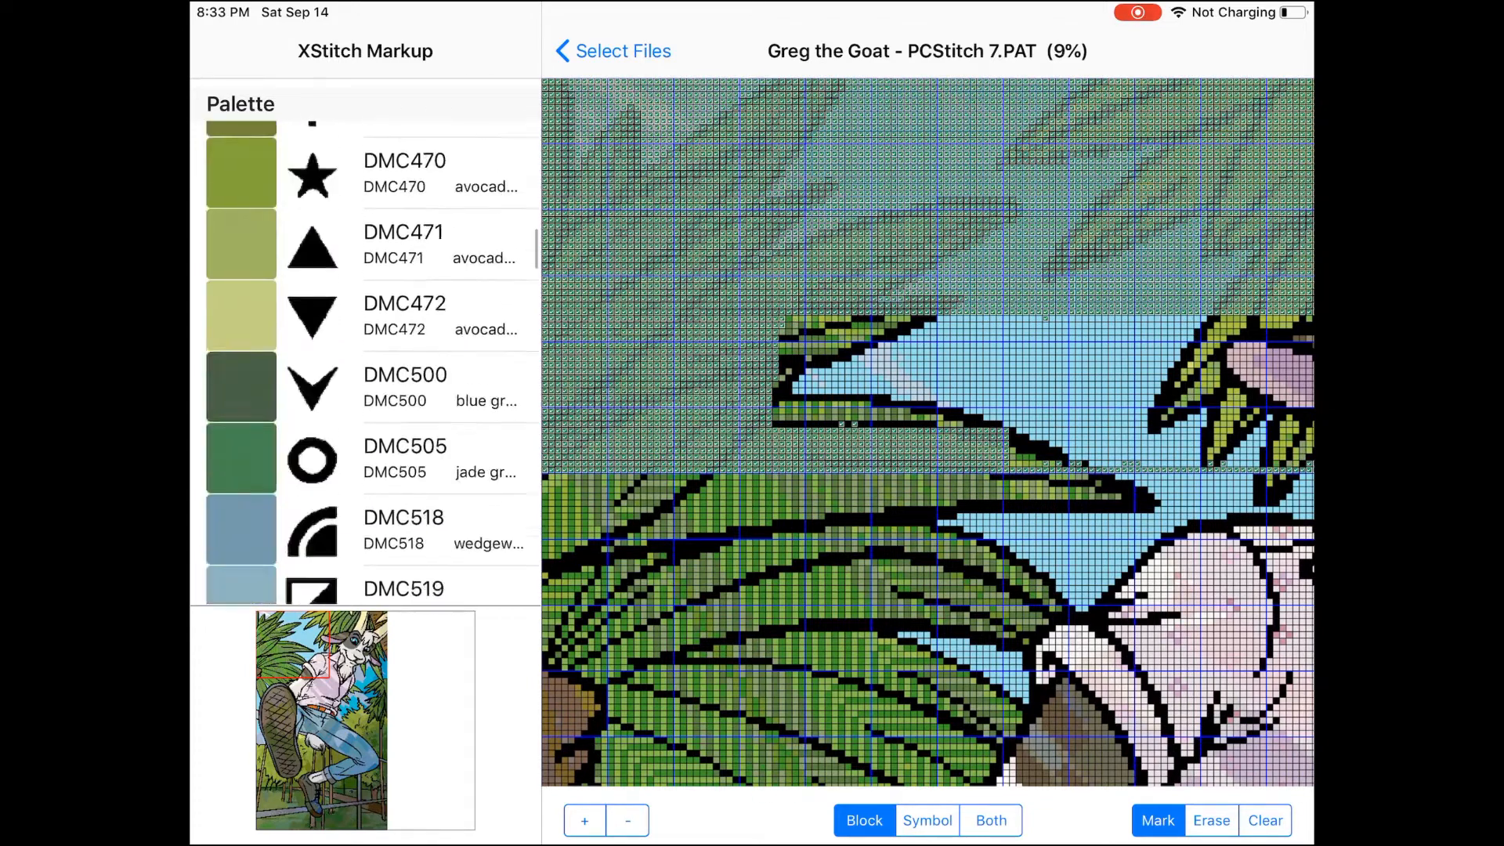
scroll(down, 3)
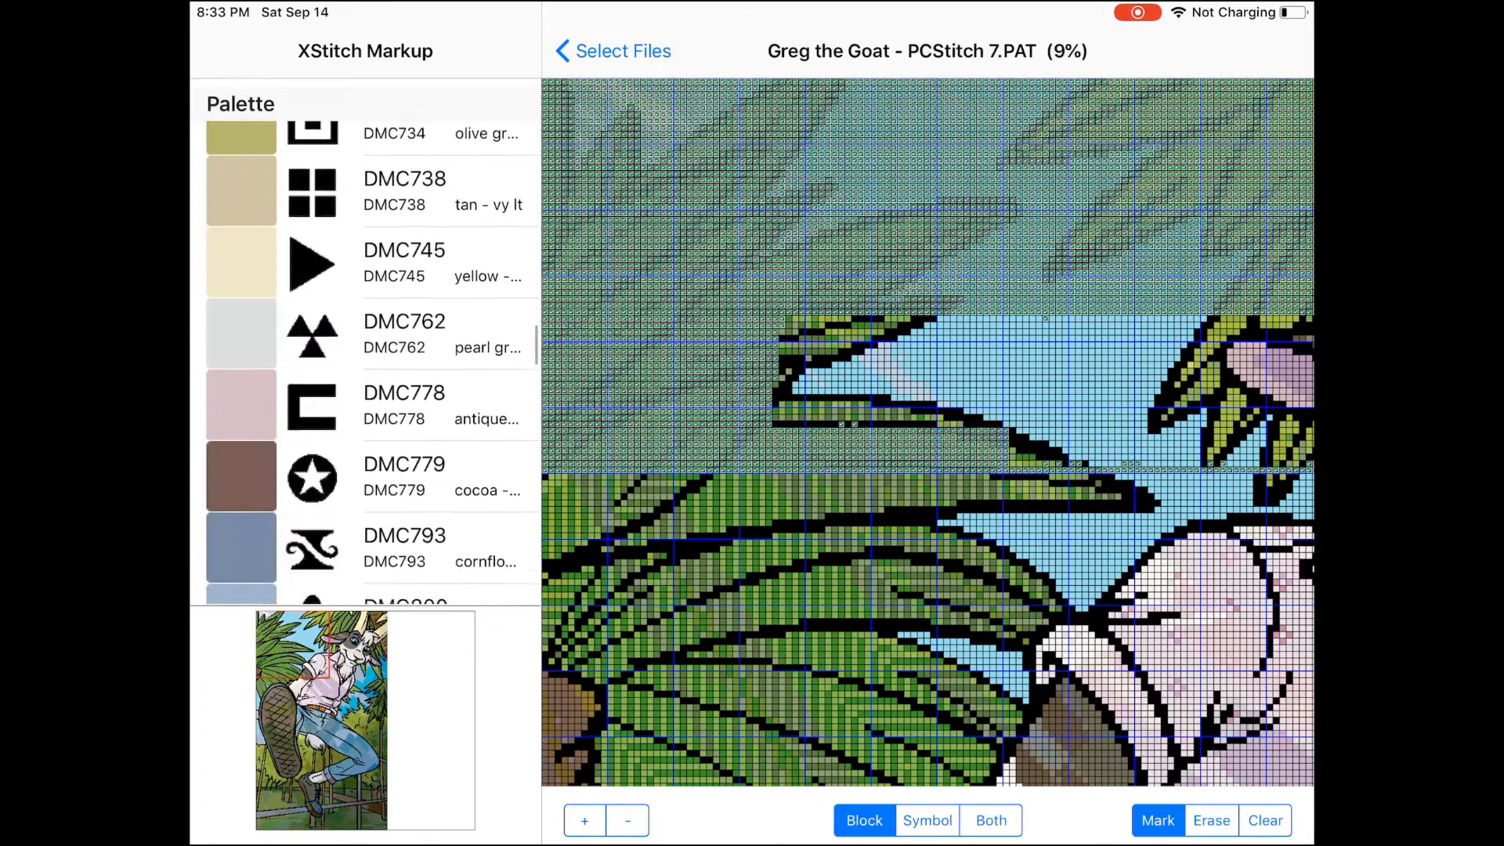
scroll(down, 3)
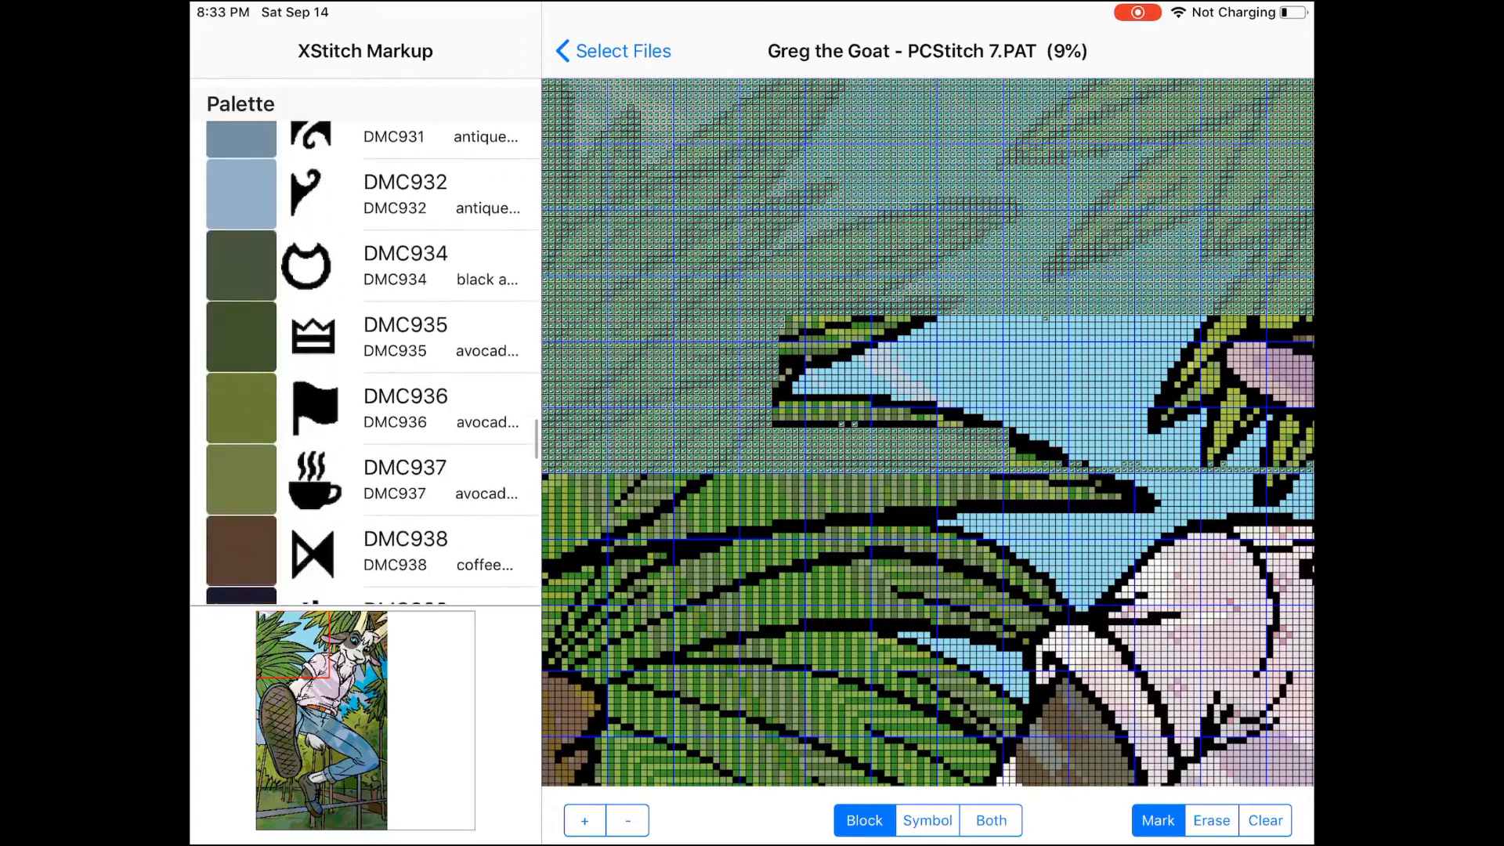
scroll(down, 3)
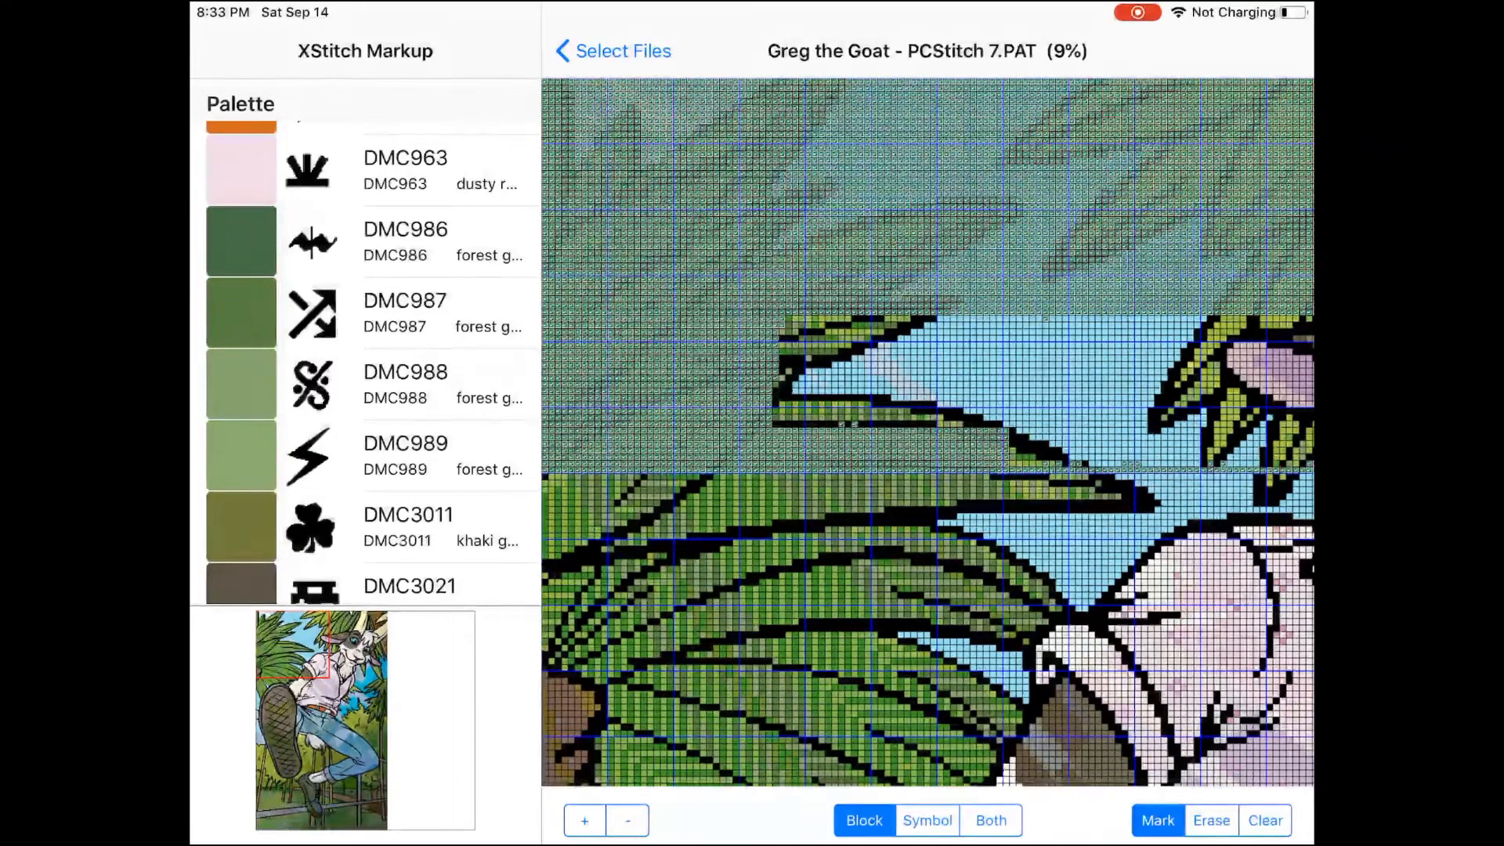
scroll(down, 3)
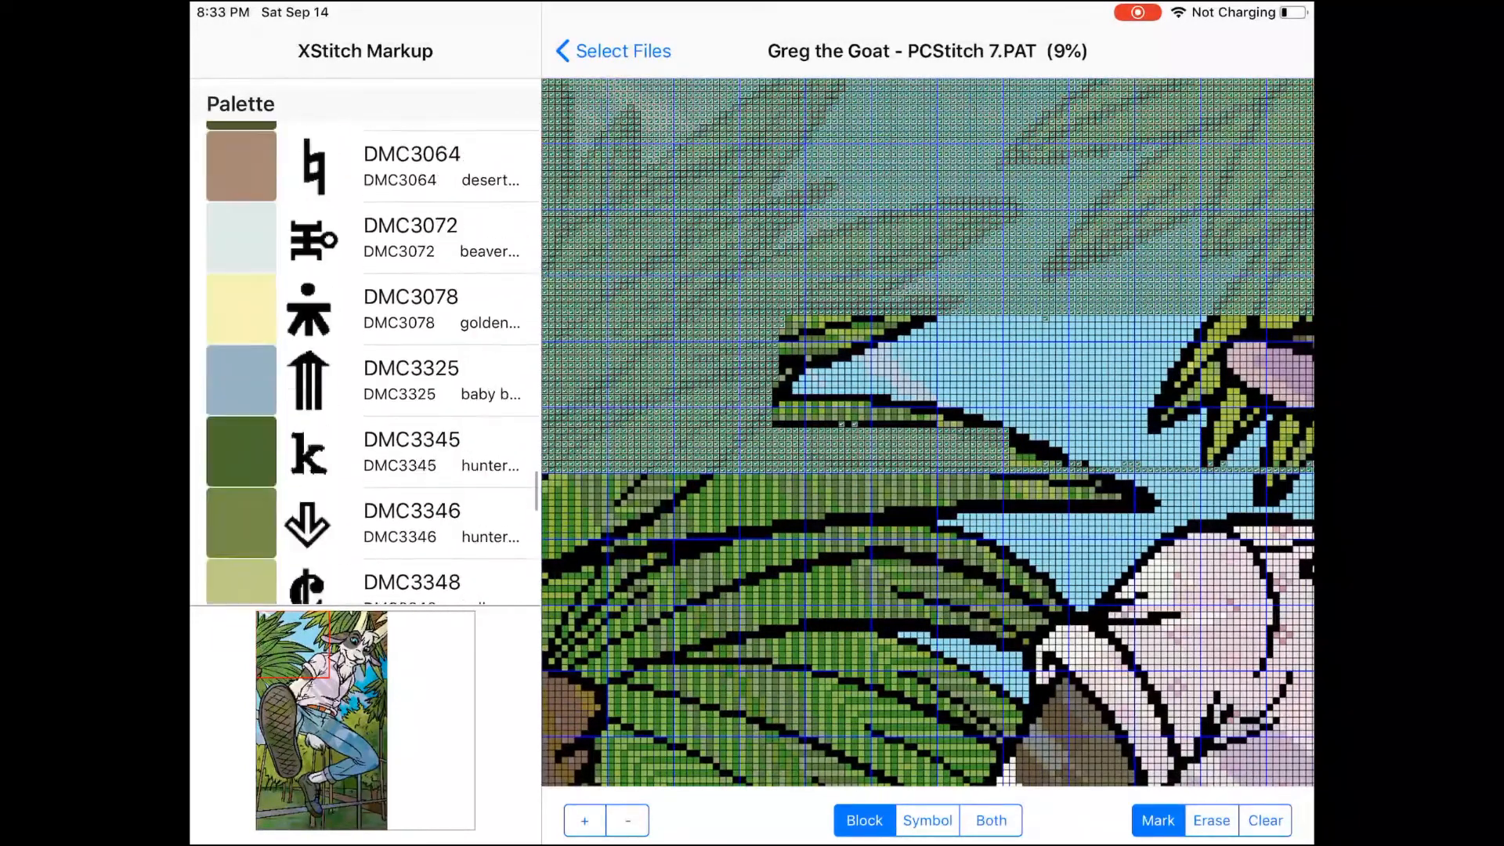
scroll(down, 3)
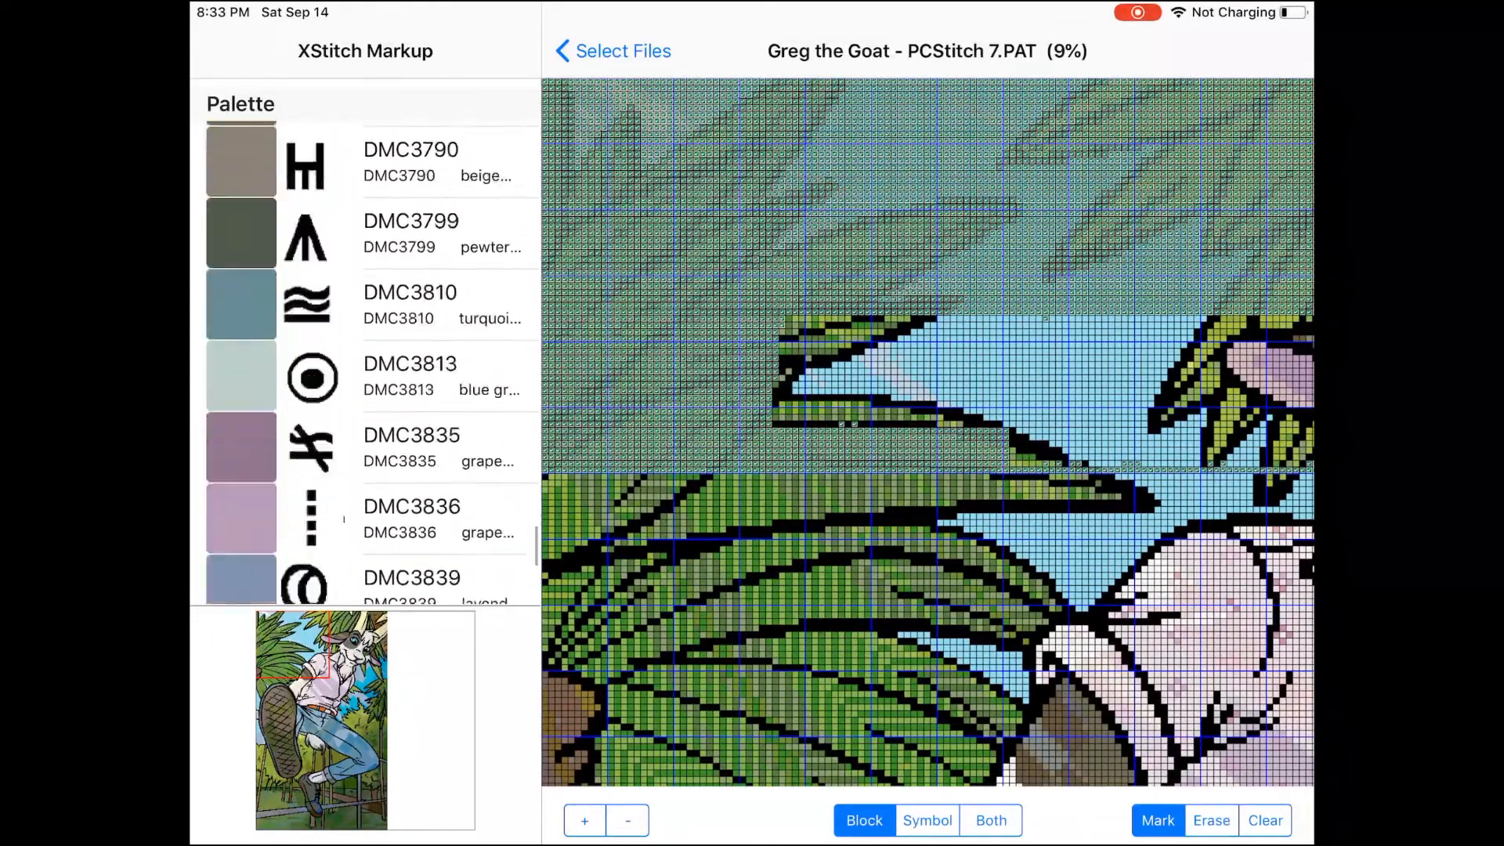
scroll(down, 3)
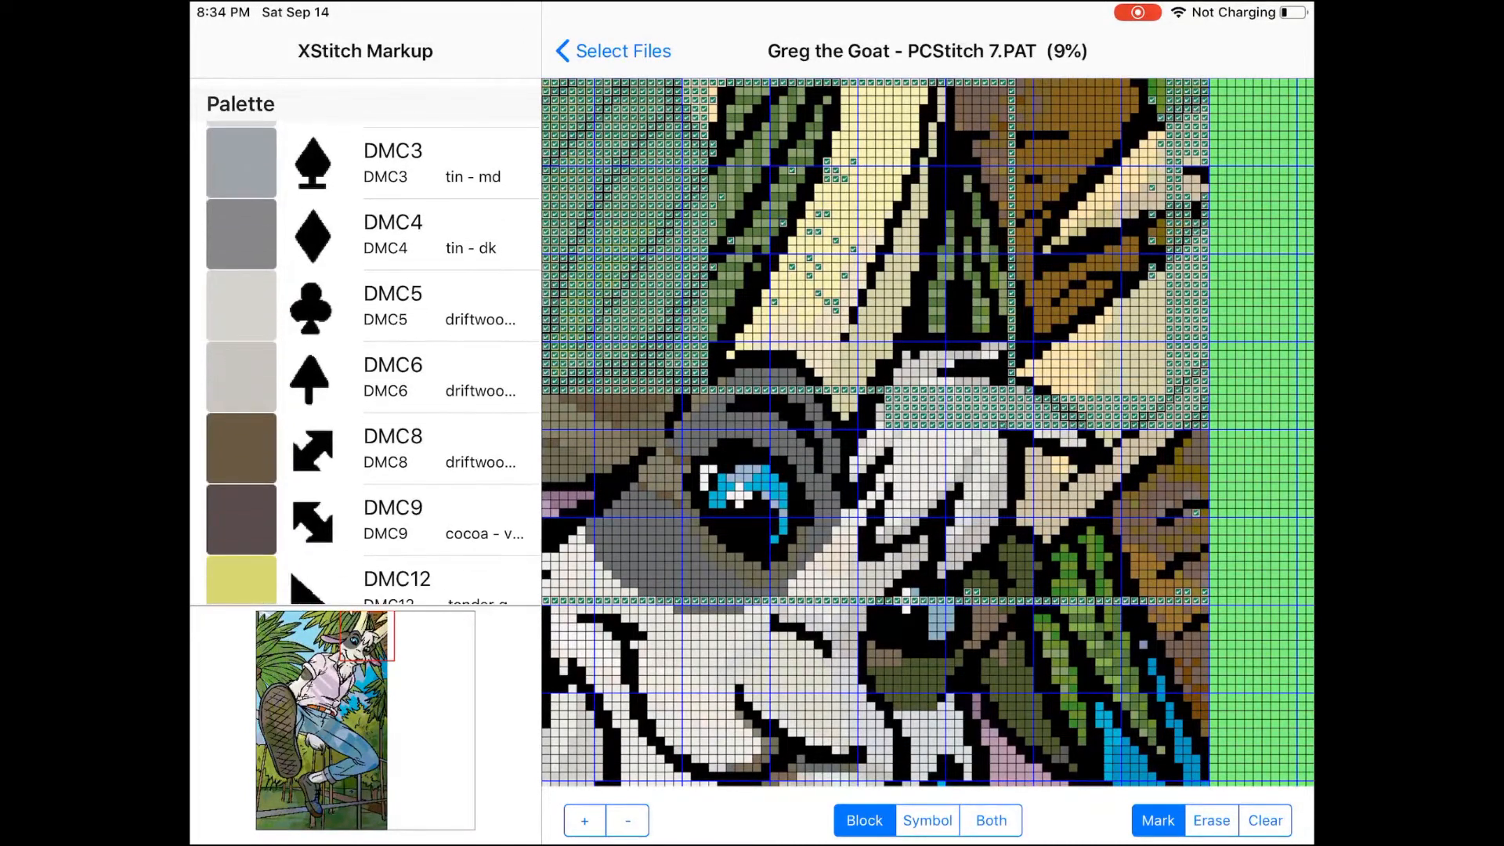
scroll(up, 3)
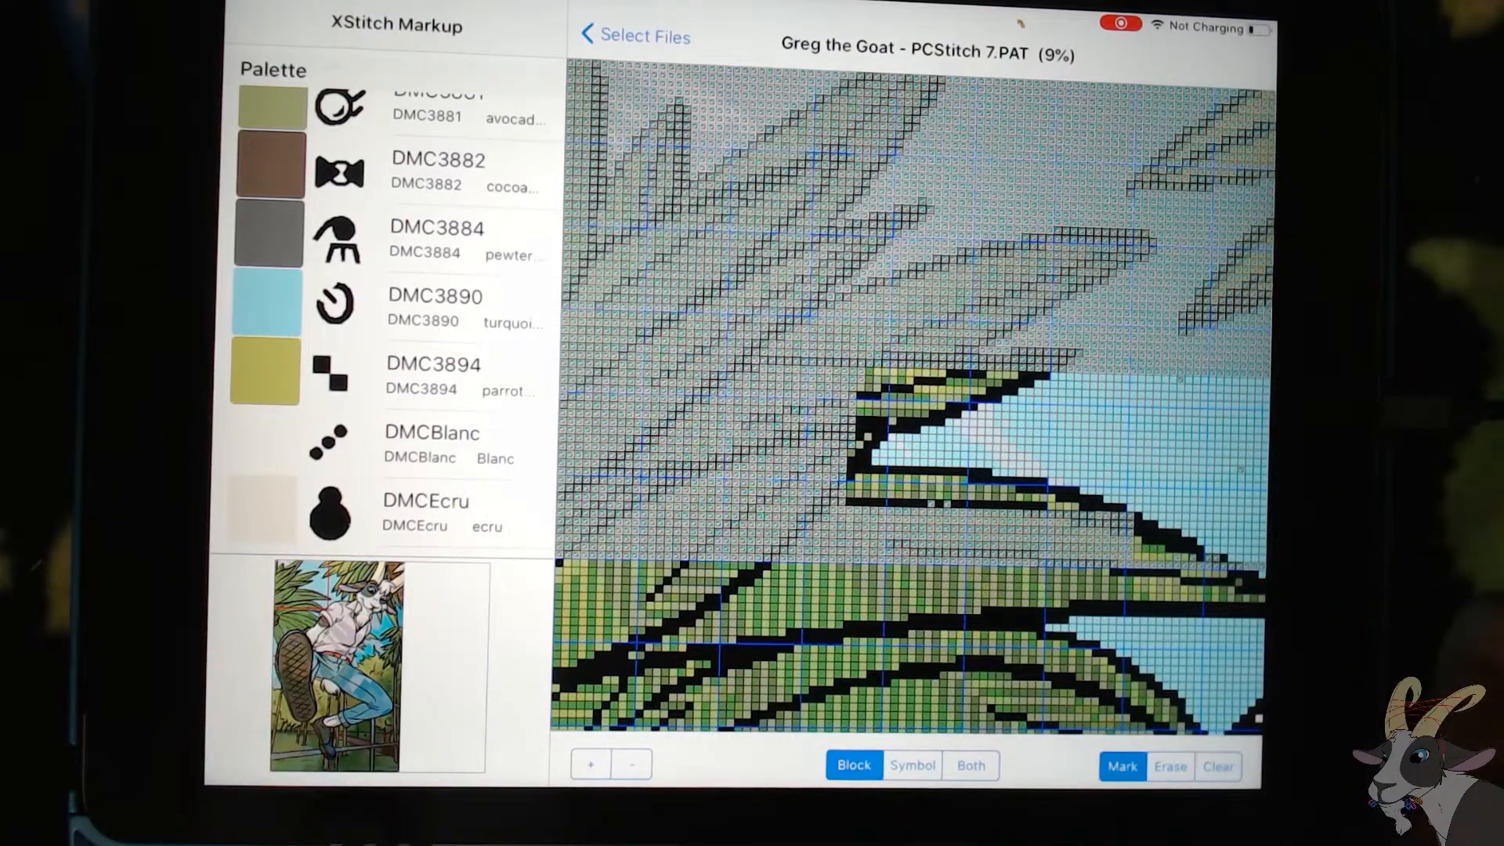
Step: Leave the chart and return to the Select a File list of PCStitch 7 files
click(634, 35)
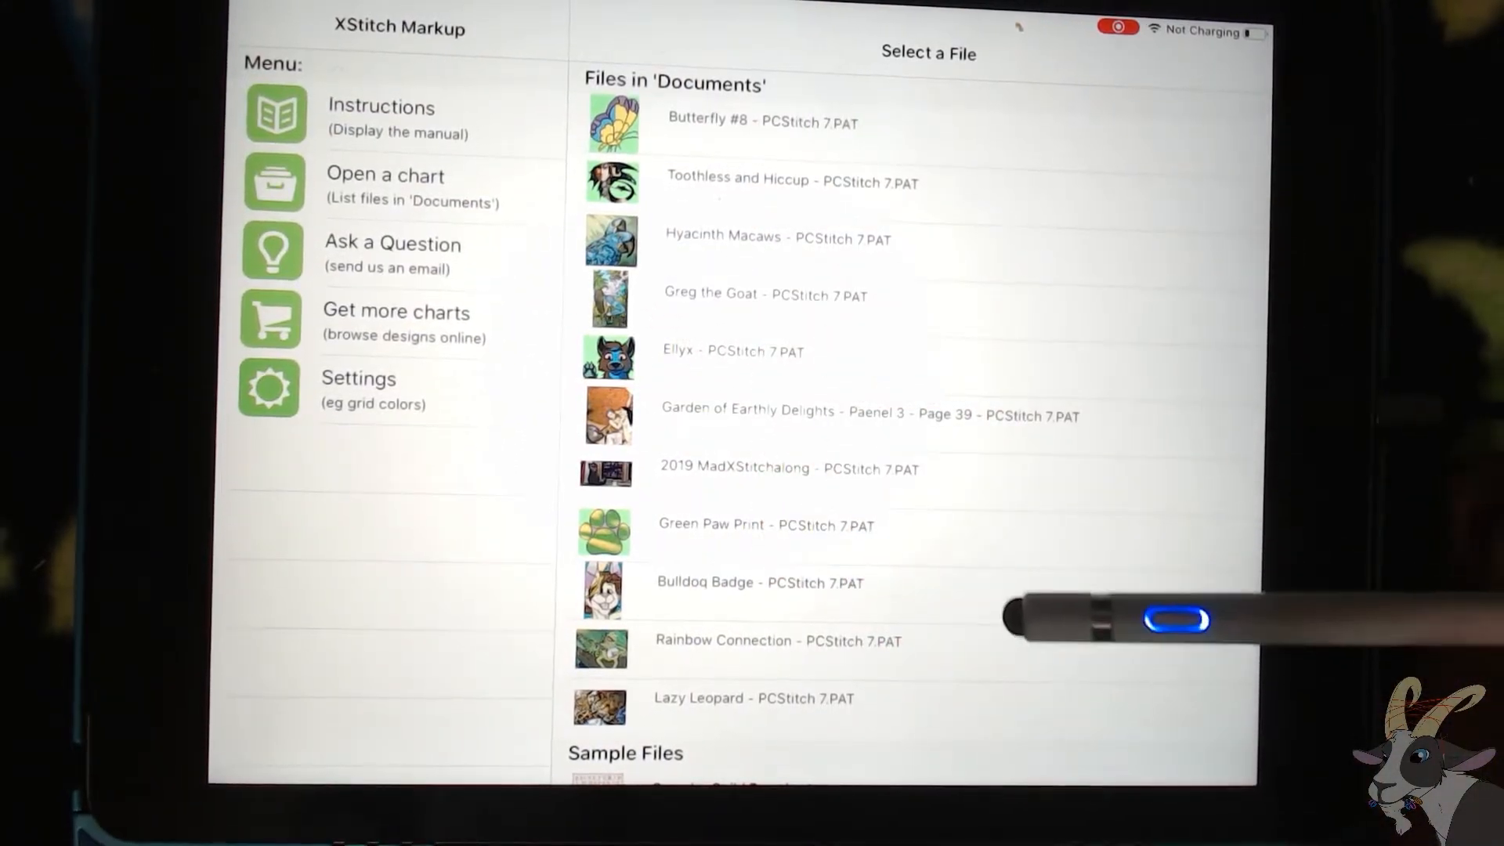
scroll(down, 3)
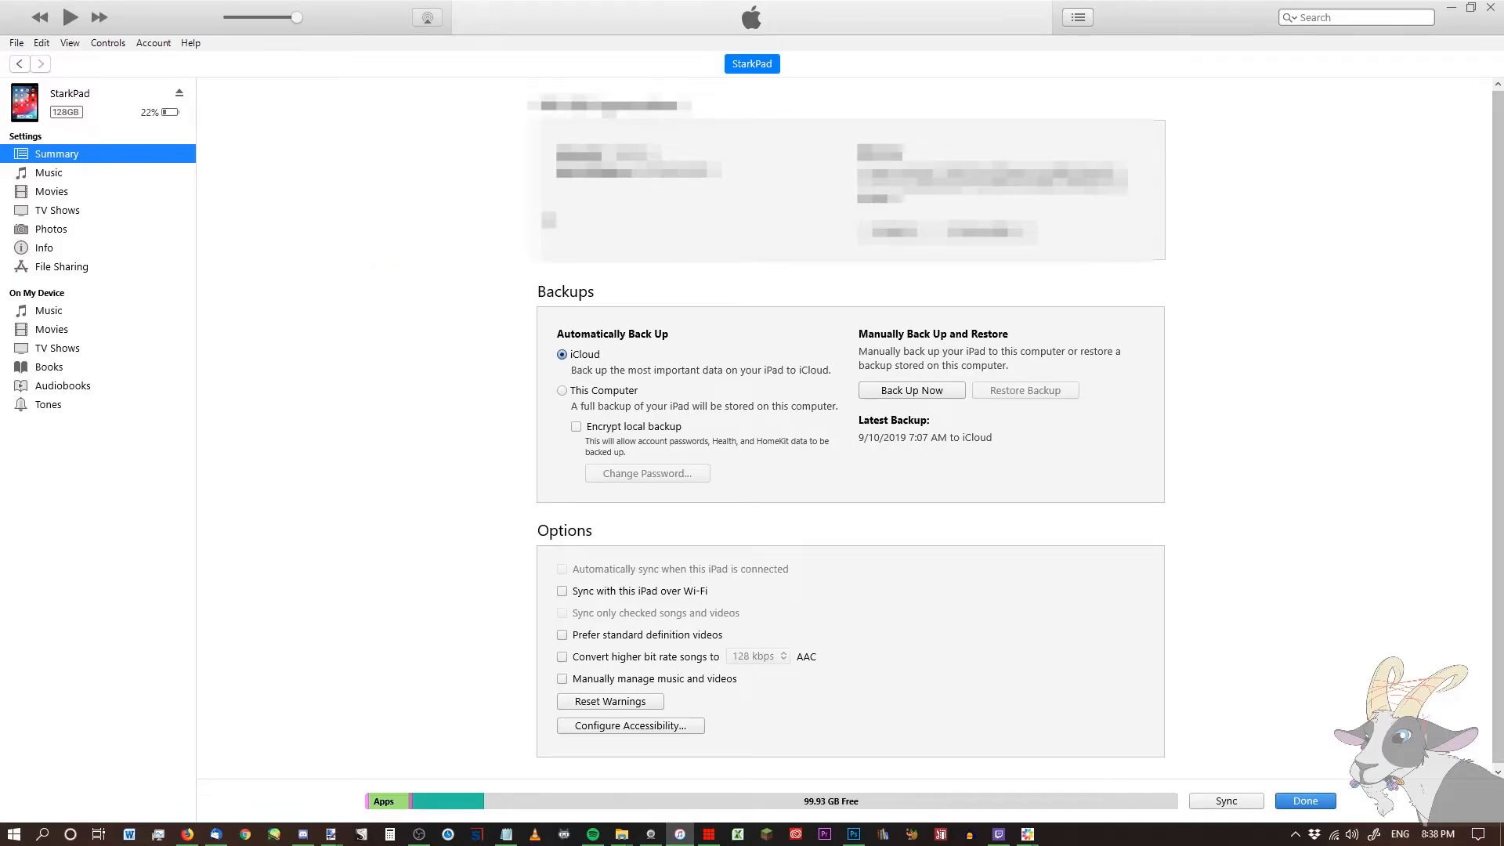
mouse_move(107, 282)
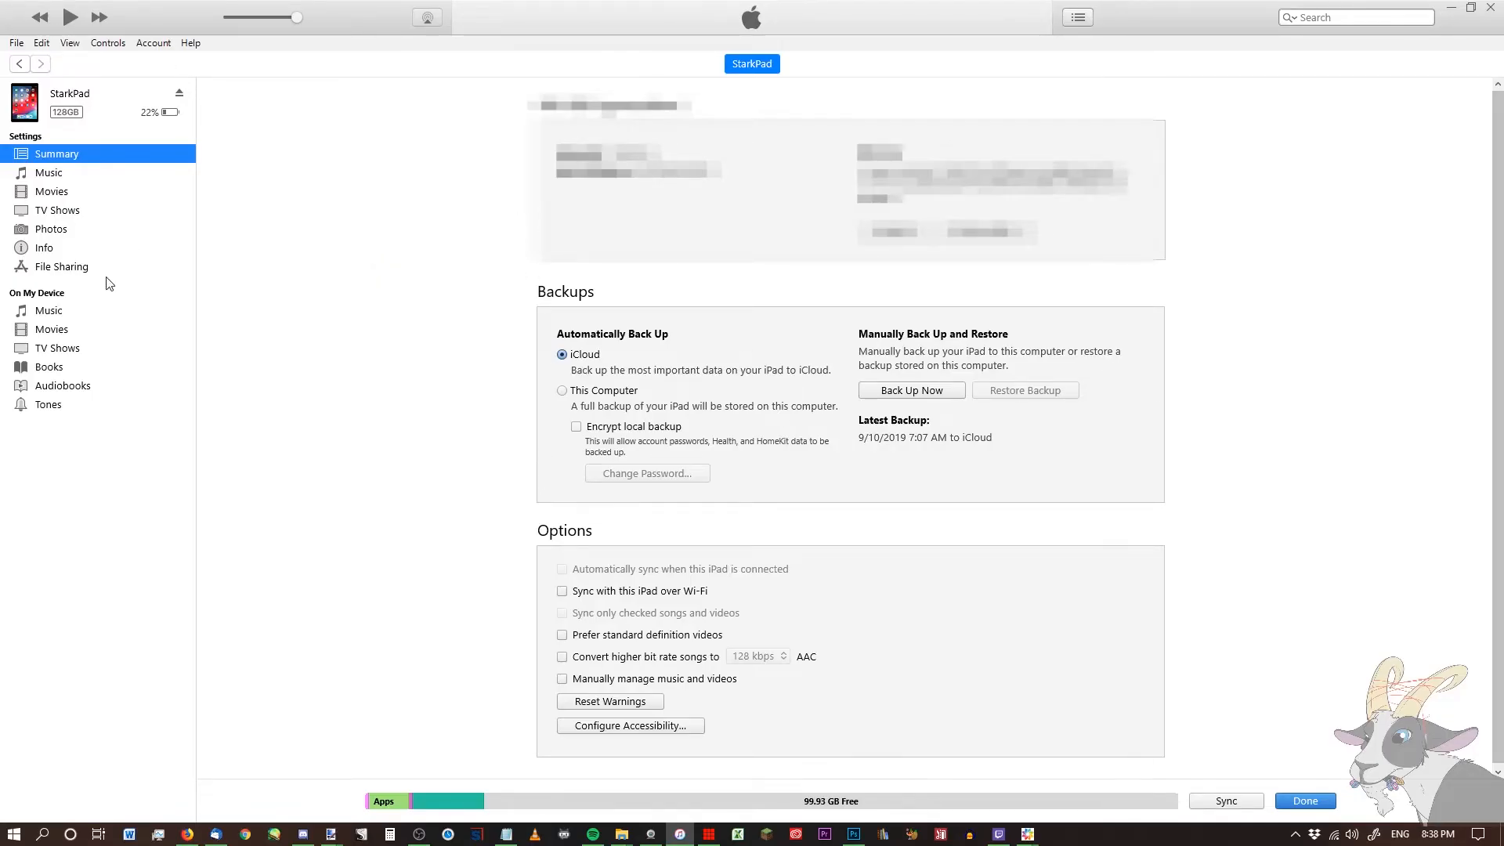
Step: Open File Sharing in the iPad sidebar to list XS_Markup's documents
click(61, 265)
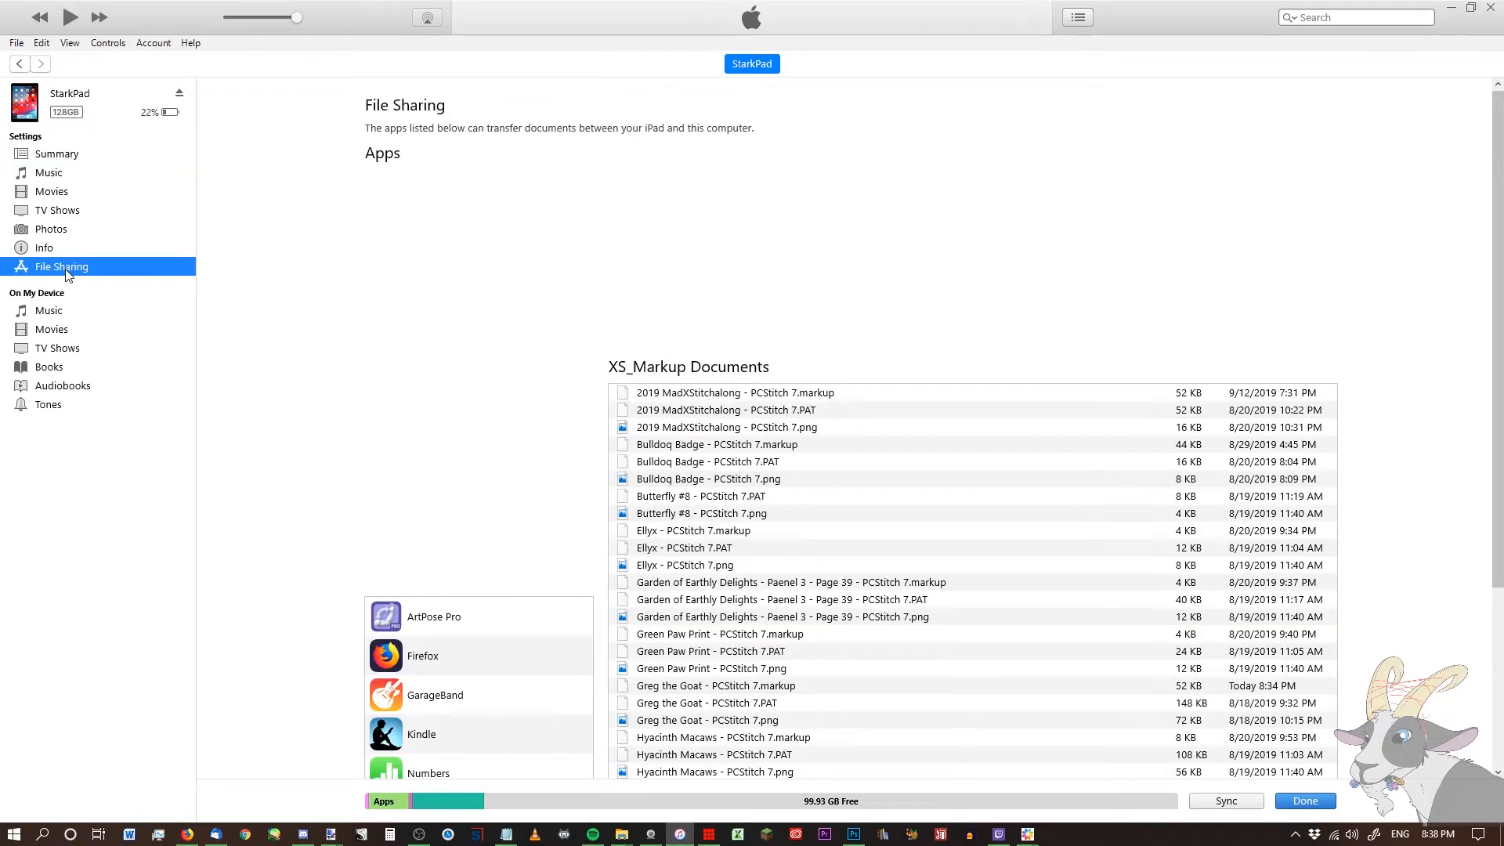
scroll(down, 3)
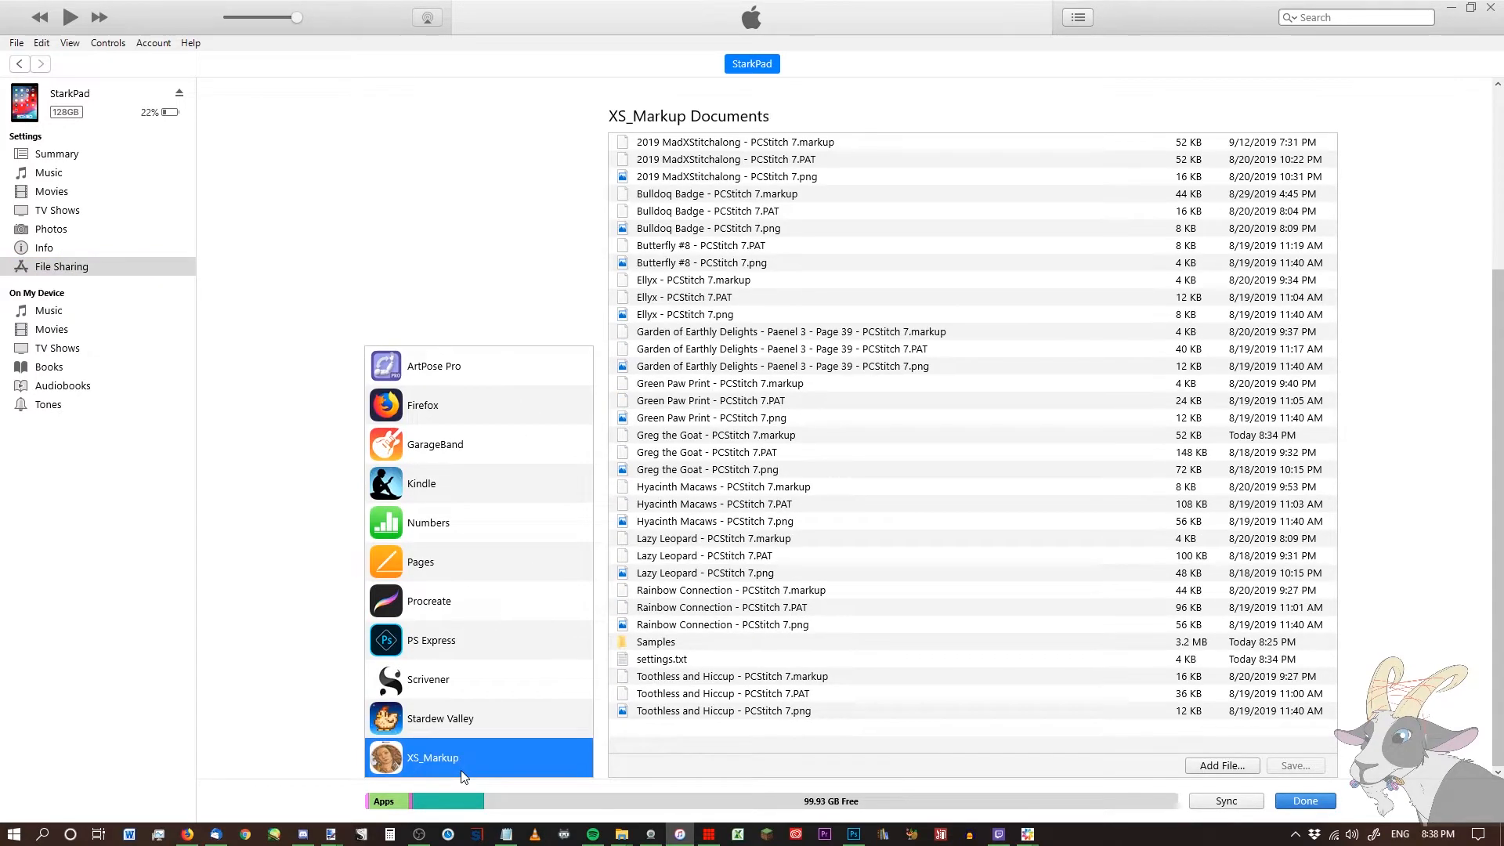
mouse_move(473, 769)
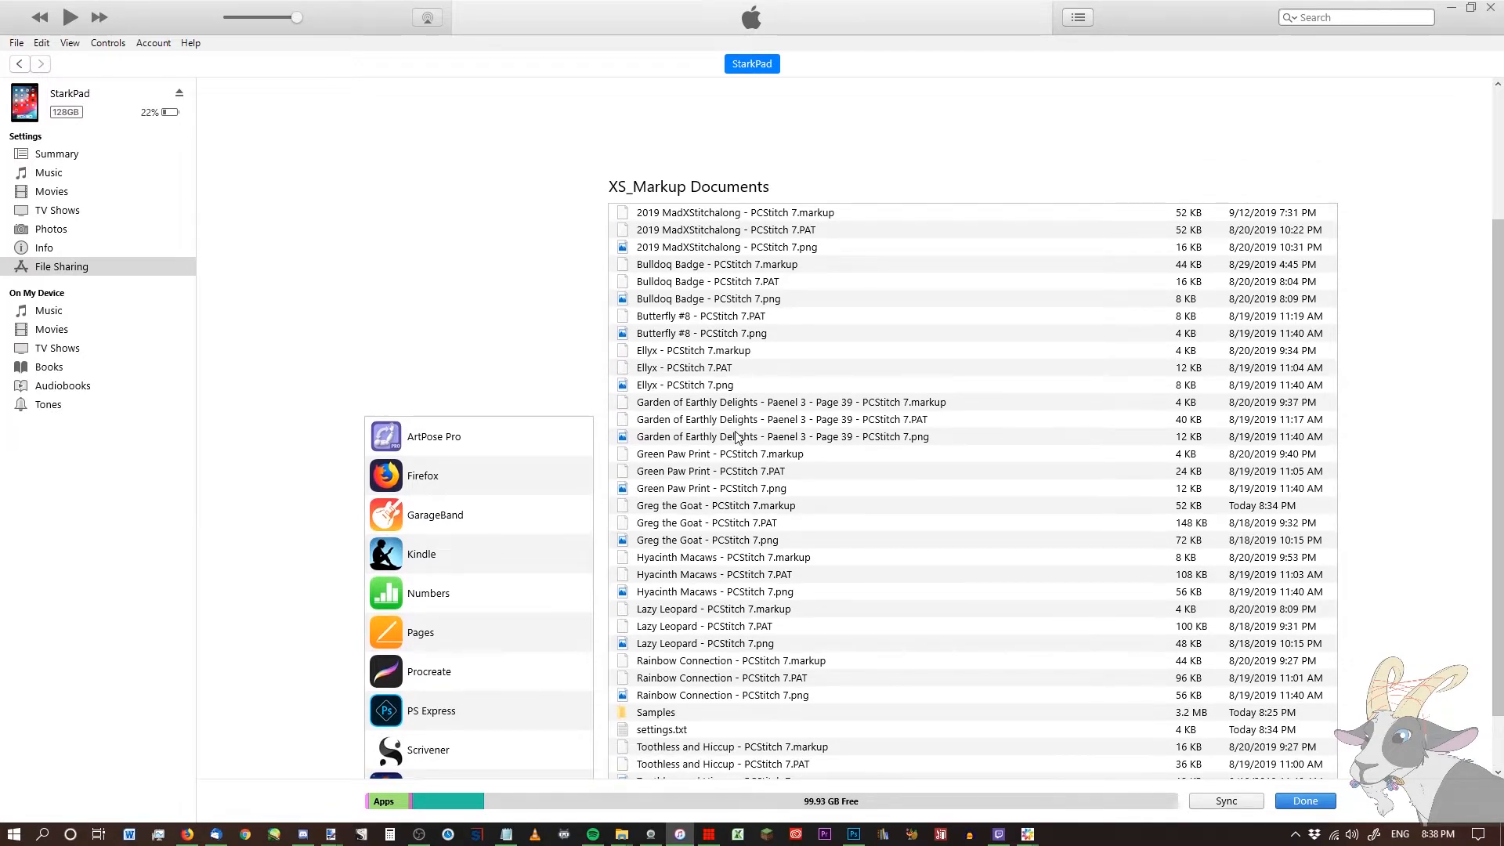
mouse_move(796, 553)
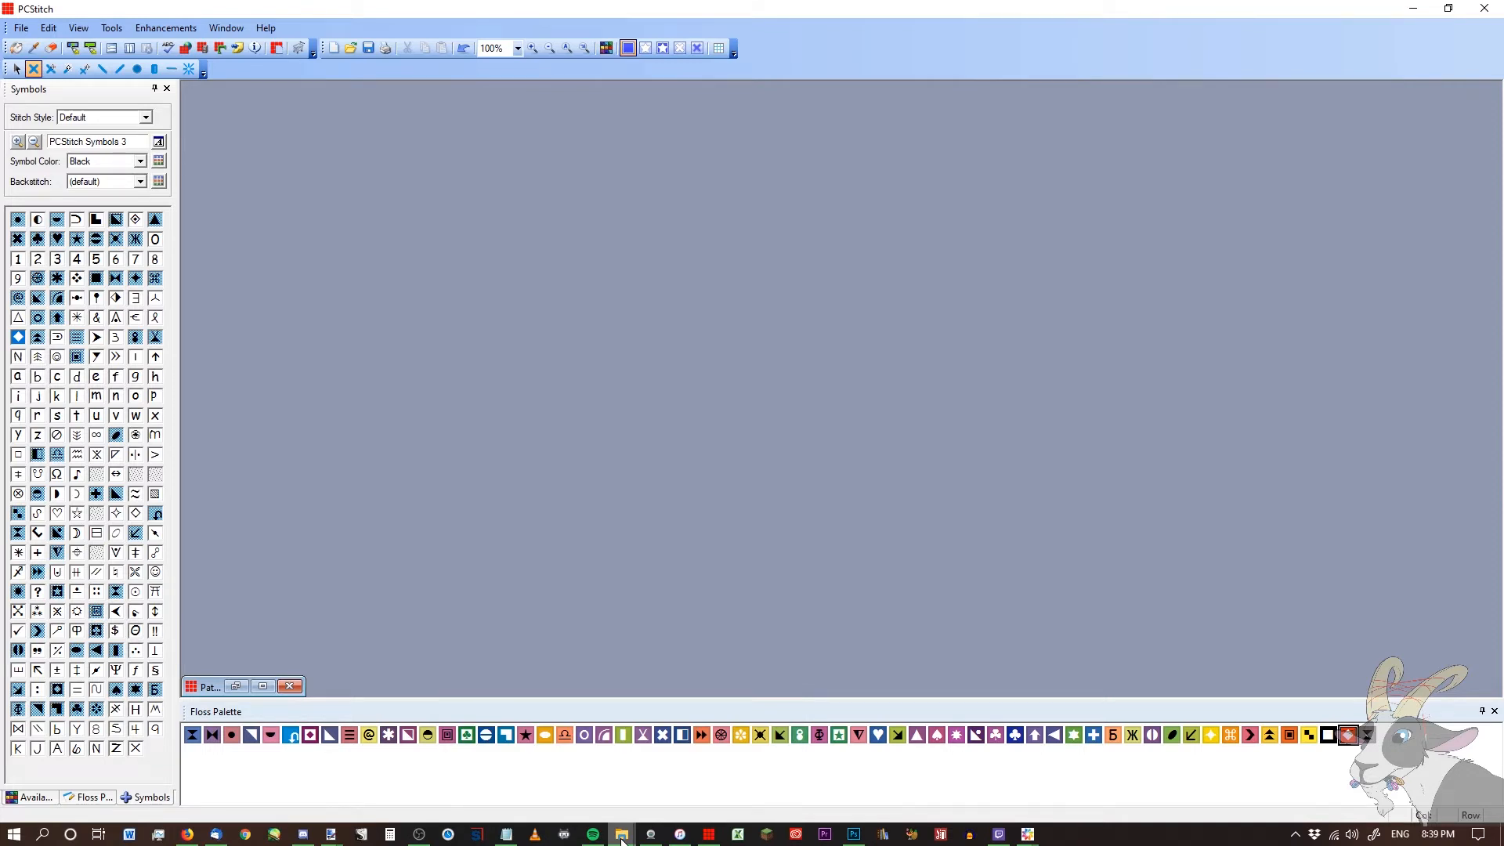
Step: In File Explorer, open howling wolves.PAT from Patterns > Art - Howling Wolves
right_click(620, 833)
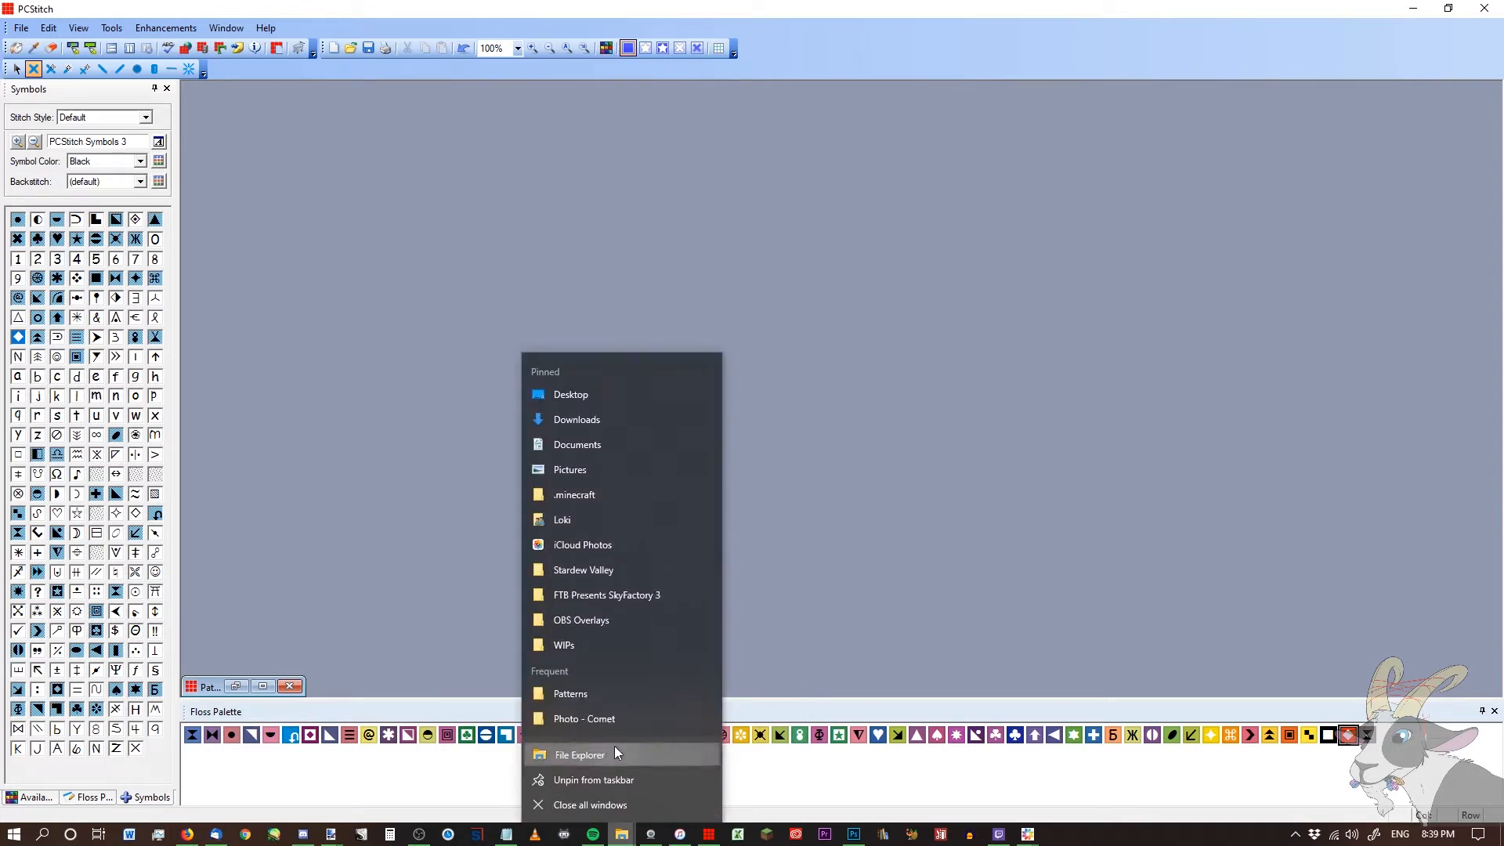
click(580, 755)
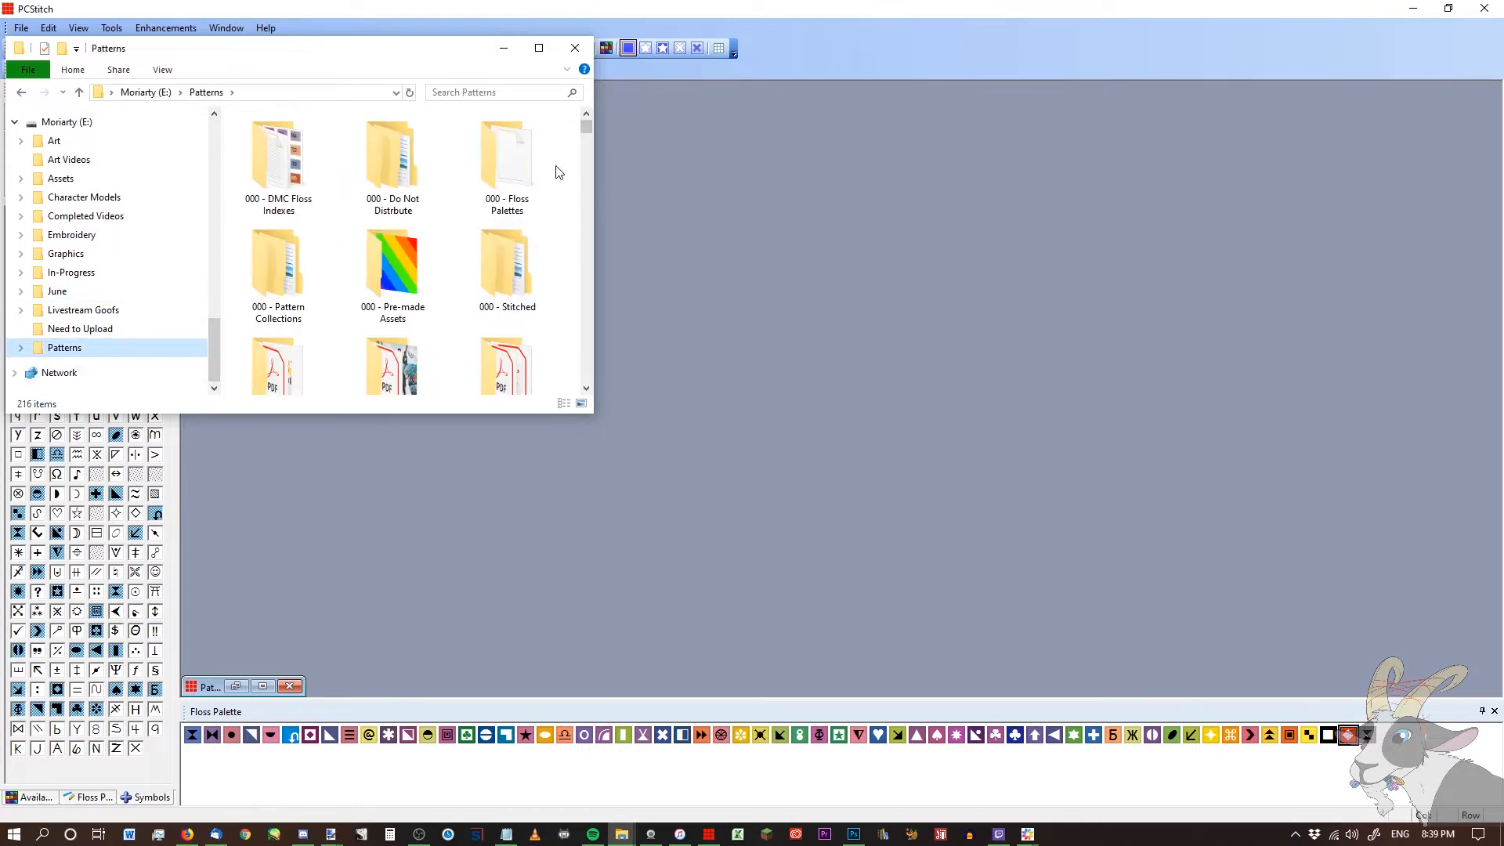
scroll(down, 3)
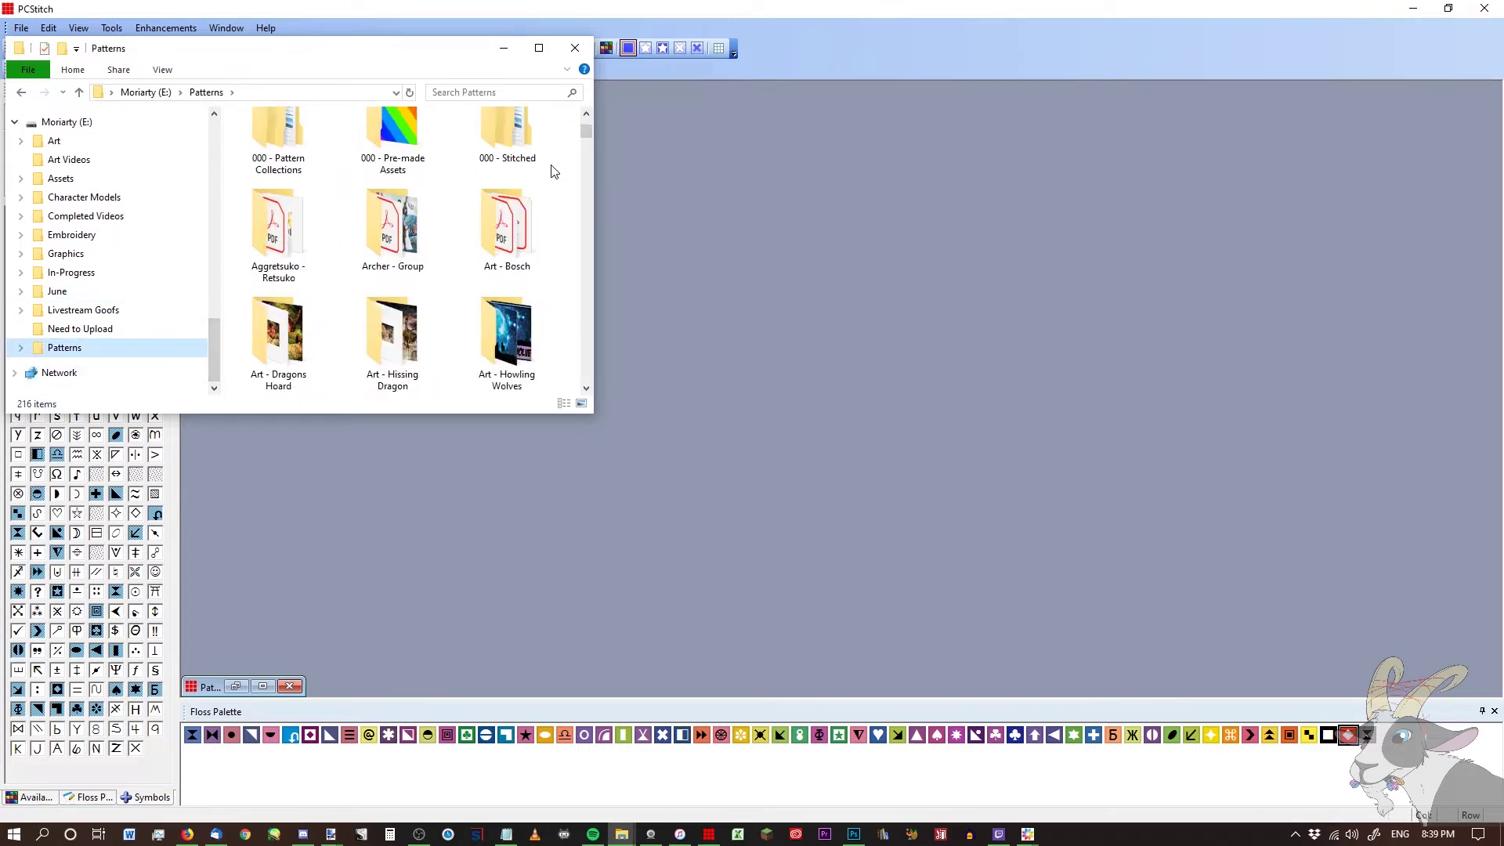
double_click(507, 330)
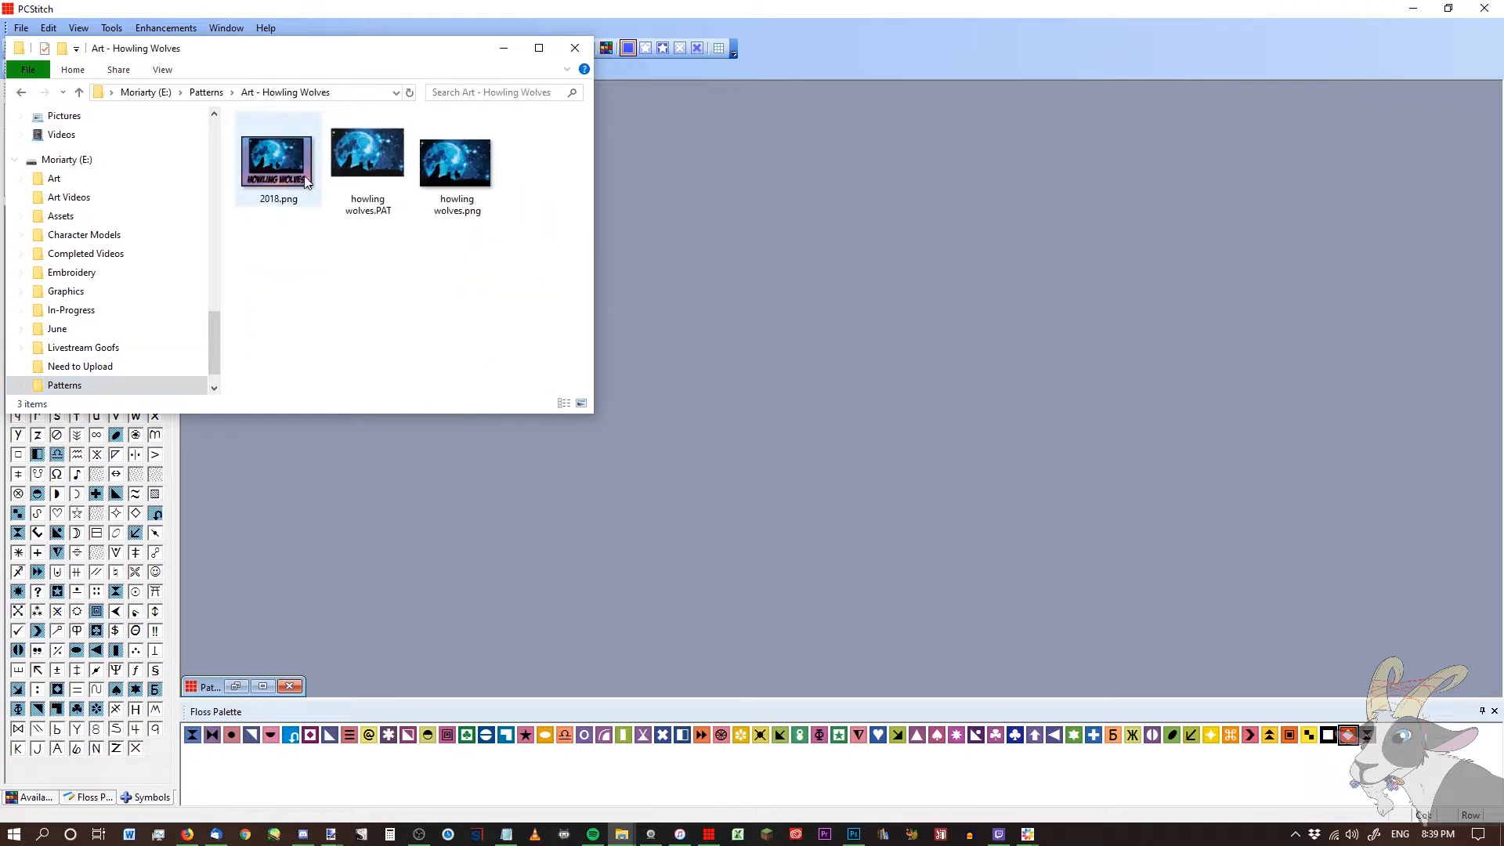
click(367, 153)
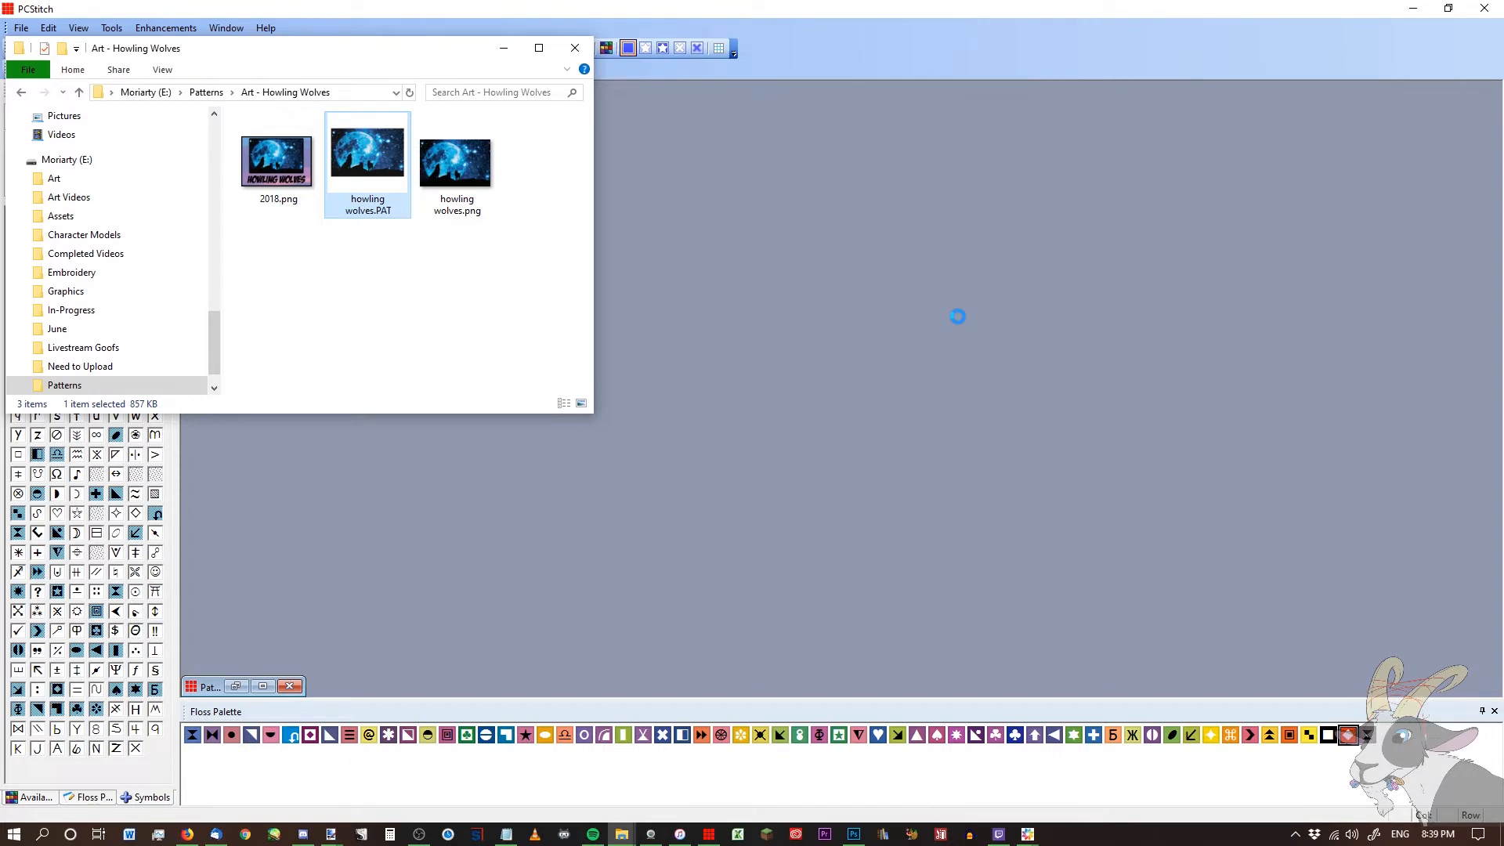
double_click(366, 149)
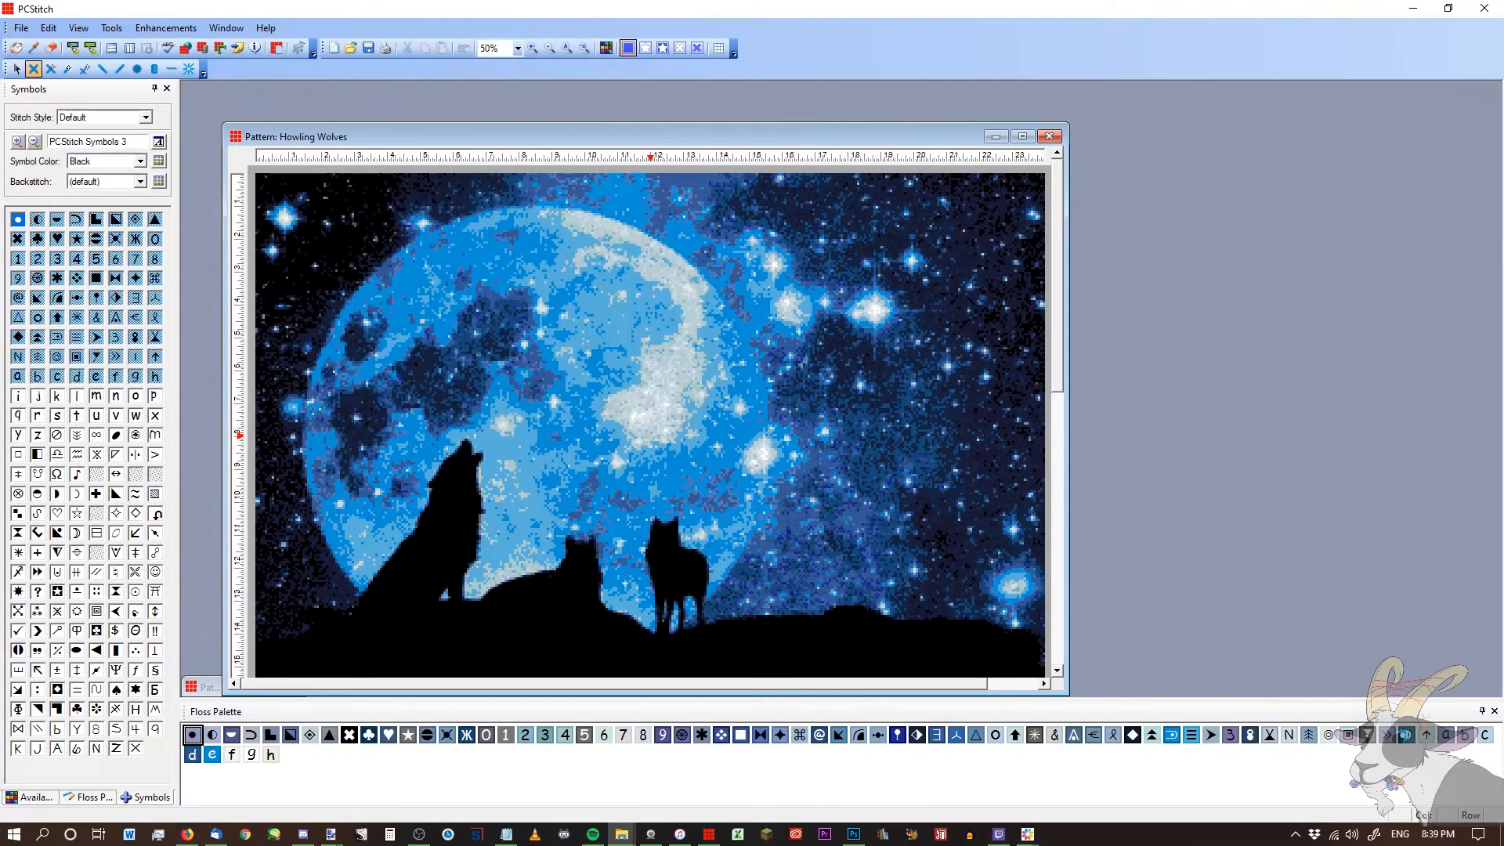
Step: Maximize the Pattern: Howling Wolves window to fill the PCStitch workspace
click(1020, 136)
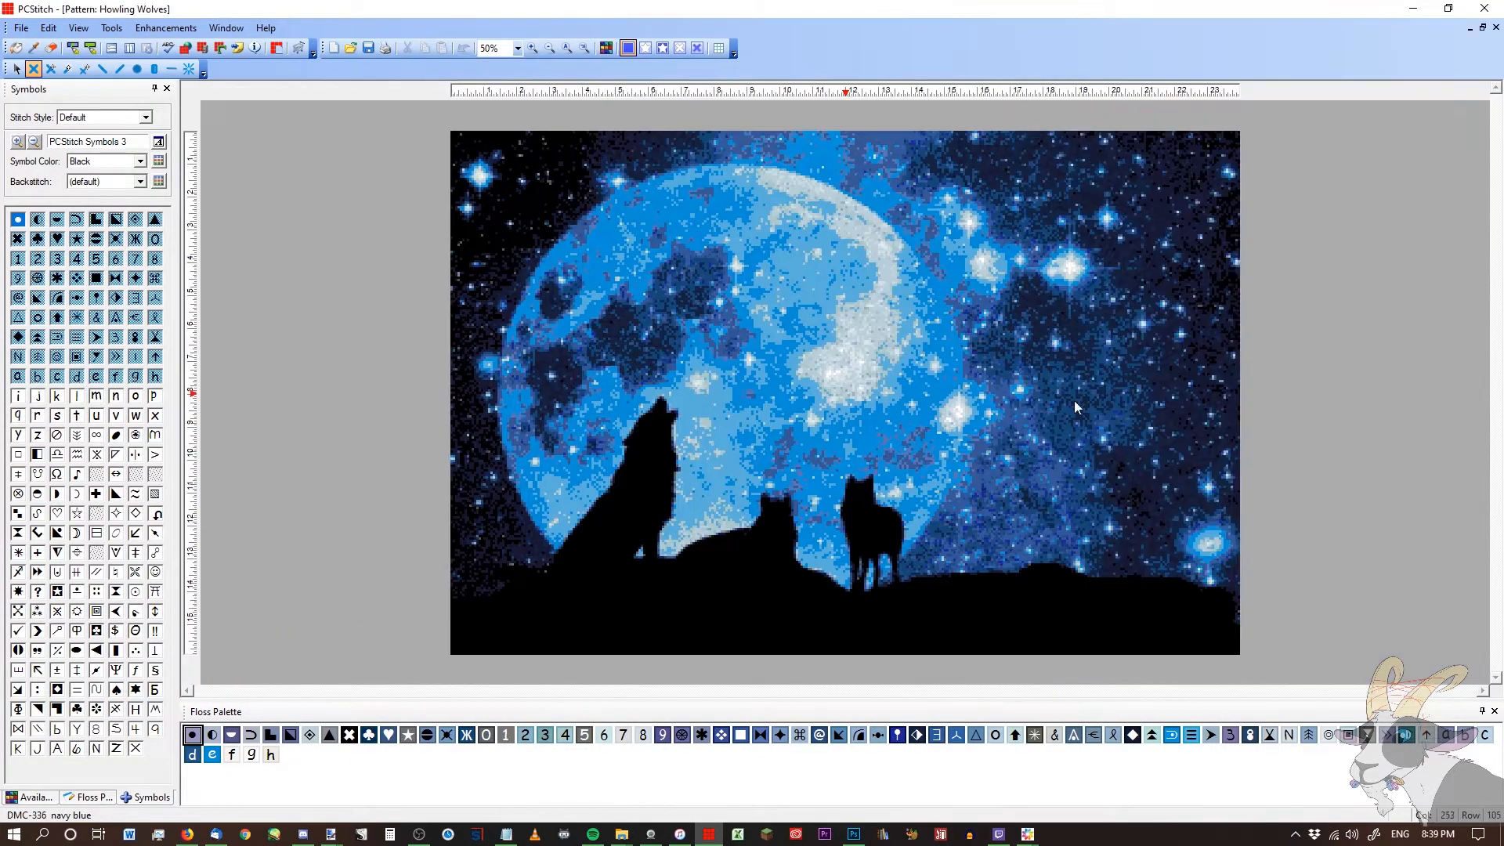
mouse_move(560, 321)
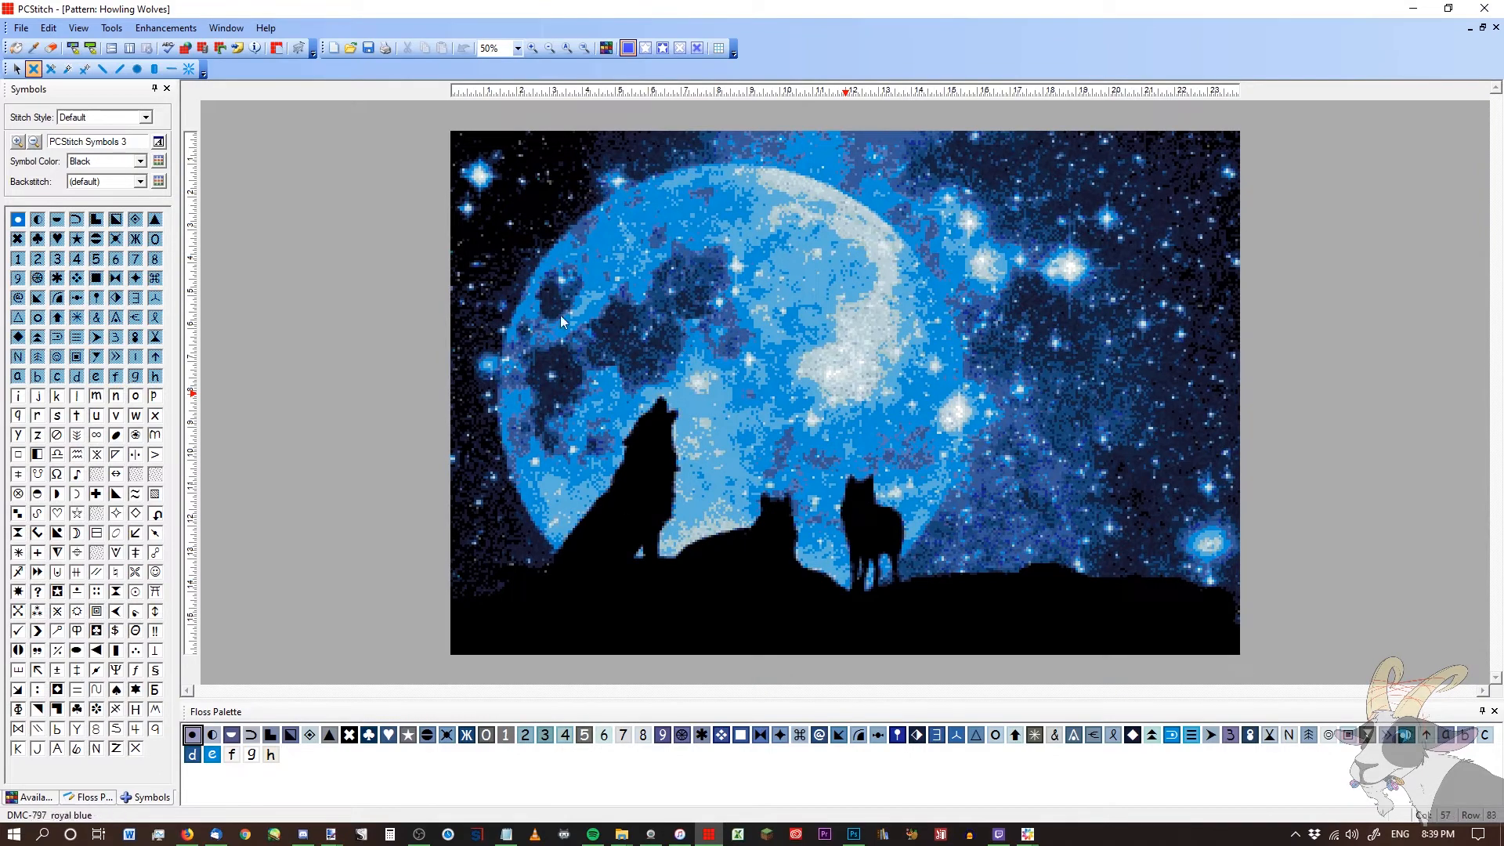
mouse_move(614, 399)
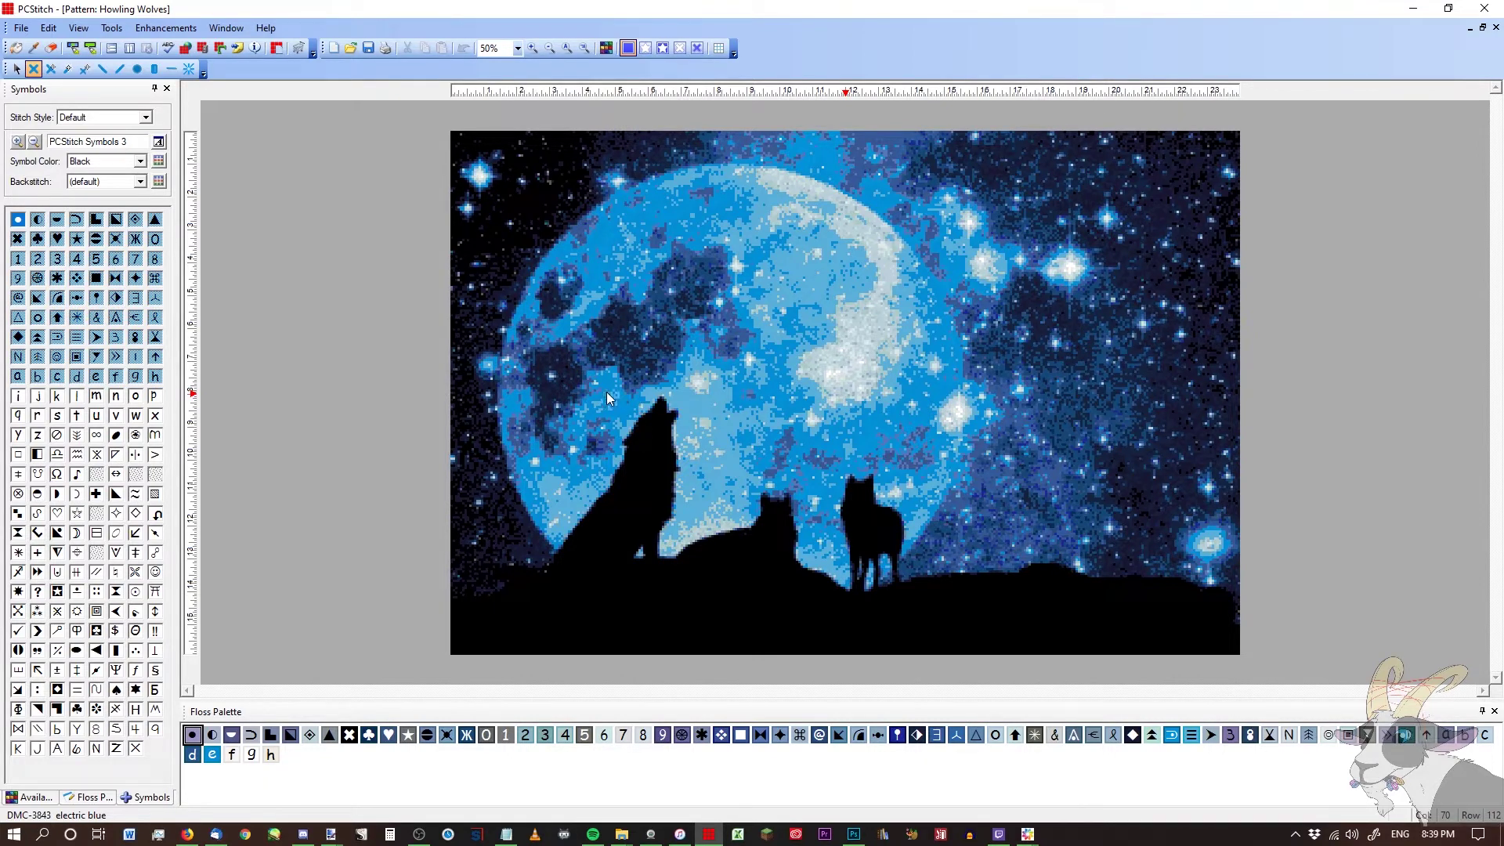
click(19, 27)
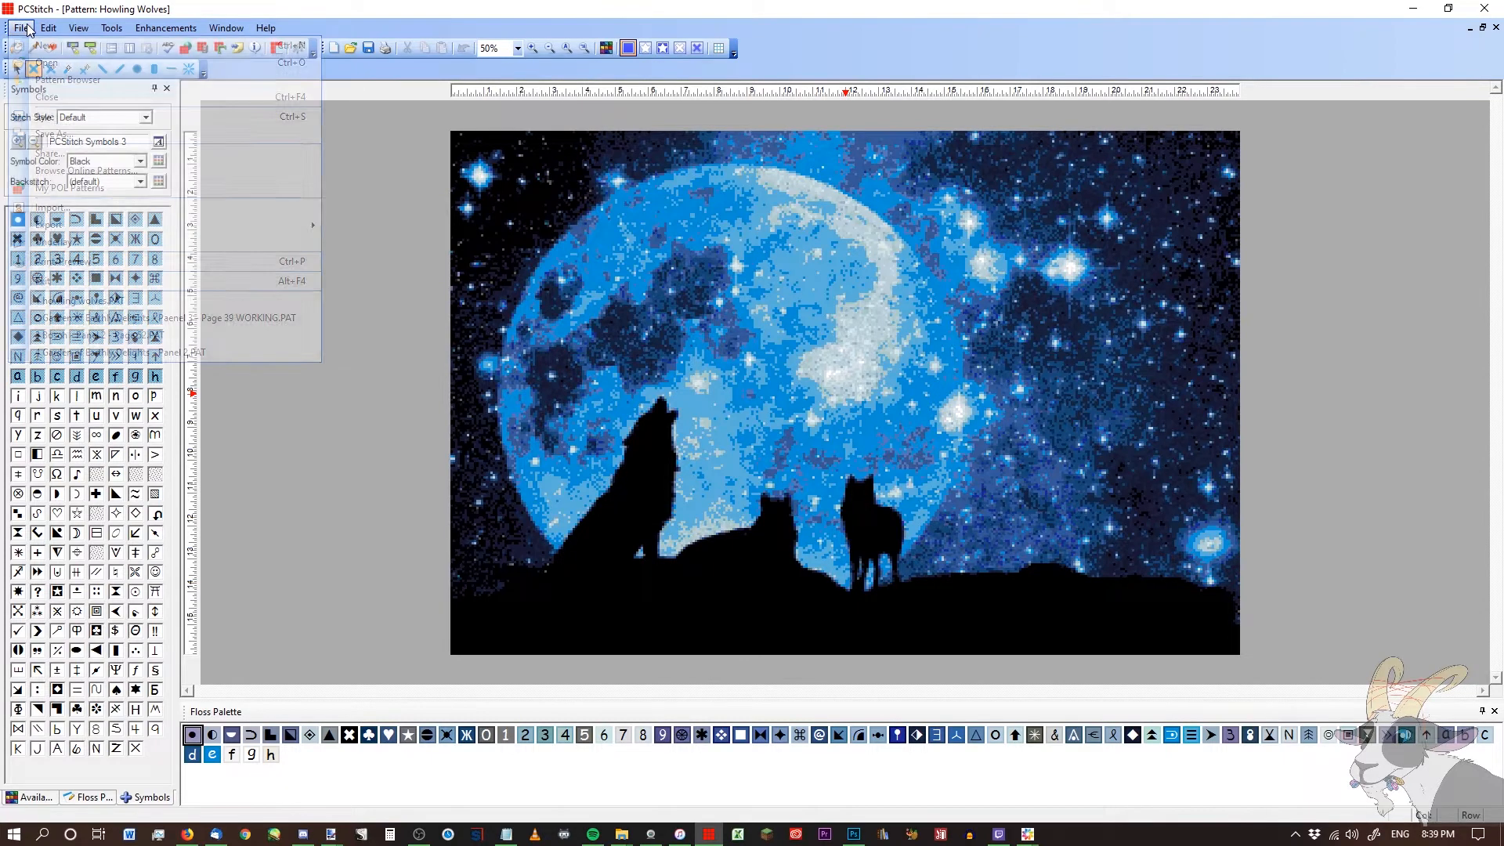
Step: Export the chart as a PCStitch 7 file into Patterns > Art - Howling Wolves
click(47, 26)
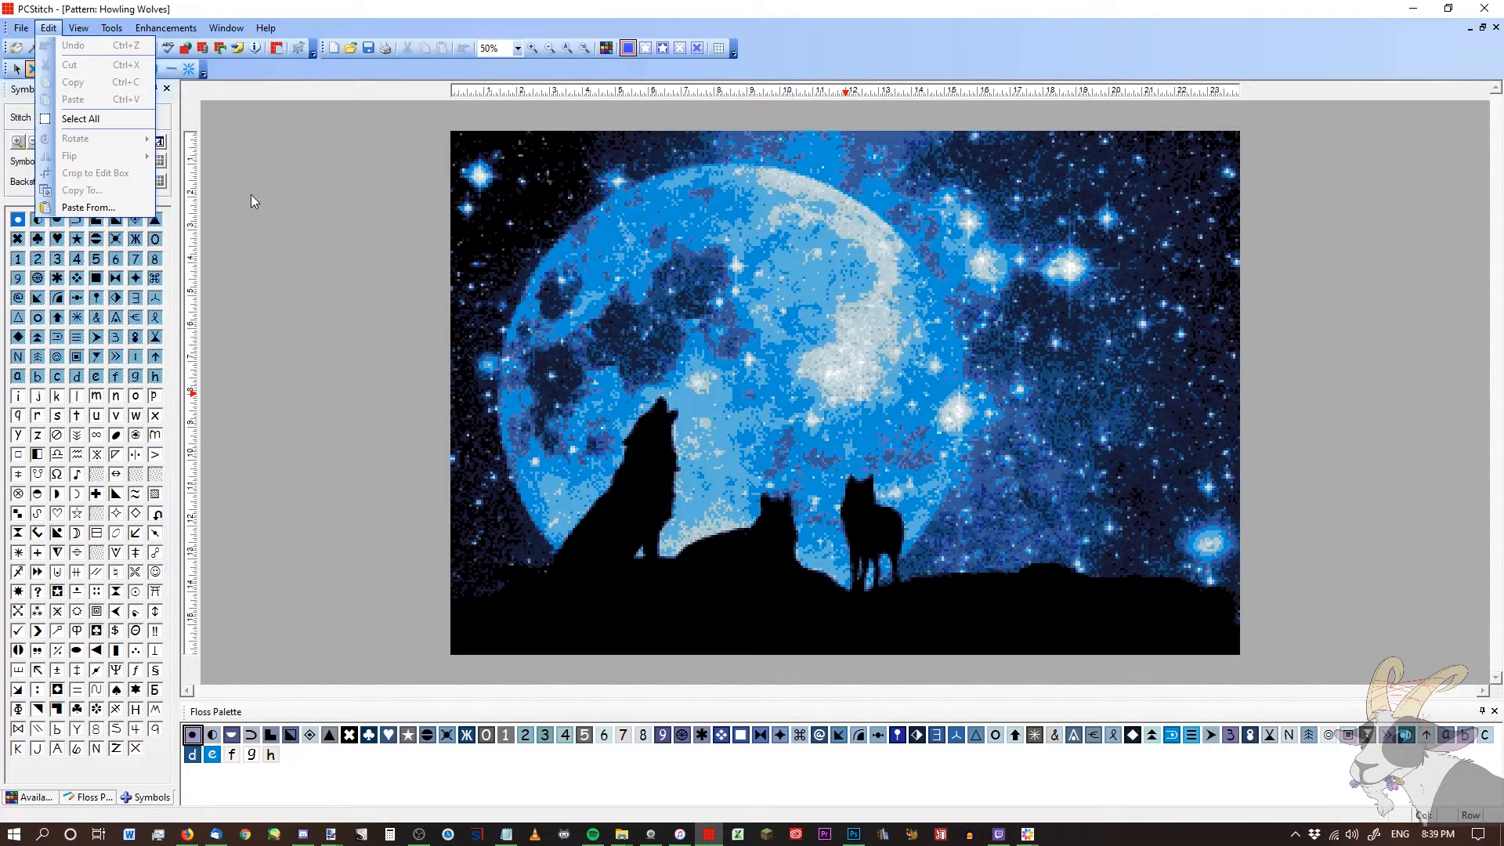
click(19, 26)
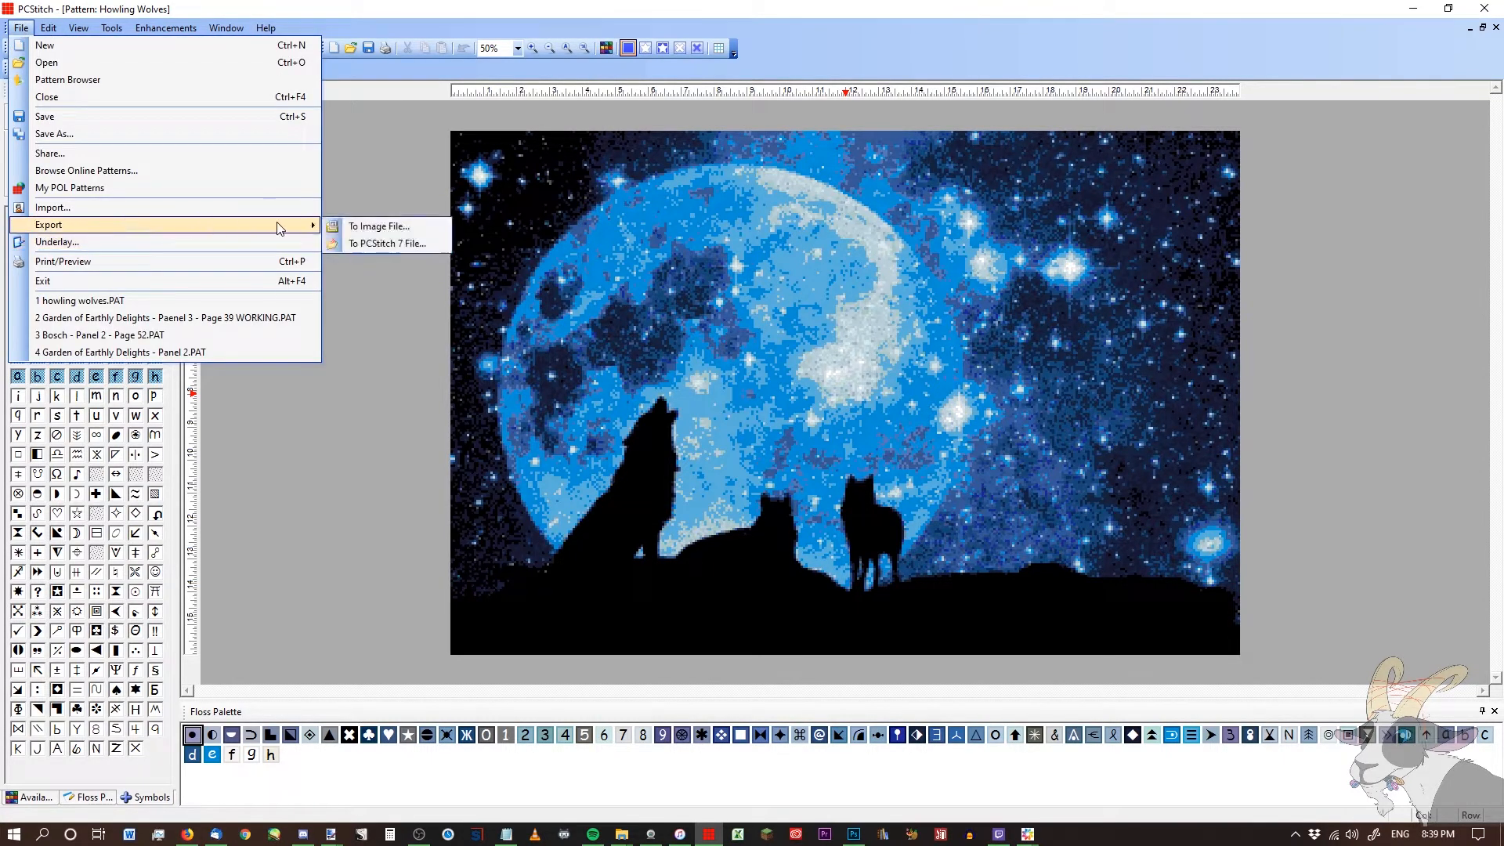
mouse_move(386, 243)
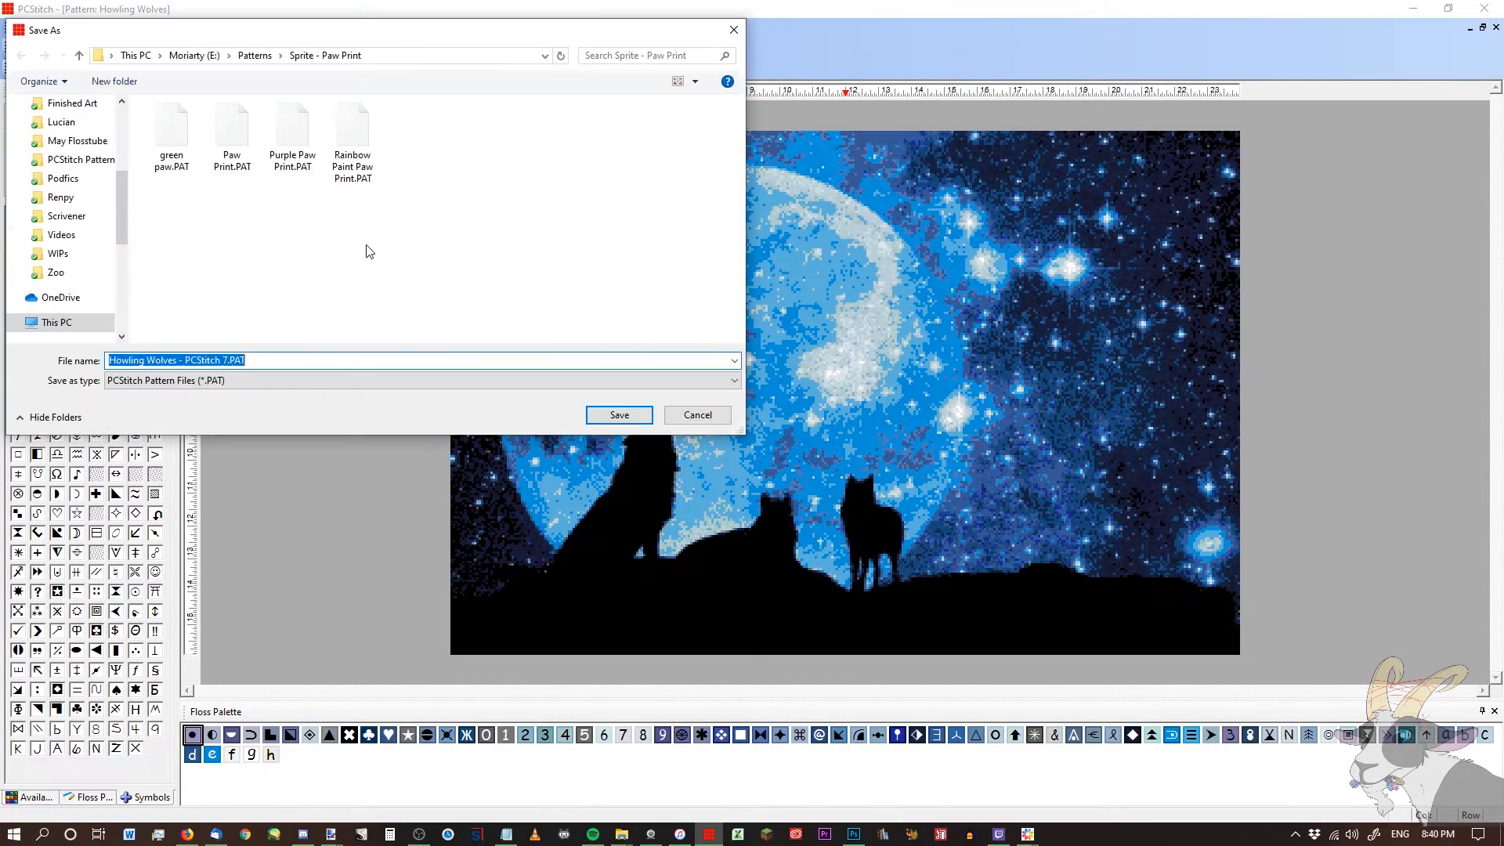
click(254, 55)
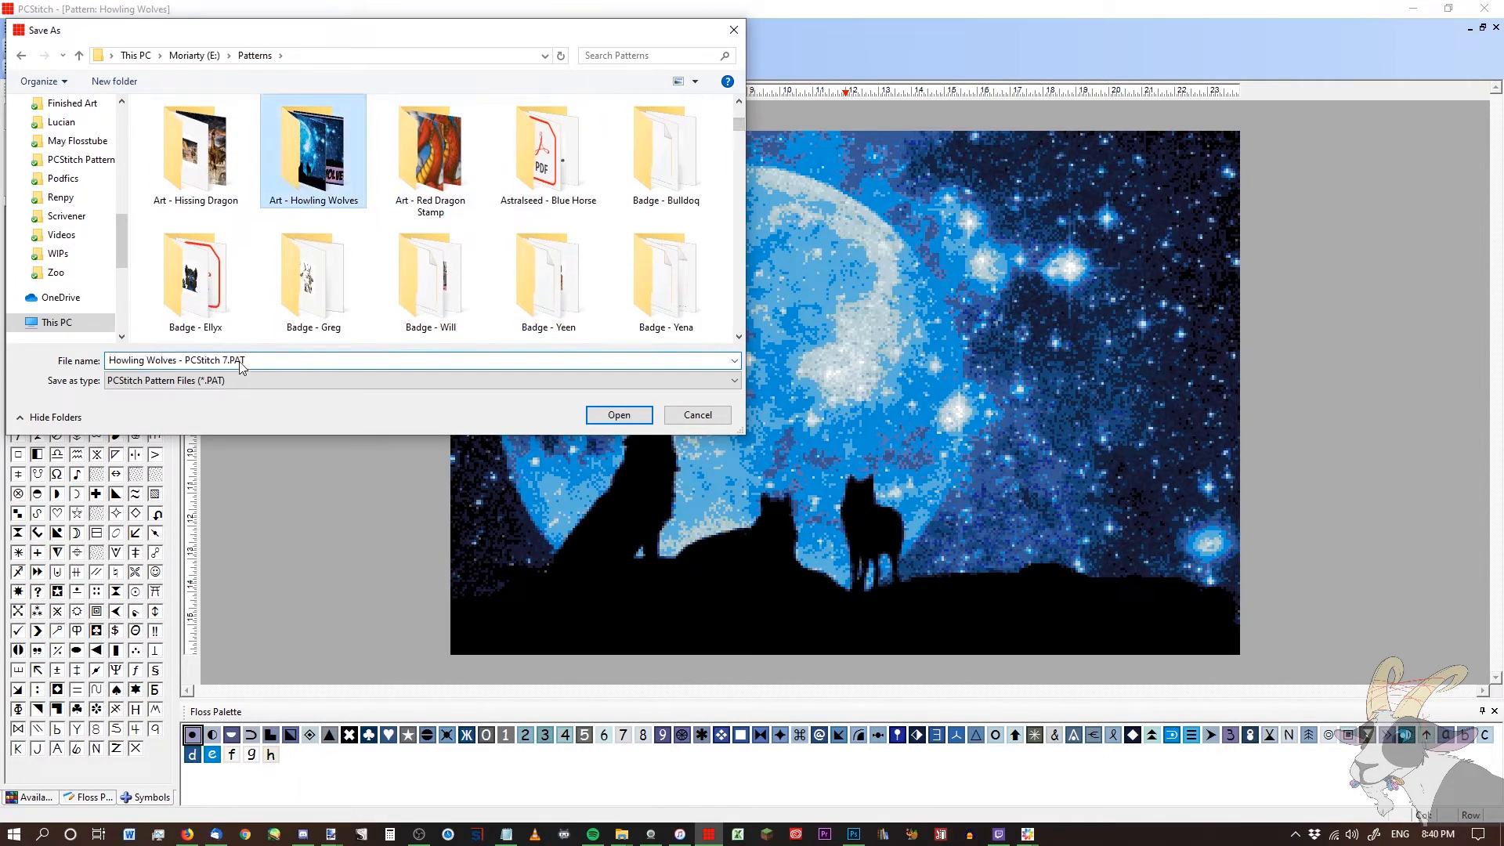
double_click(312, 144)
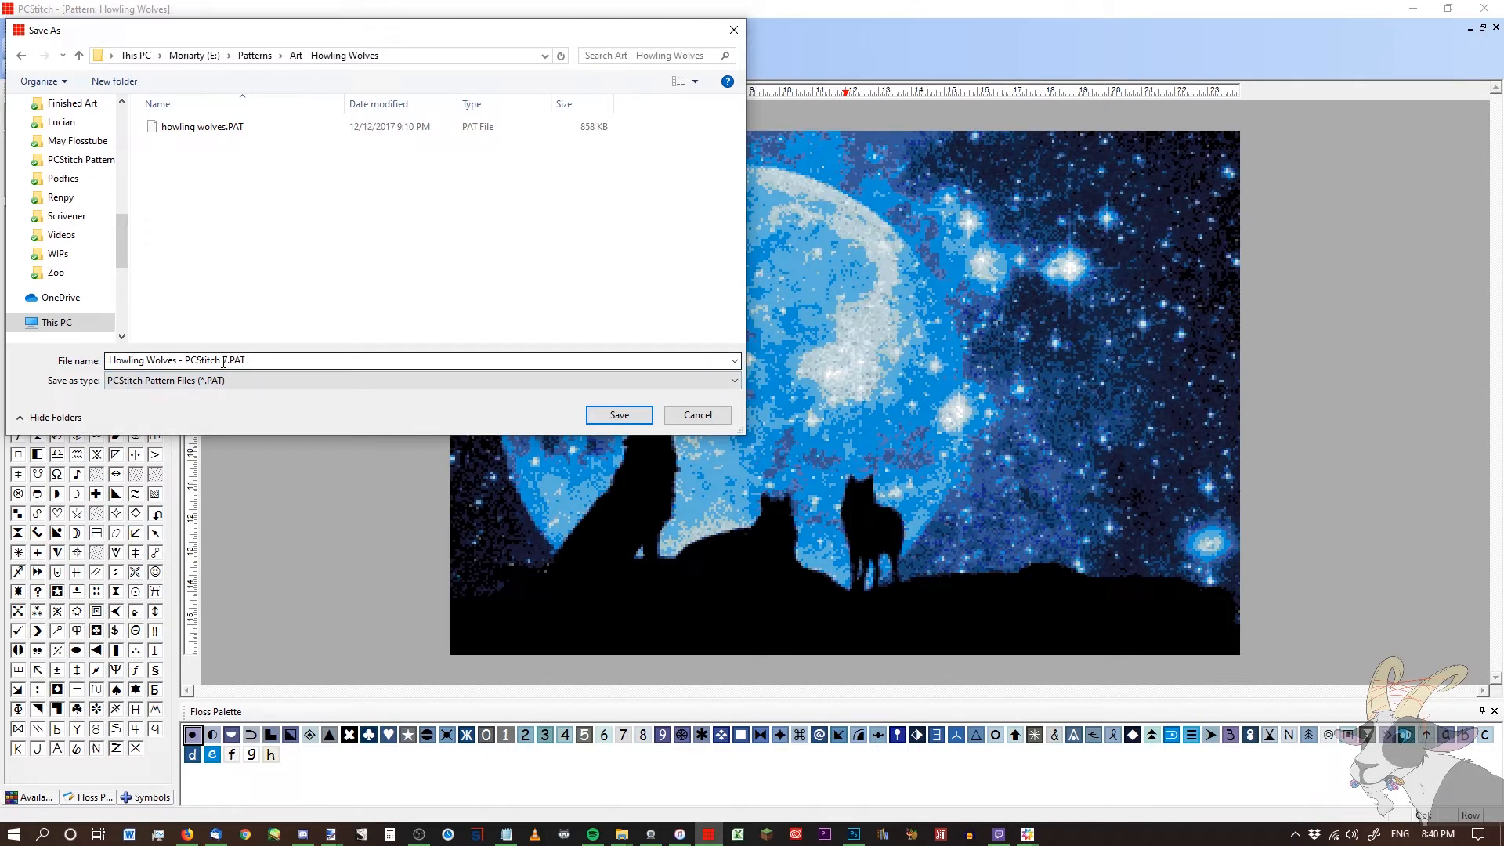
click(618, 414)
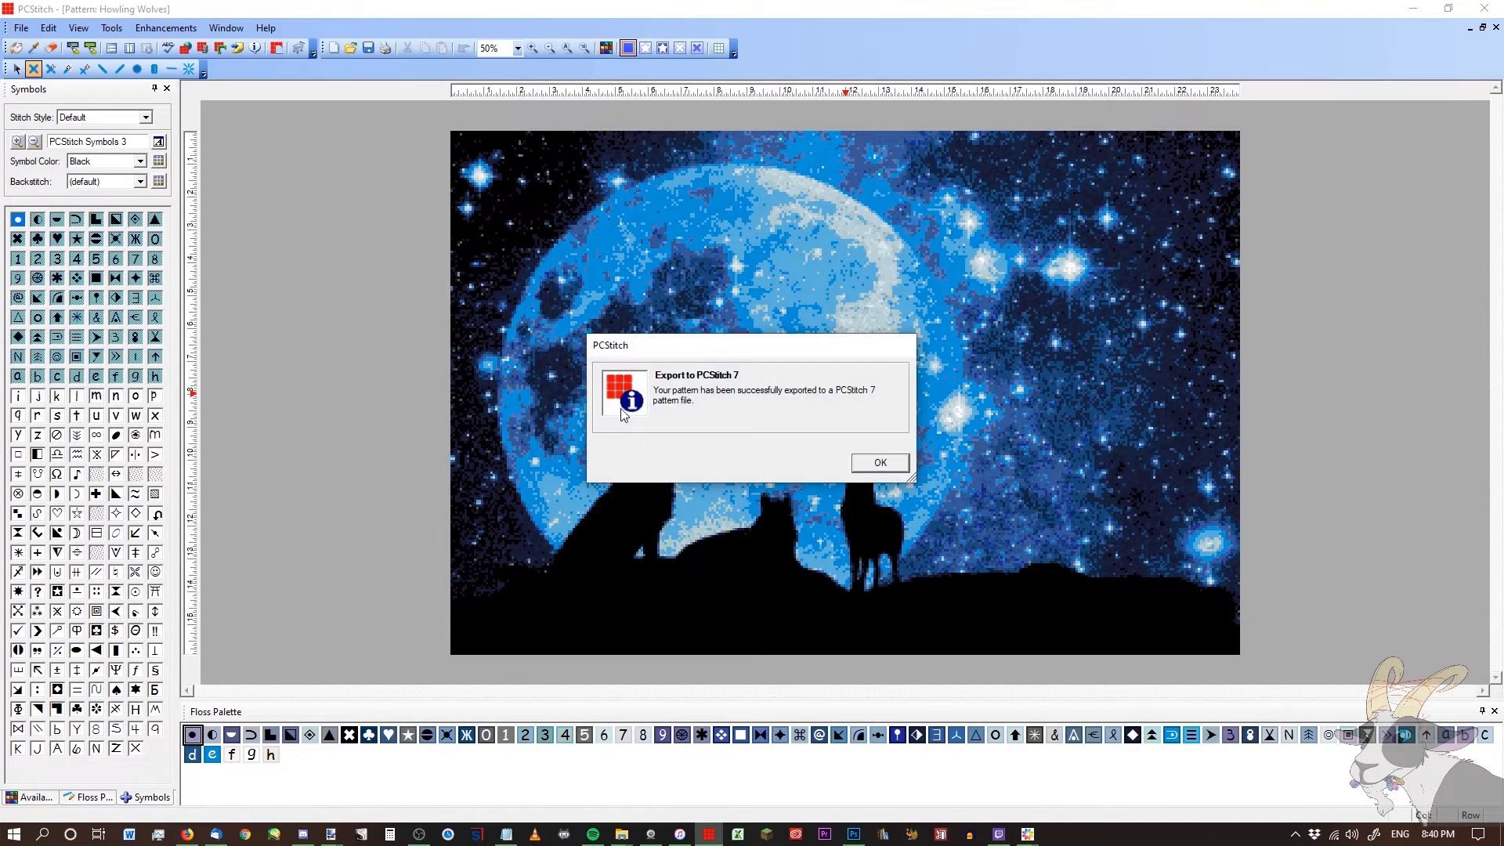
mouse_move(710, 350)
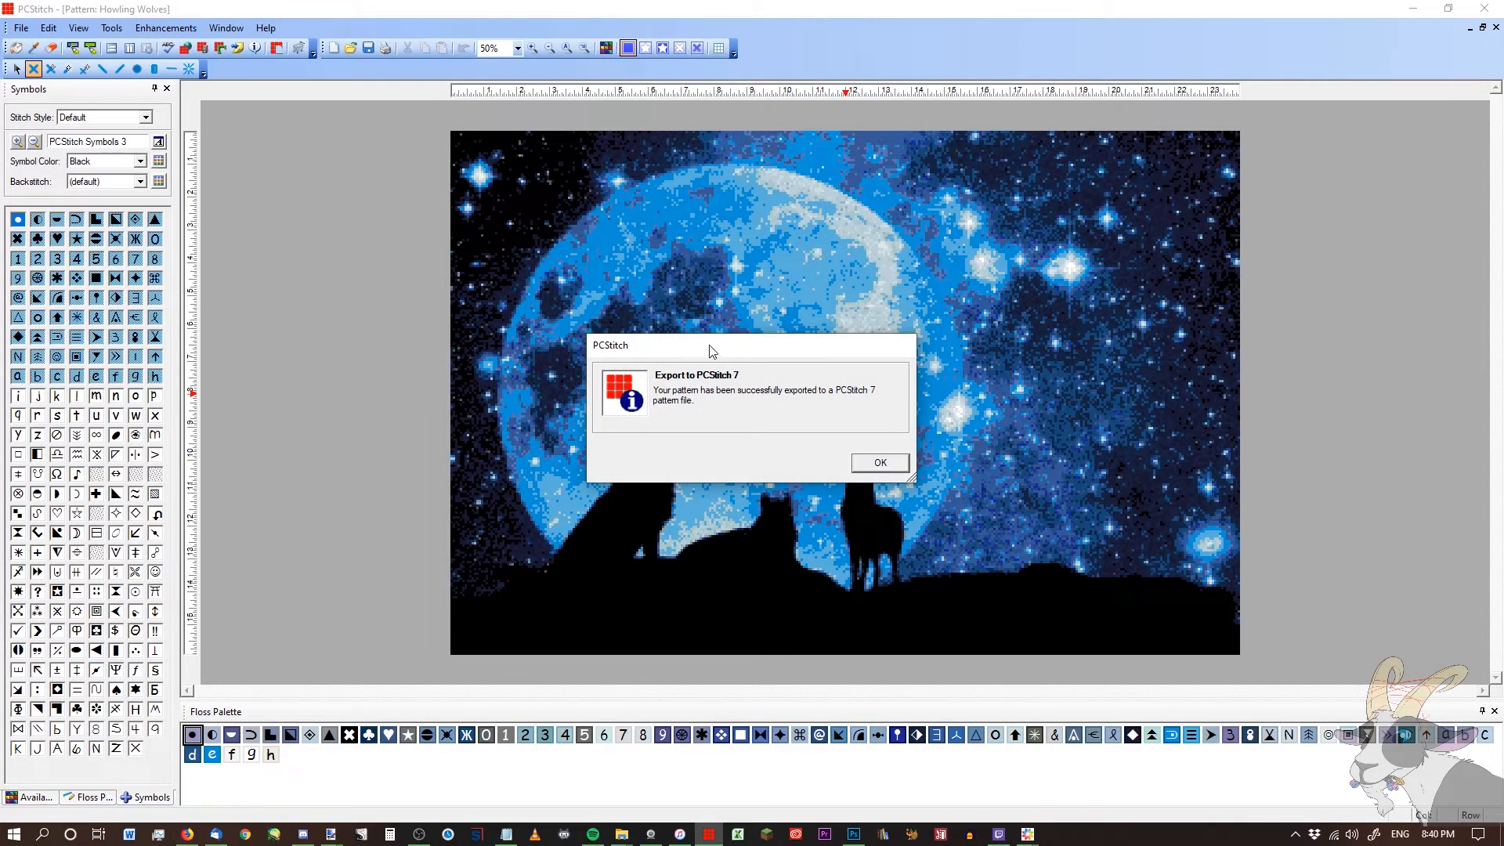
mouse_move(770, 414)
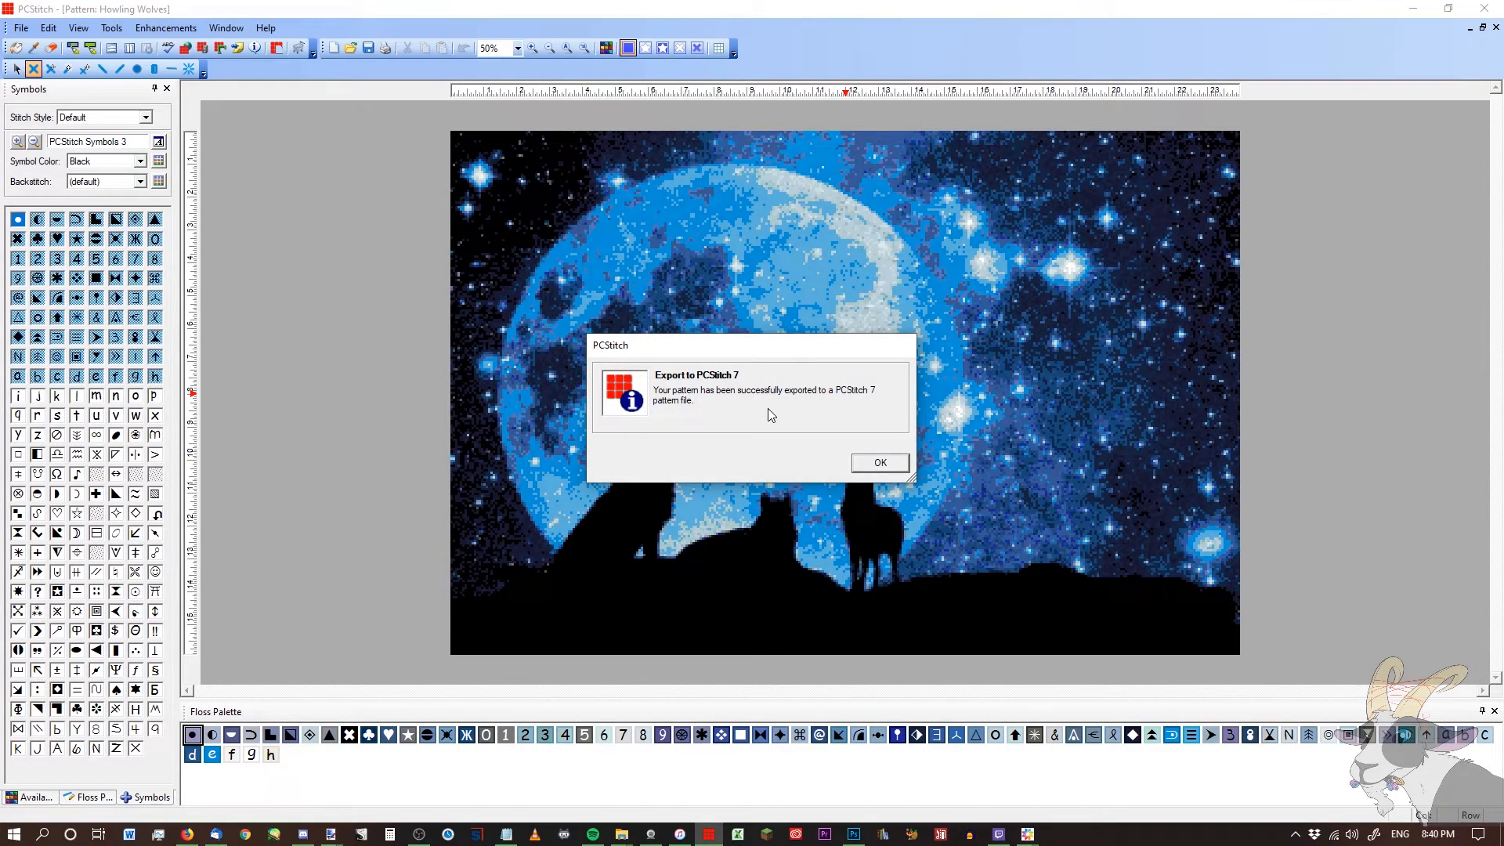
mouse_move(738, 430)
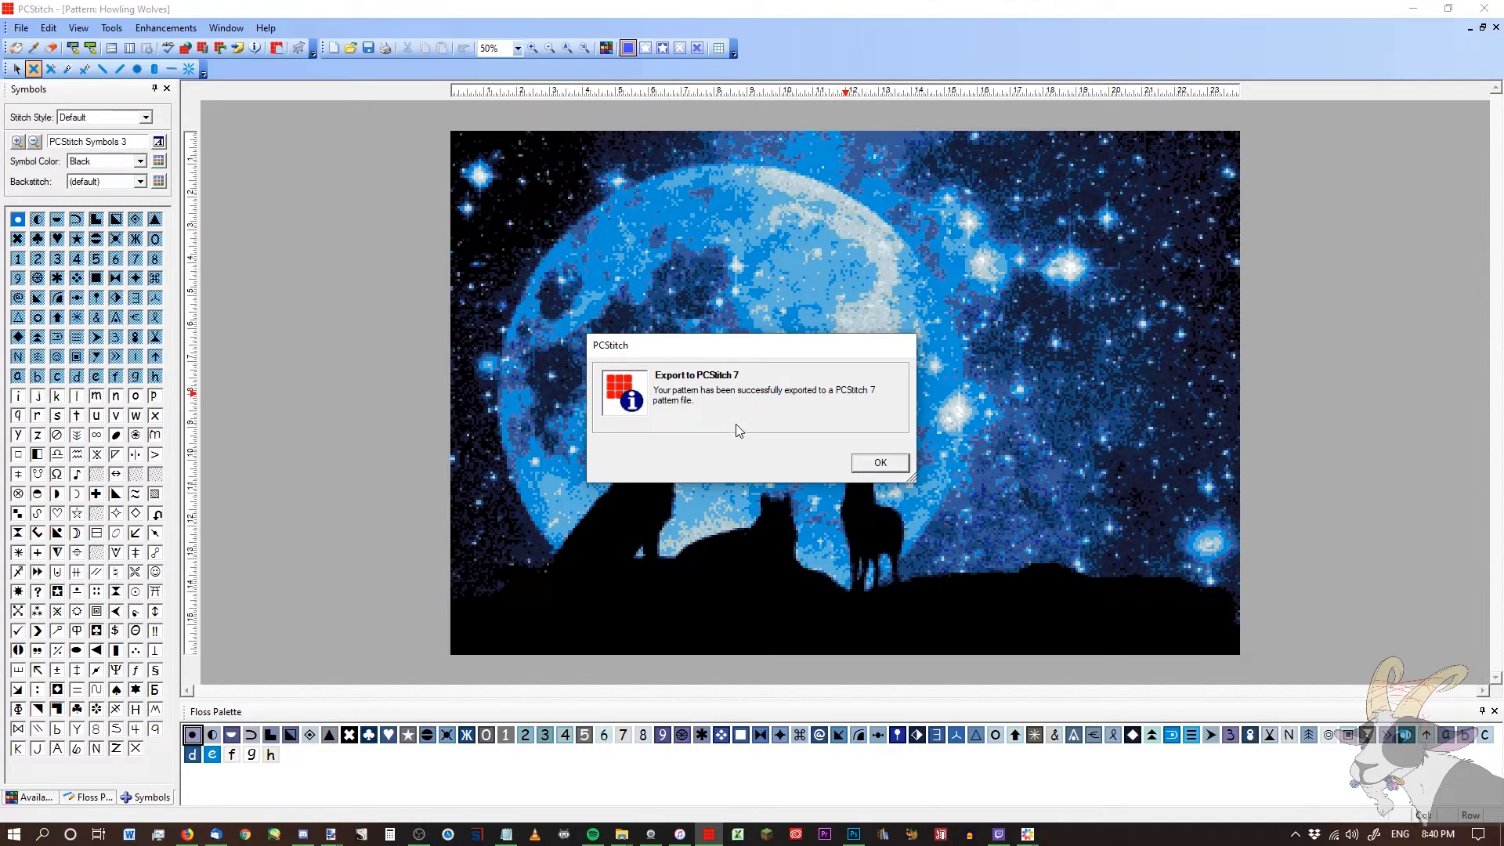
click(876, 462)
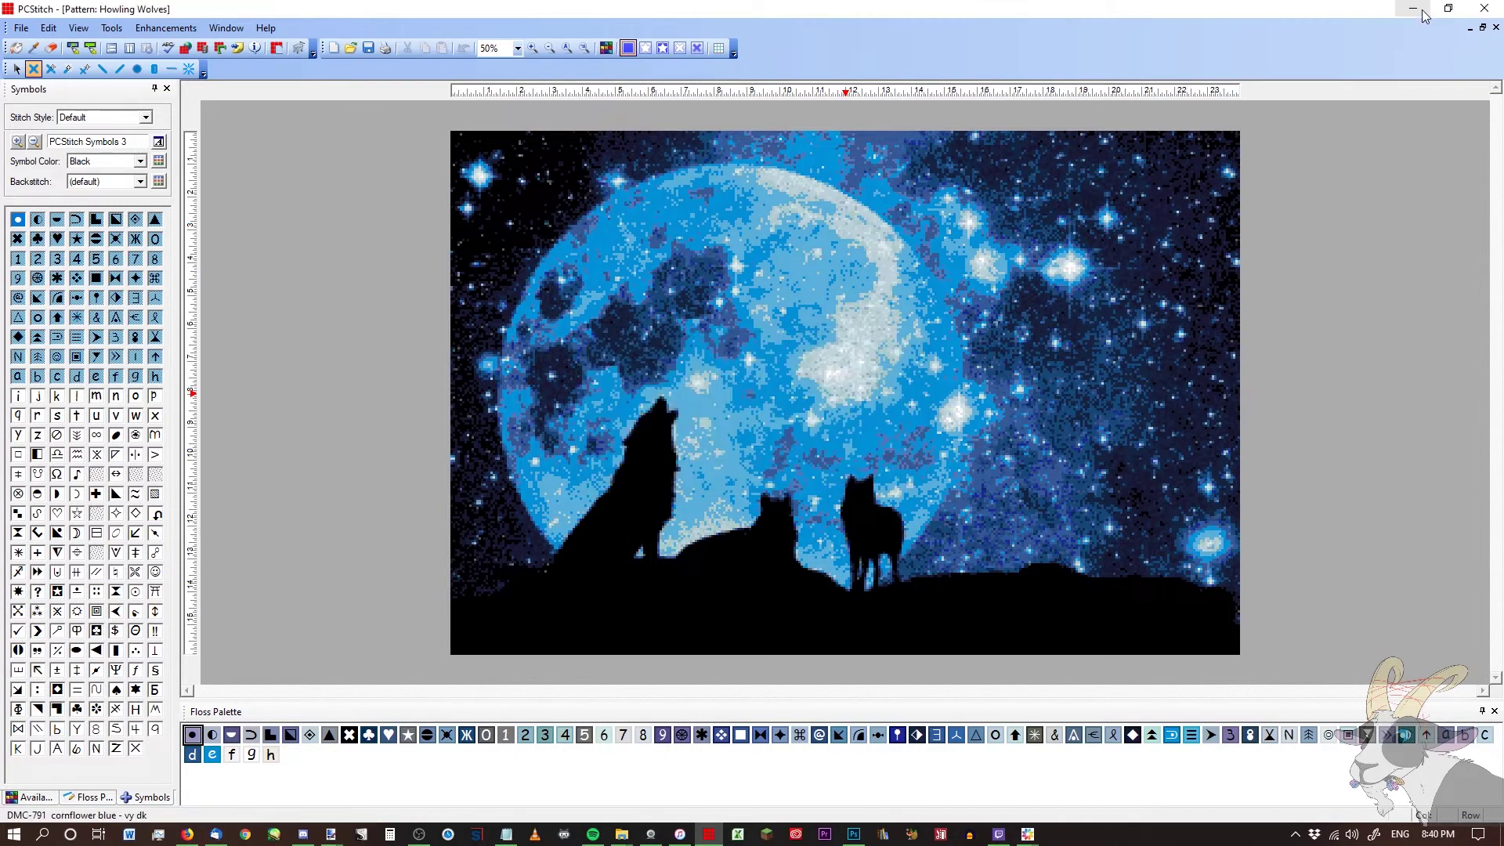
mouse_move(1419, 14)
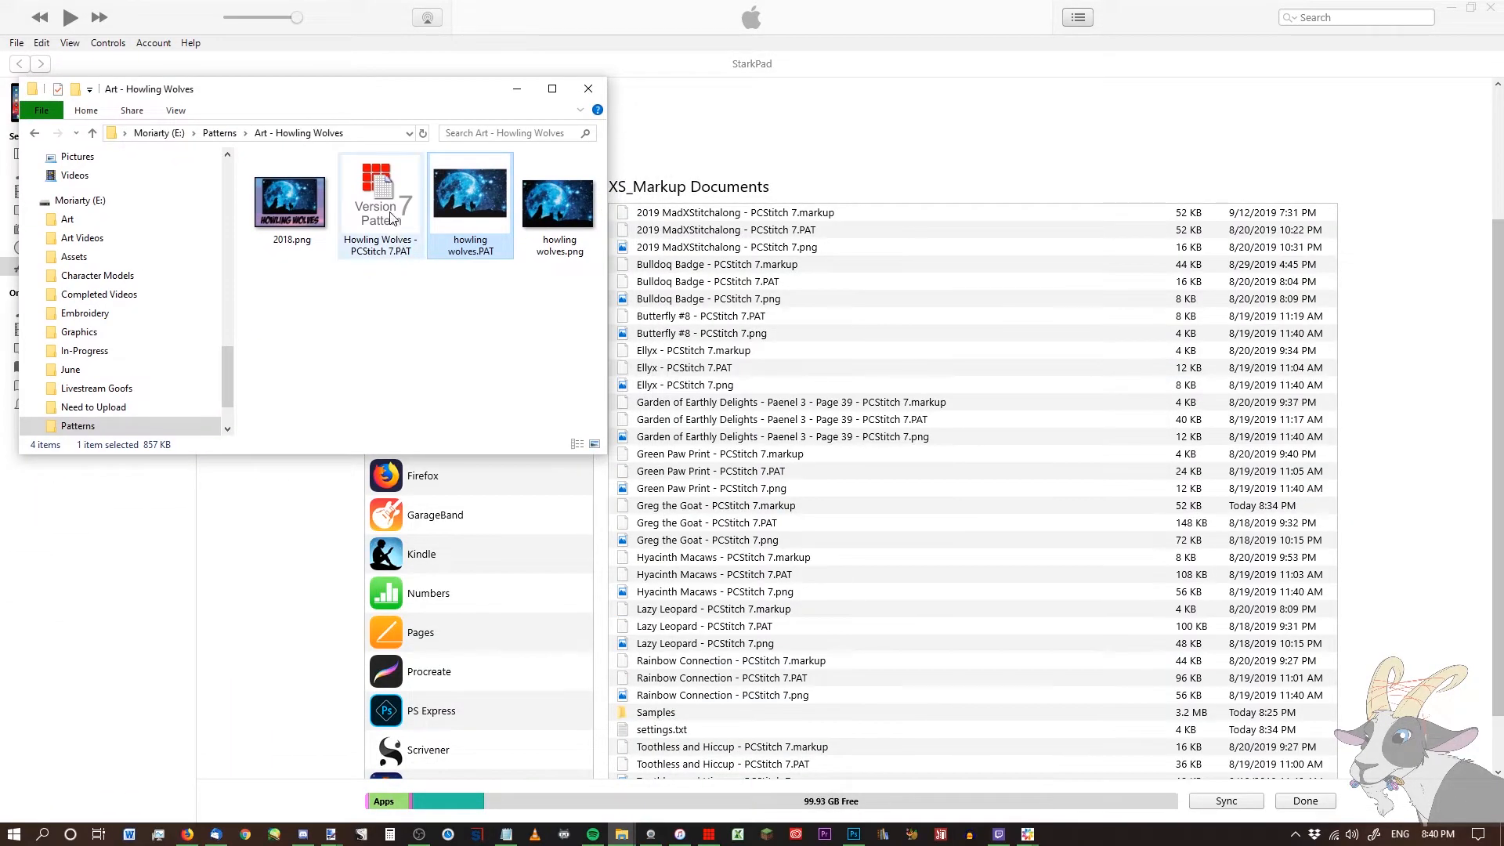
Step: Add Howling Wolves - PCStitch 7.PAT to the XS_Markup shared documents and sync
click(379, 196)
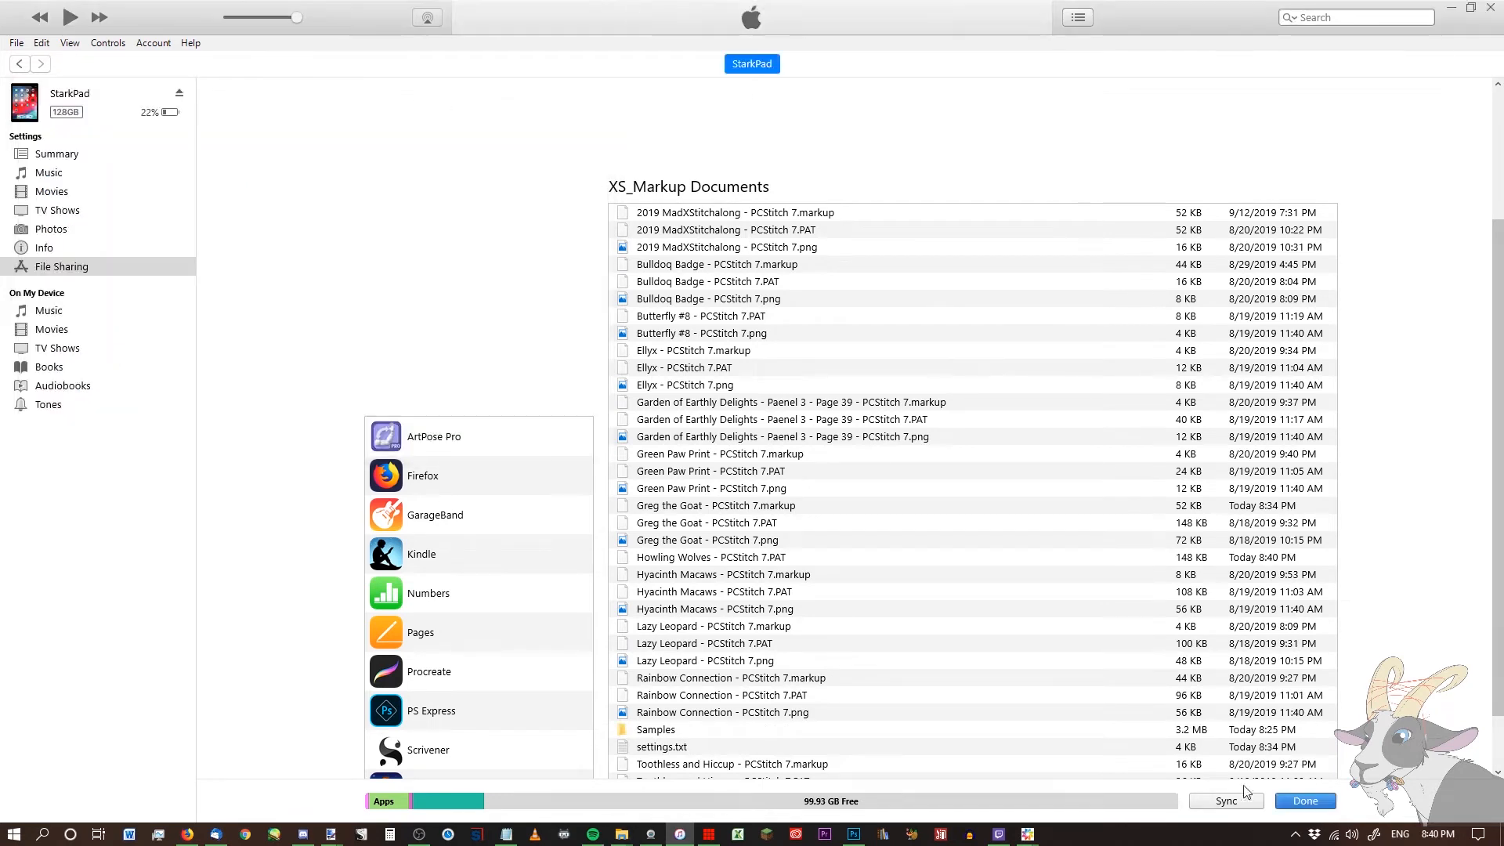
click(1225, 800)
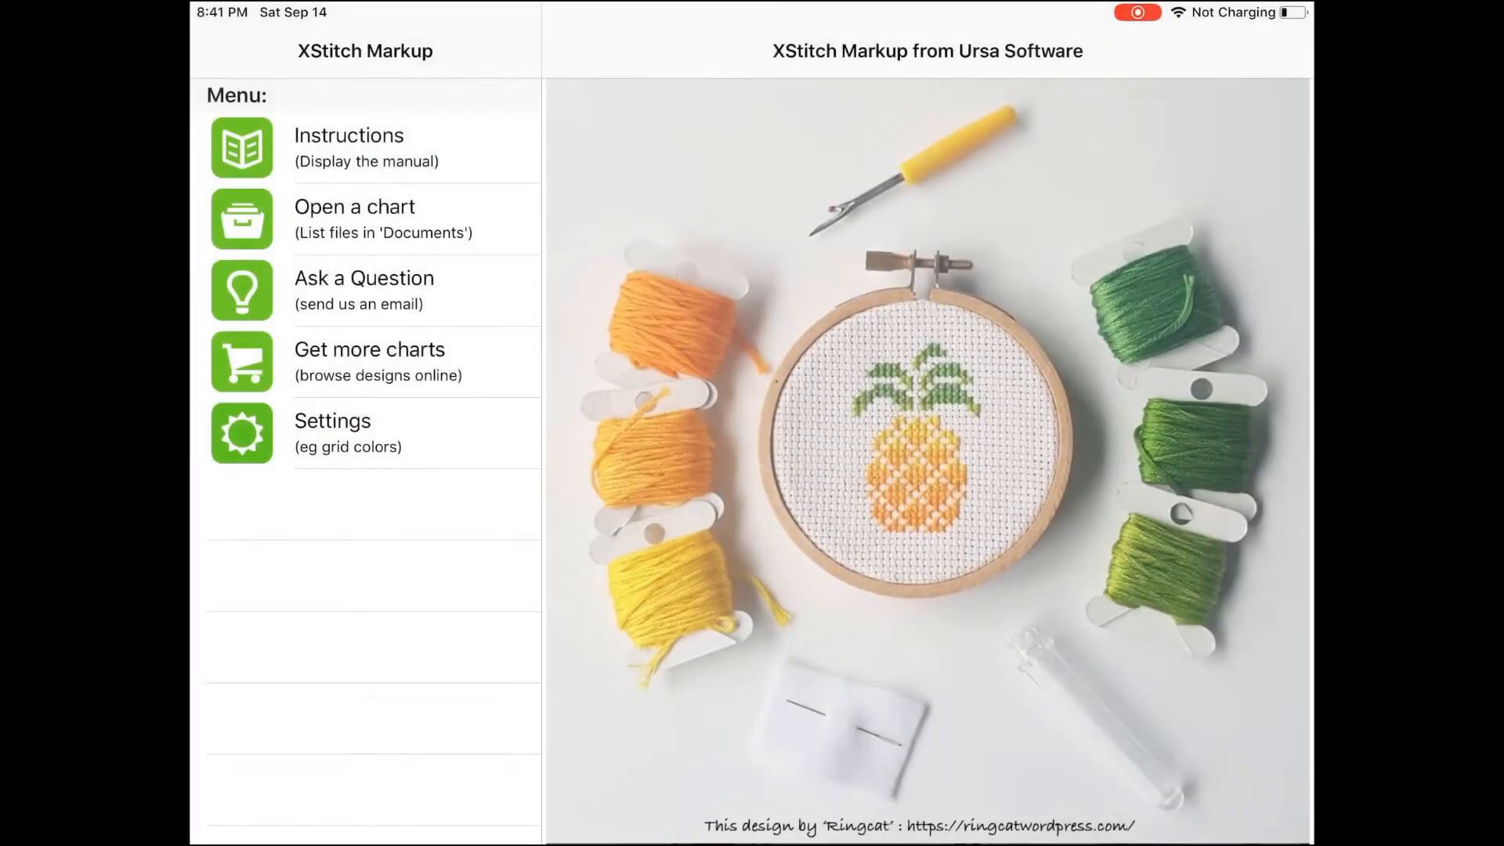
Step: Open Howling Wolves - PCStitch 7.PAT from the Documents chart list
click(364, 219)
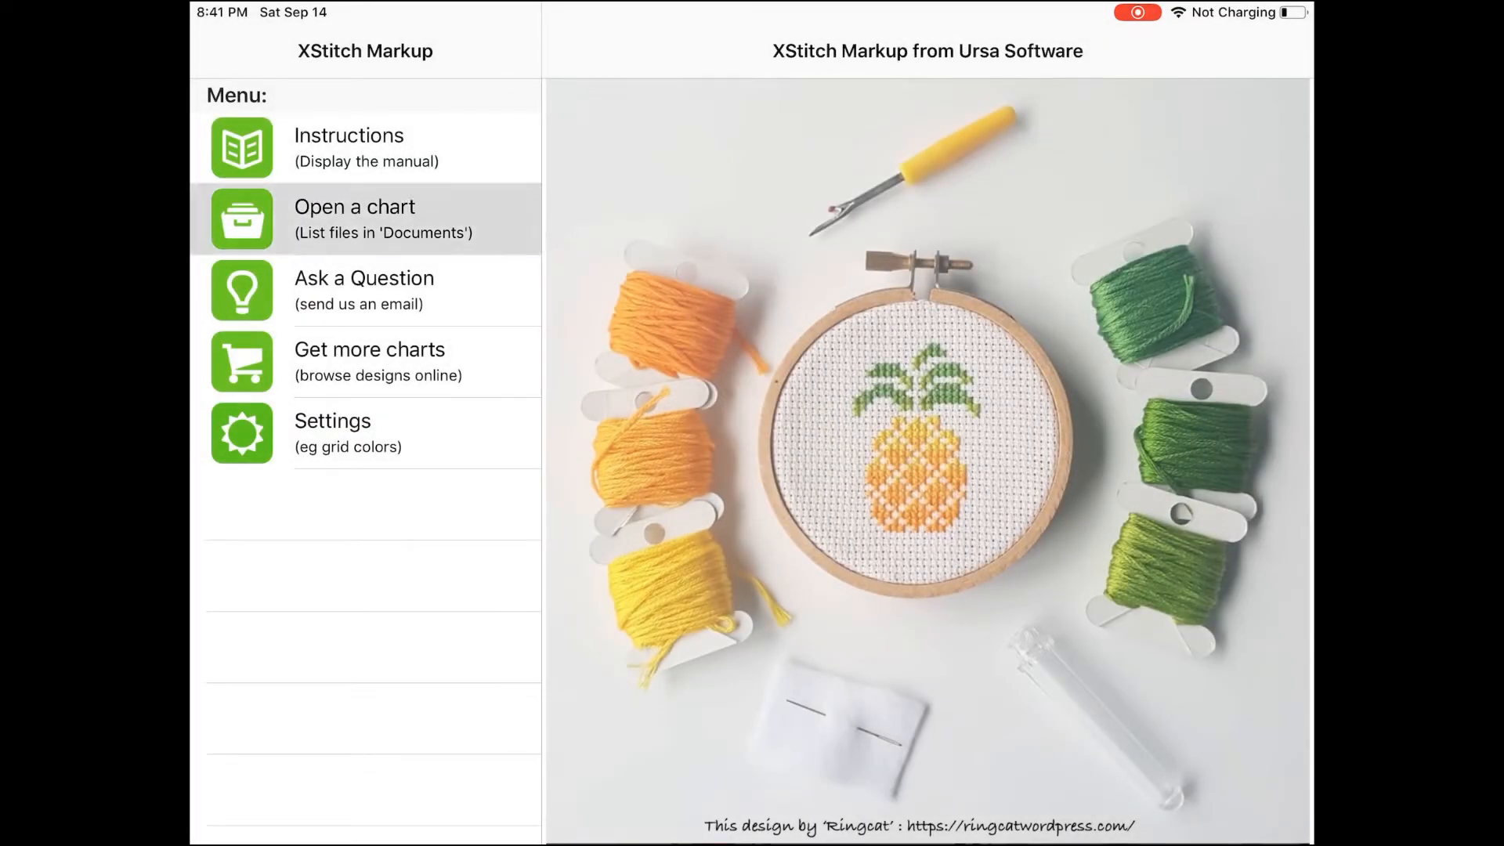
click(364, 219)
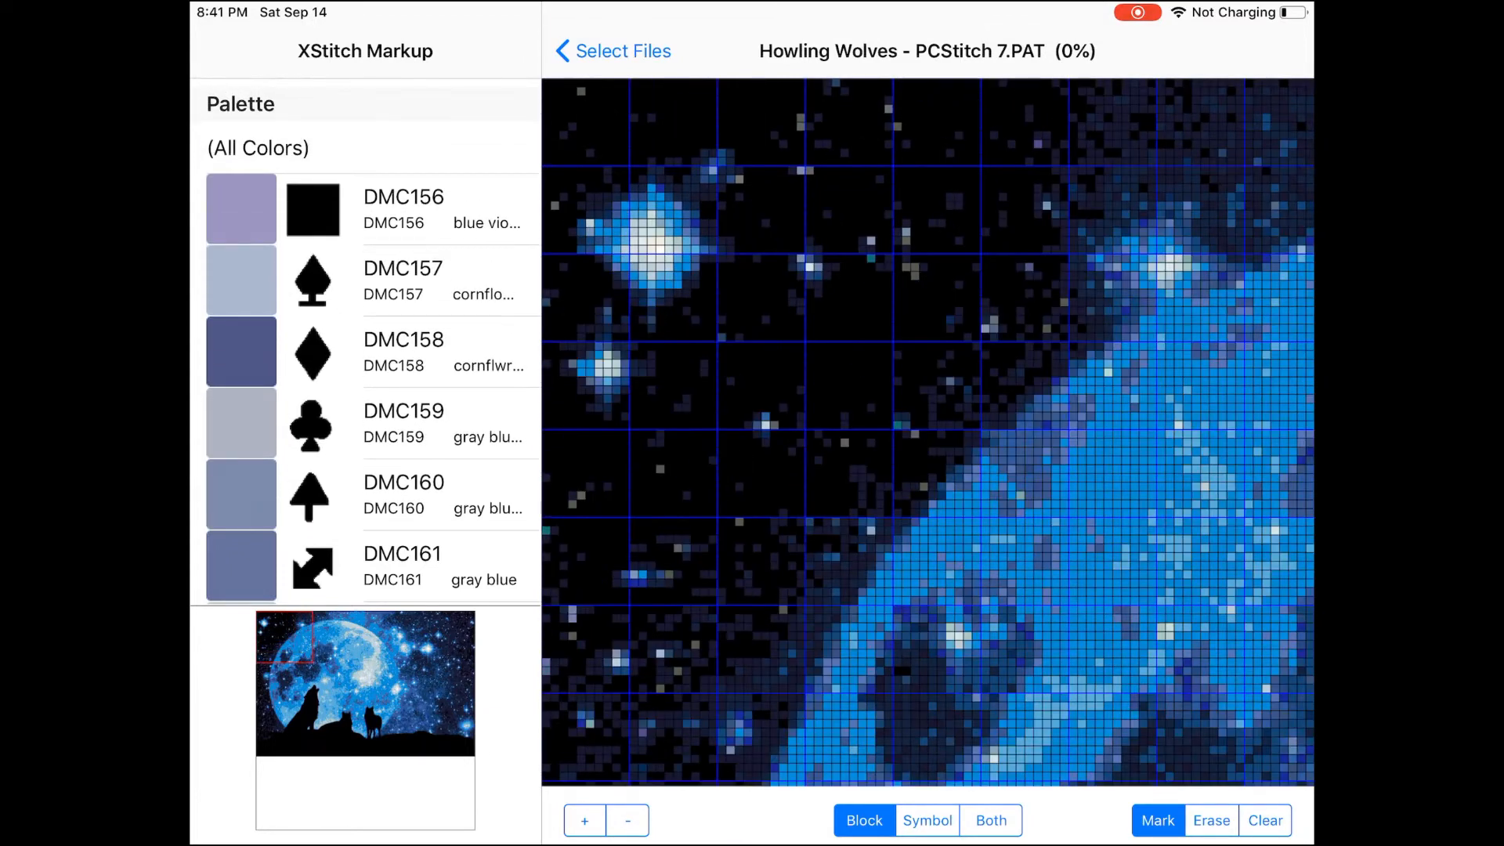
Step: Scroll through the Howling Wolves chart, then return to the Documents file list
scroll(down, 3)
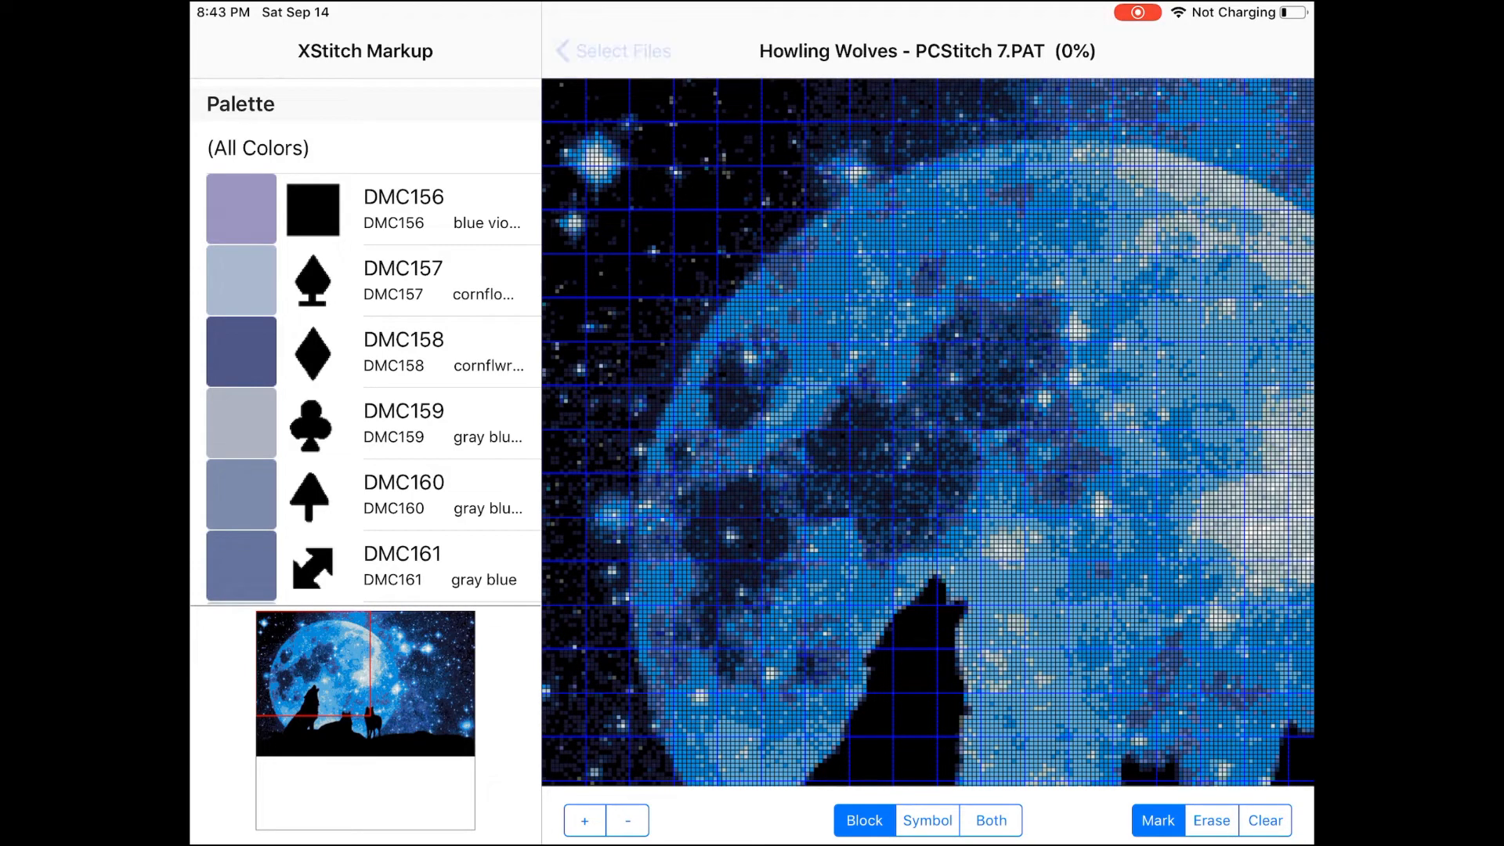
click(614, 51)
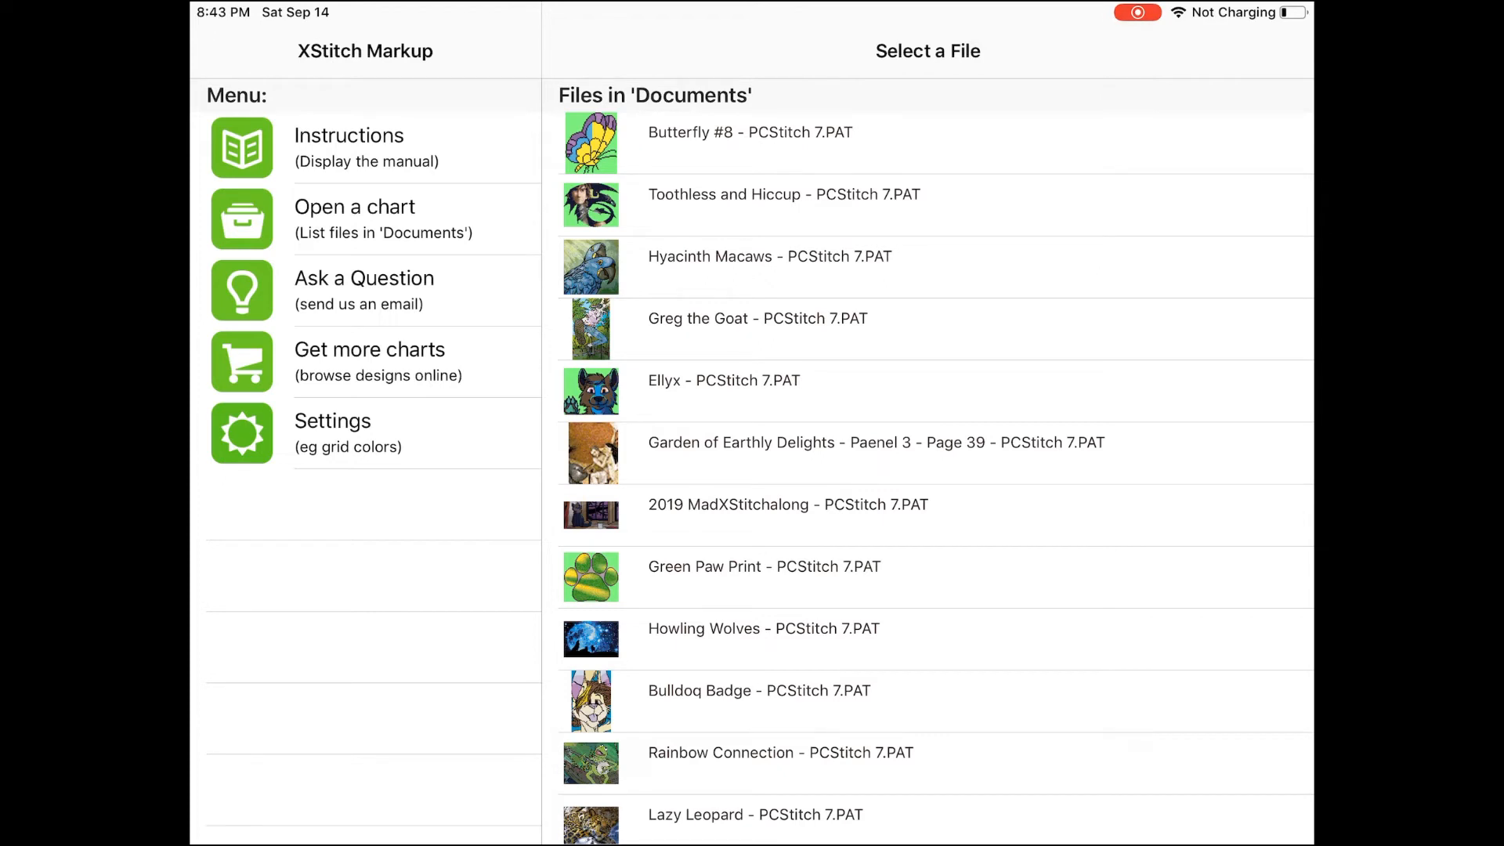
scroll(down, 3)
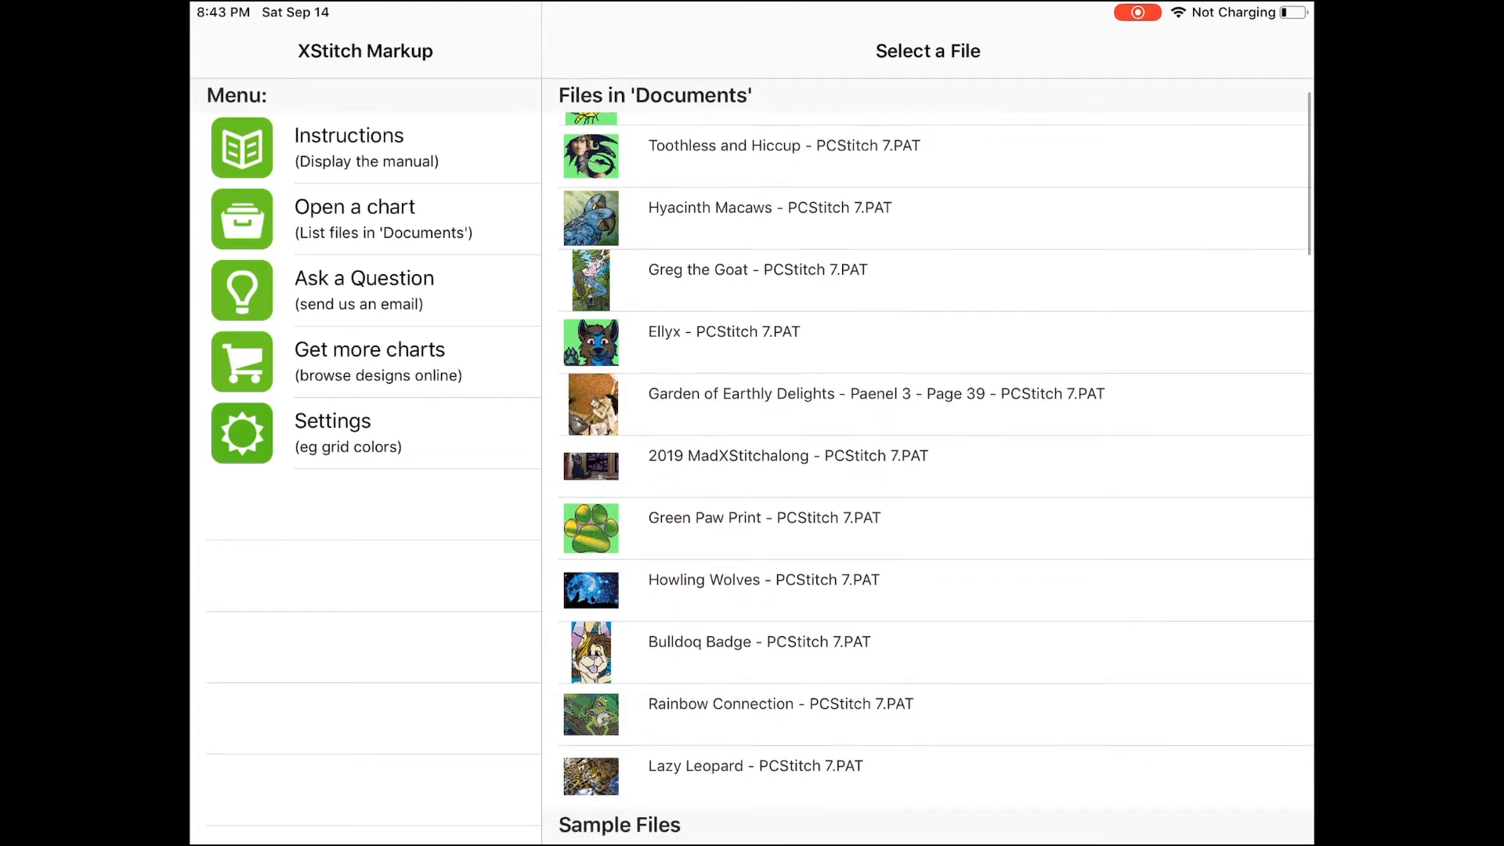